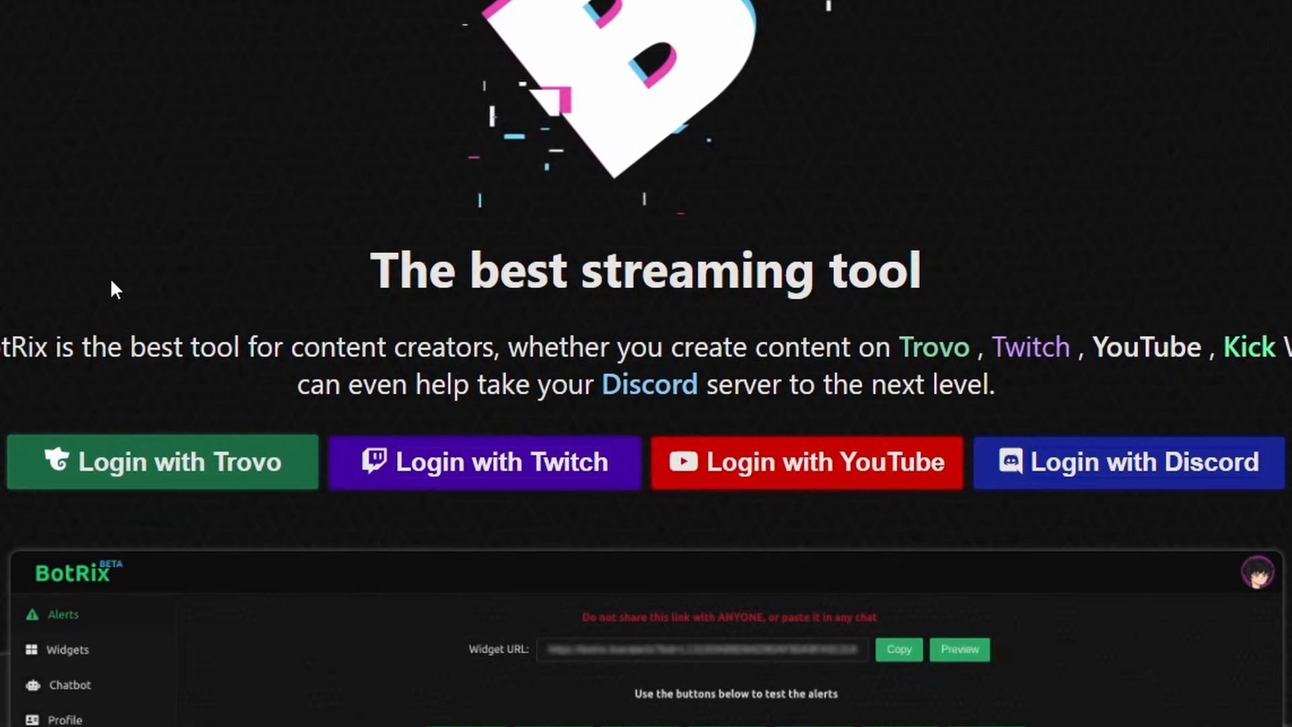
{"action": "mouse_move", "coordinate": [421, 490]}
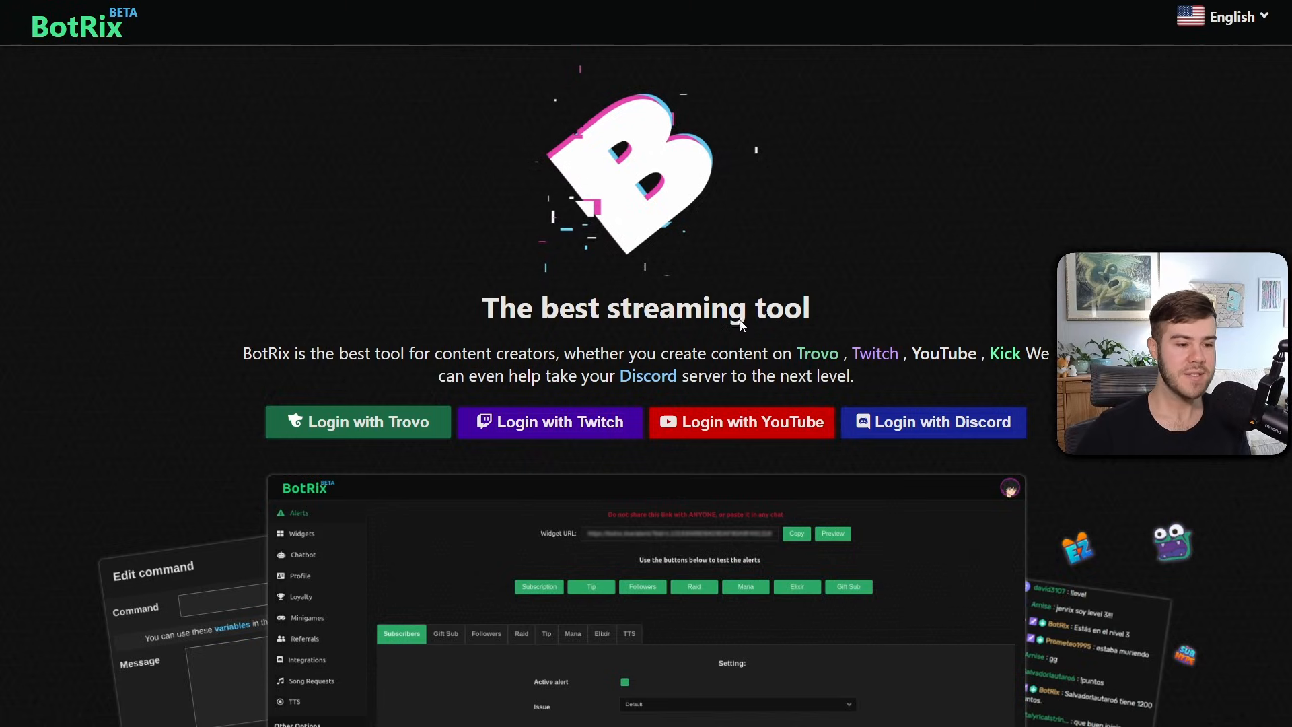
{"action": "mouse_move", "coordinate": [538, 430]}
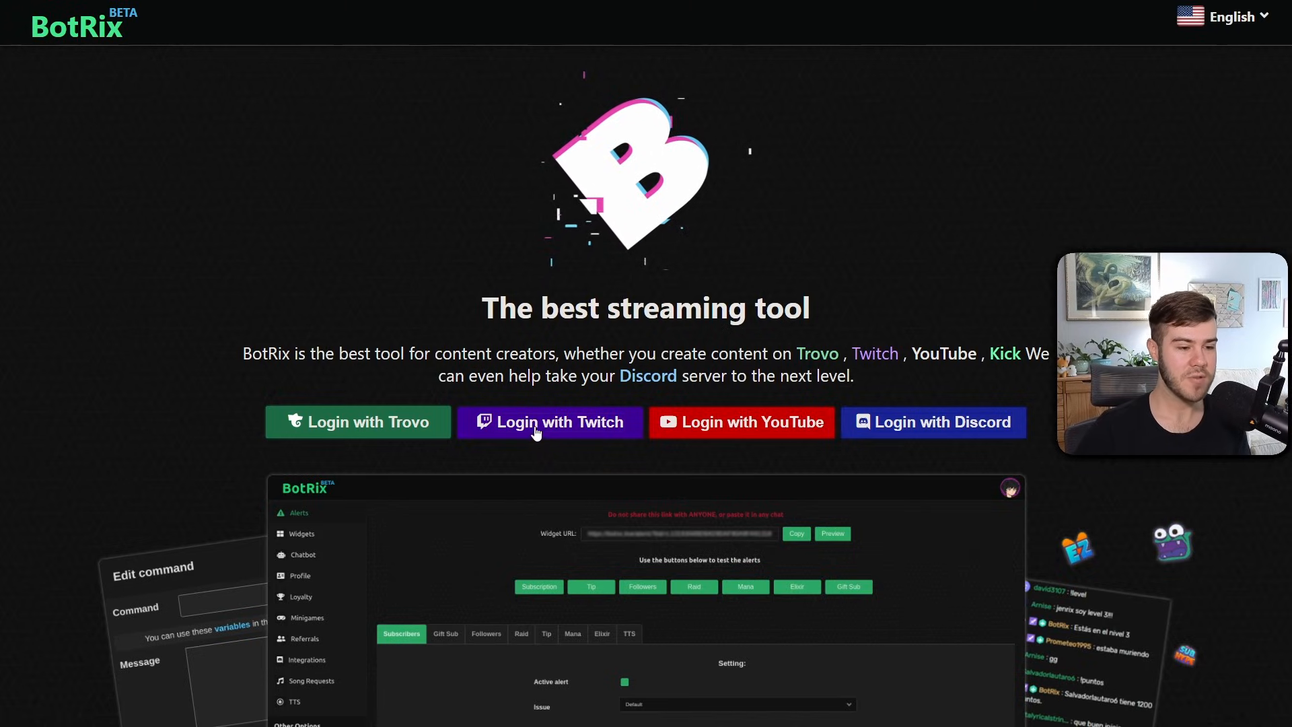
Sign in to BotRix with the Twitch account to reach the profile dashboard.
{"action": "left_click", "coordinate": [549, 421]}
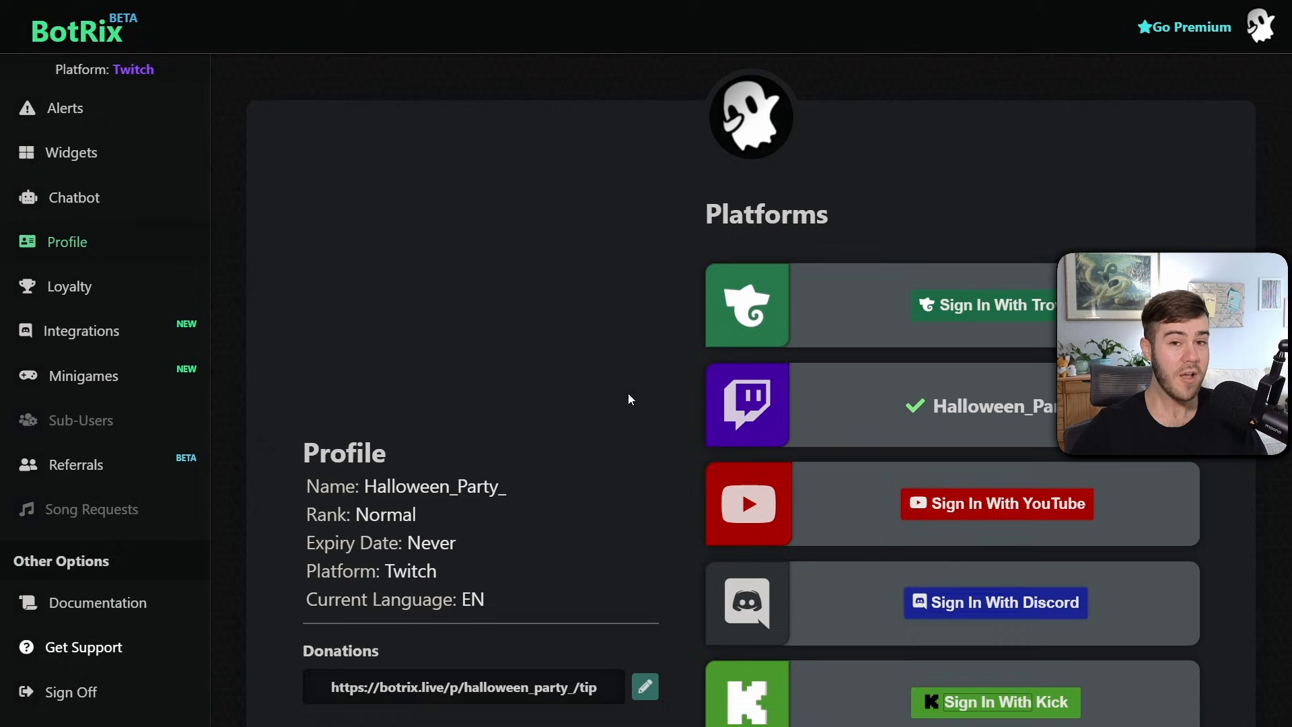
{"action": "mouse_move", "coordinate": [139, 268]}
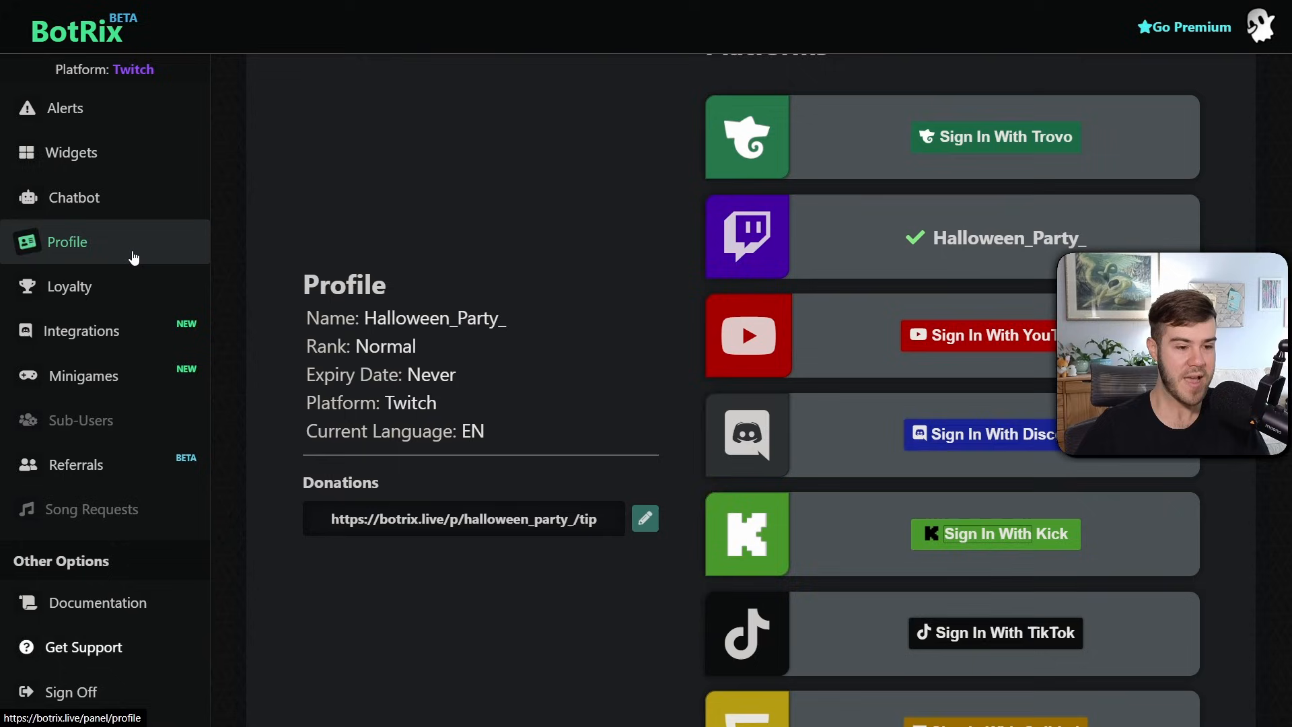
{"action": "mouse_move", "coordinate": [996, 534]}
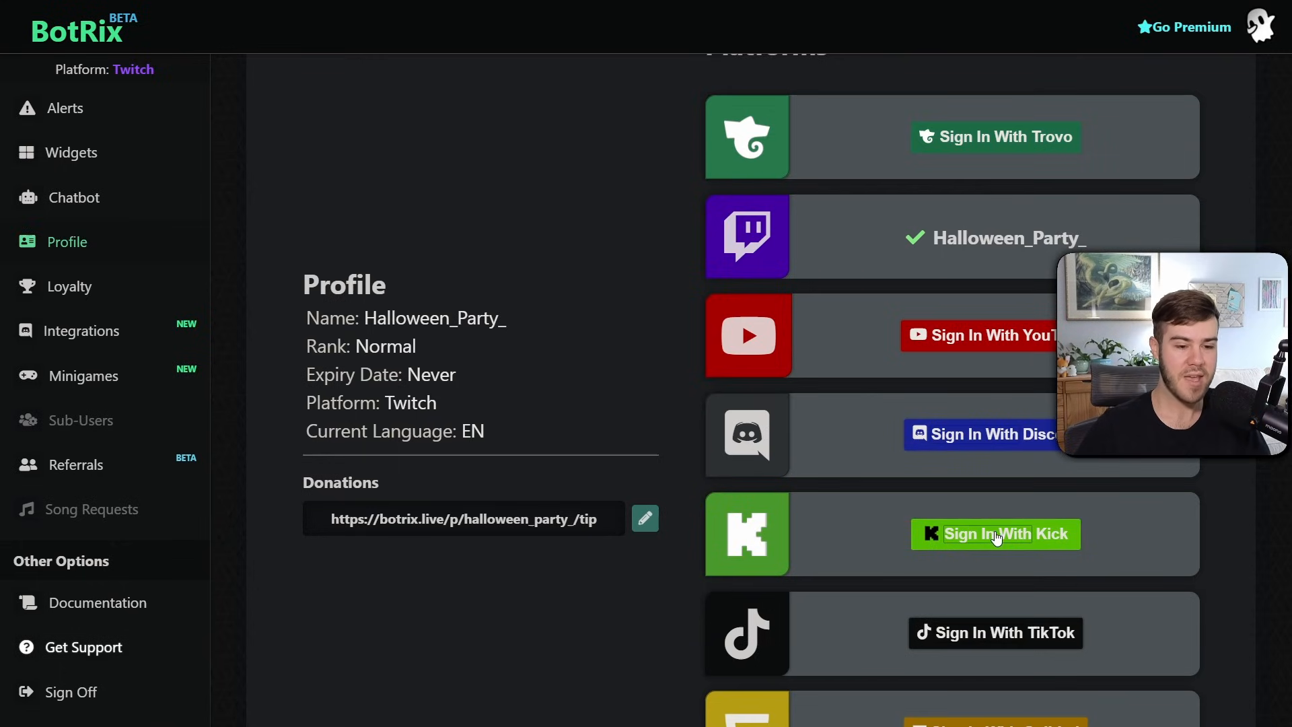
Start Kick account linking with username cpaws_m and continue to the moderator-role request.
{"action": "left_click", "coordinate": [994, 533]}
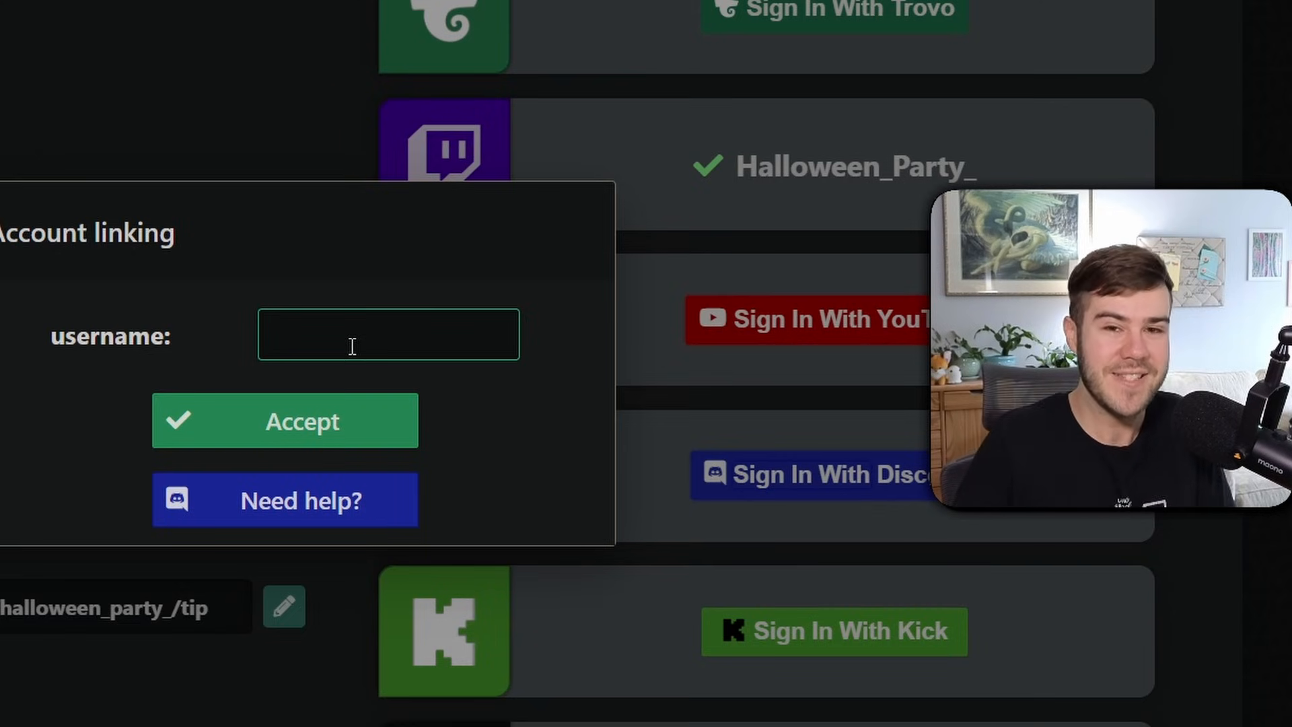
{"action": "type", "text": "cpaws_music"}
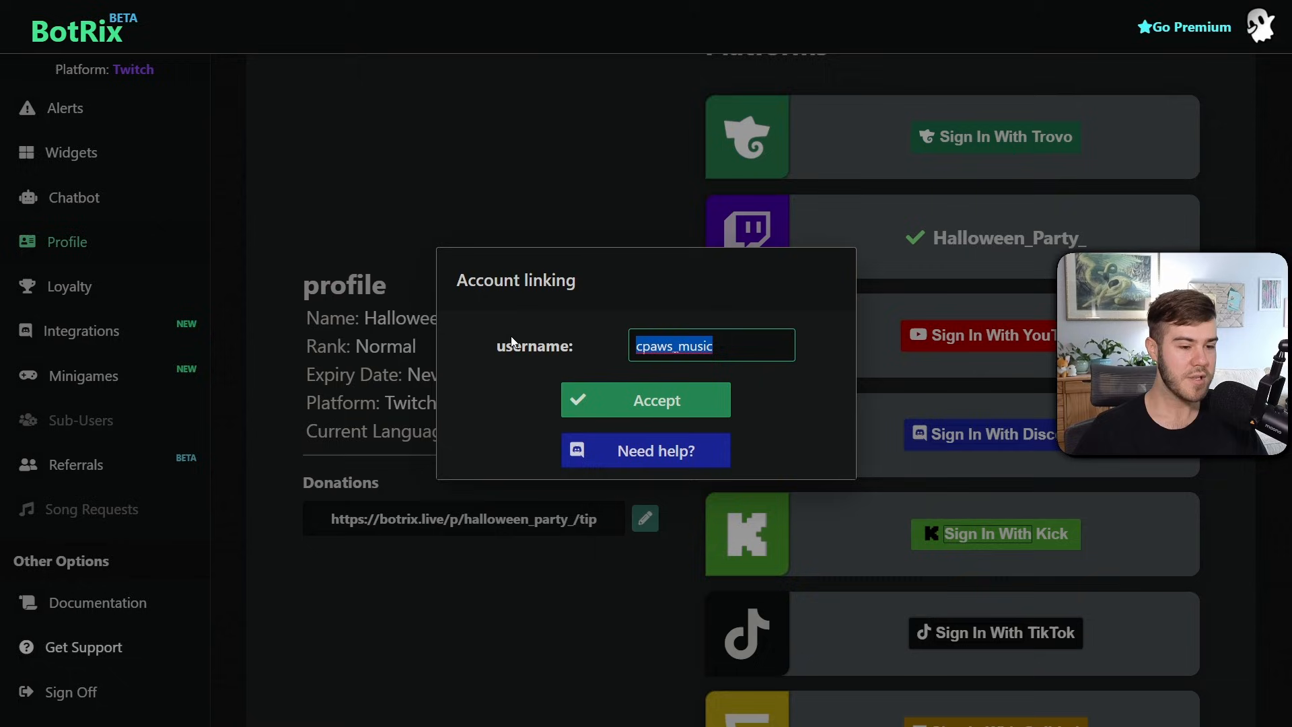
{"action": "left_click", "coordinate": [645, 400]}
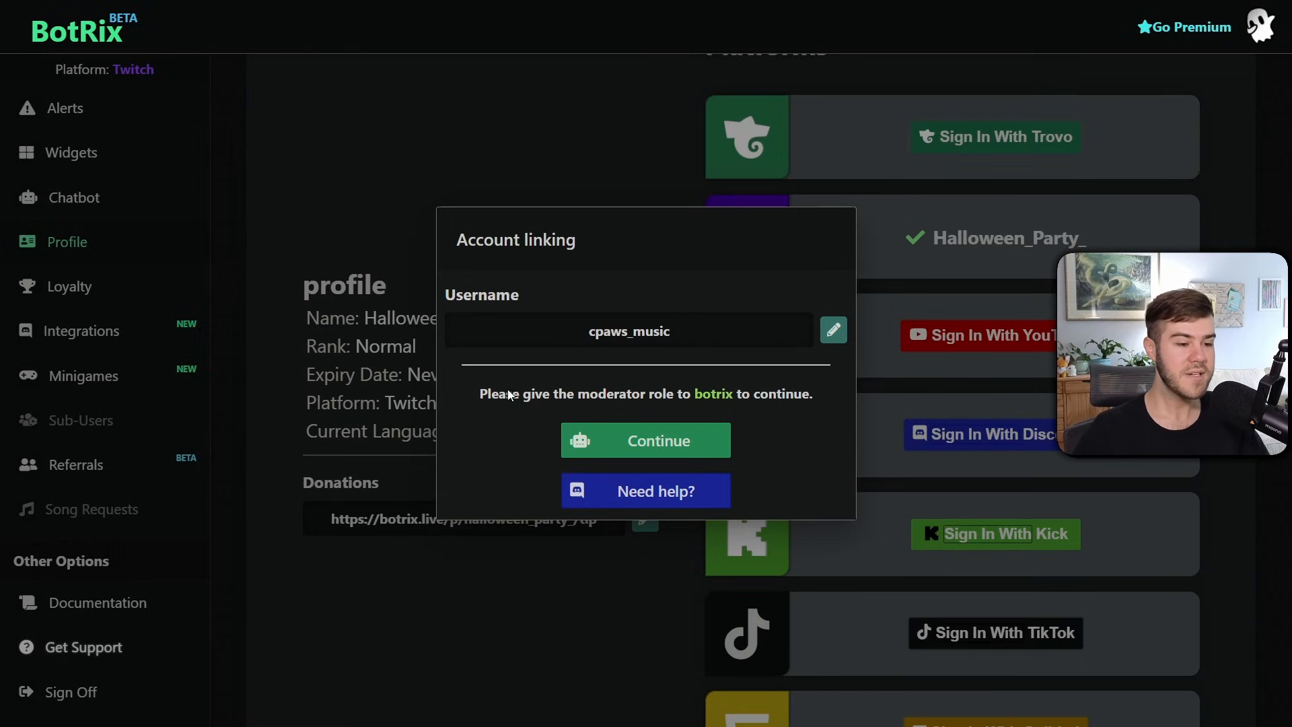
{"action": "mouse_move", "coordinate": [691, 393]}
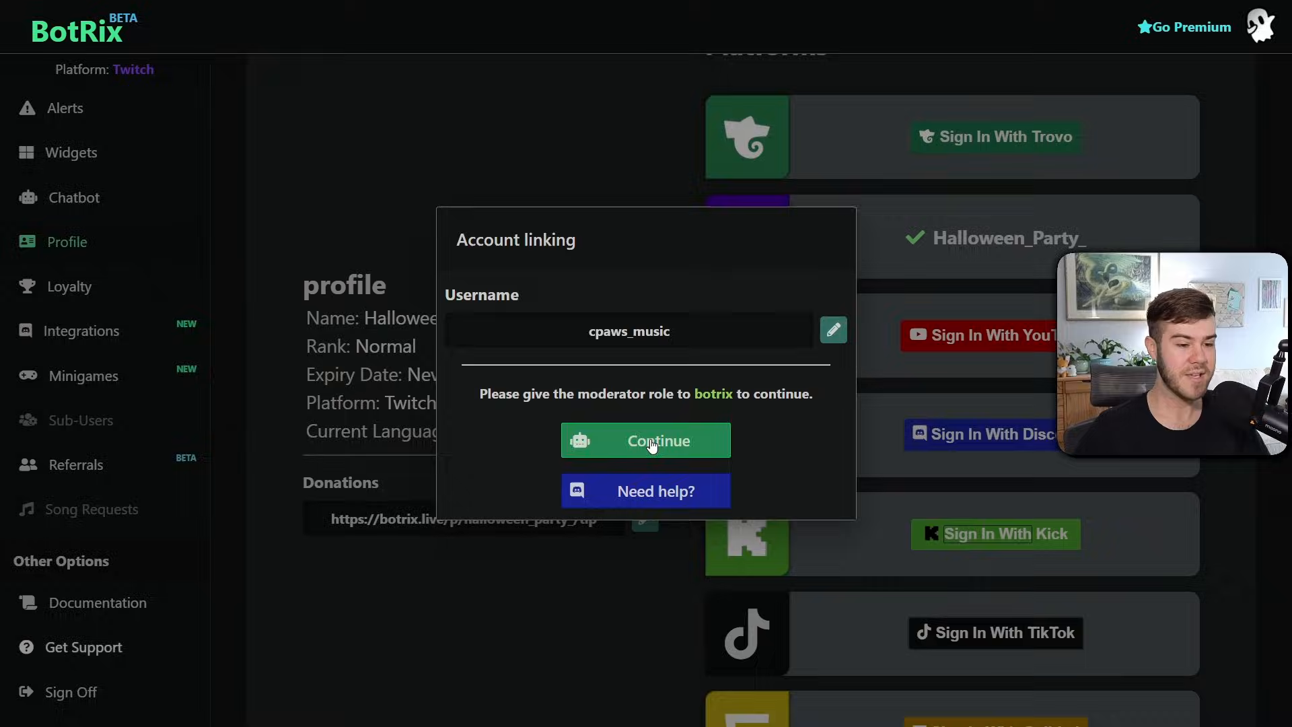
{"action": "left_click", "coordinate": [644, 440]}
{"action": "type", "text": "b"}
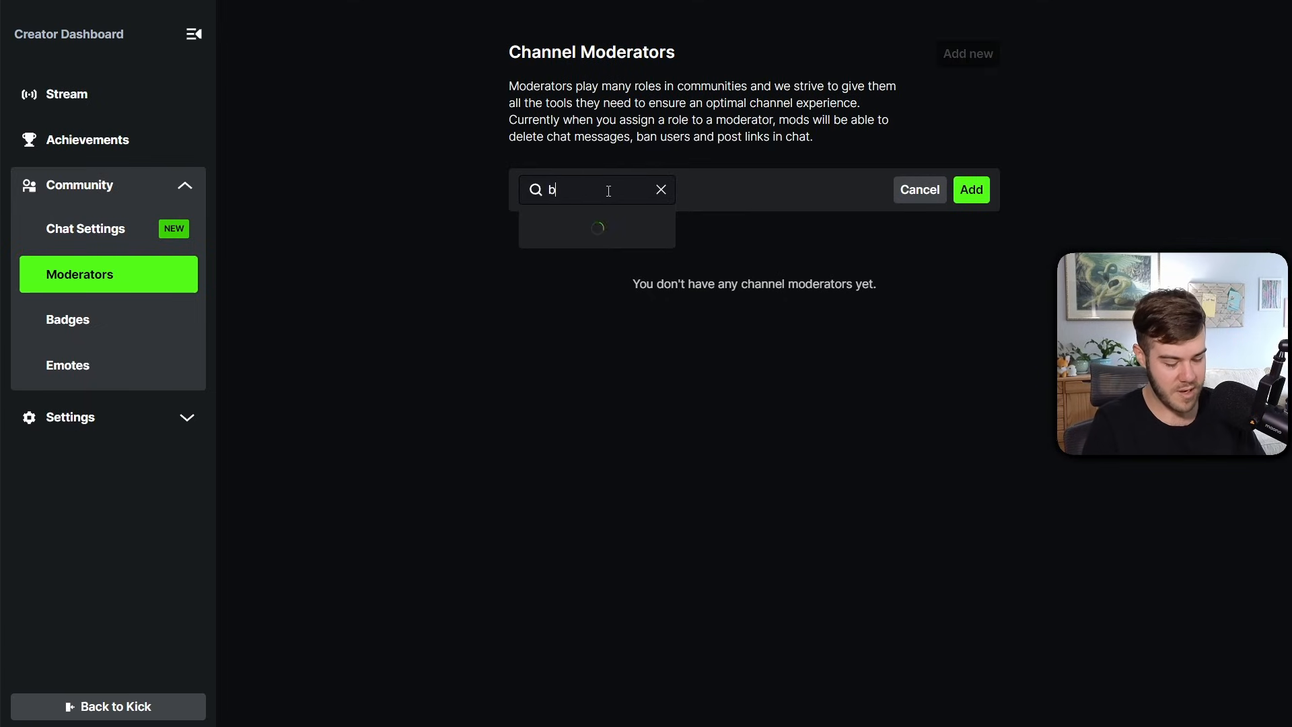
Search 'botrix', choose the verified BotRix account and add it as channel moderator.
{"action": "type", "text": "otrix"}
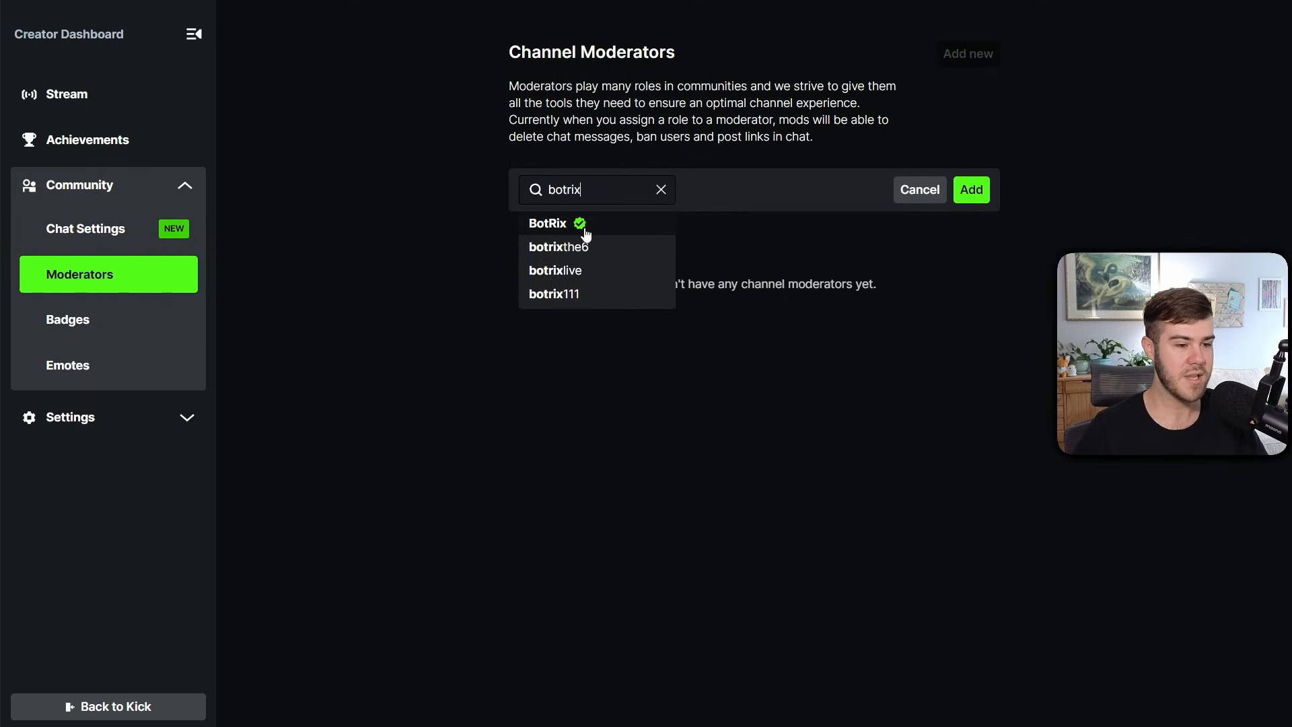
{"action": "left_click", "coordinate": [548, 222]}
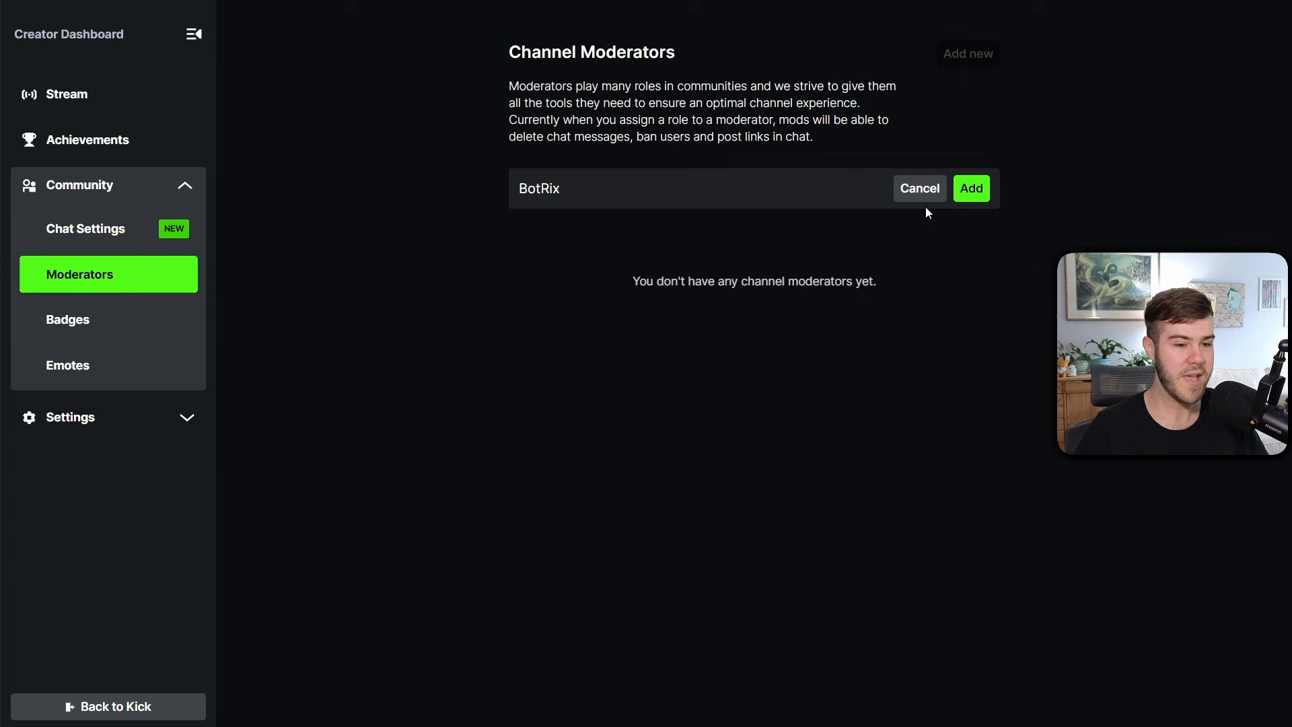
{"action": "left_click", "coordinate": [971, 189]}
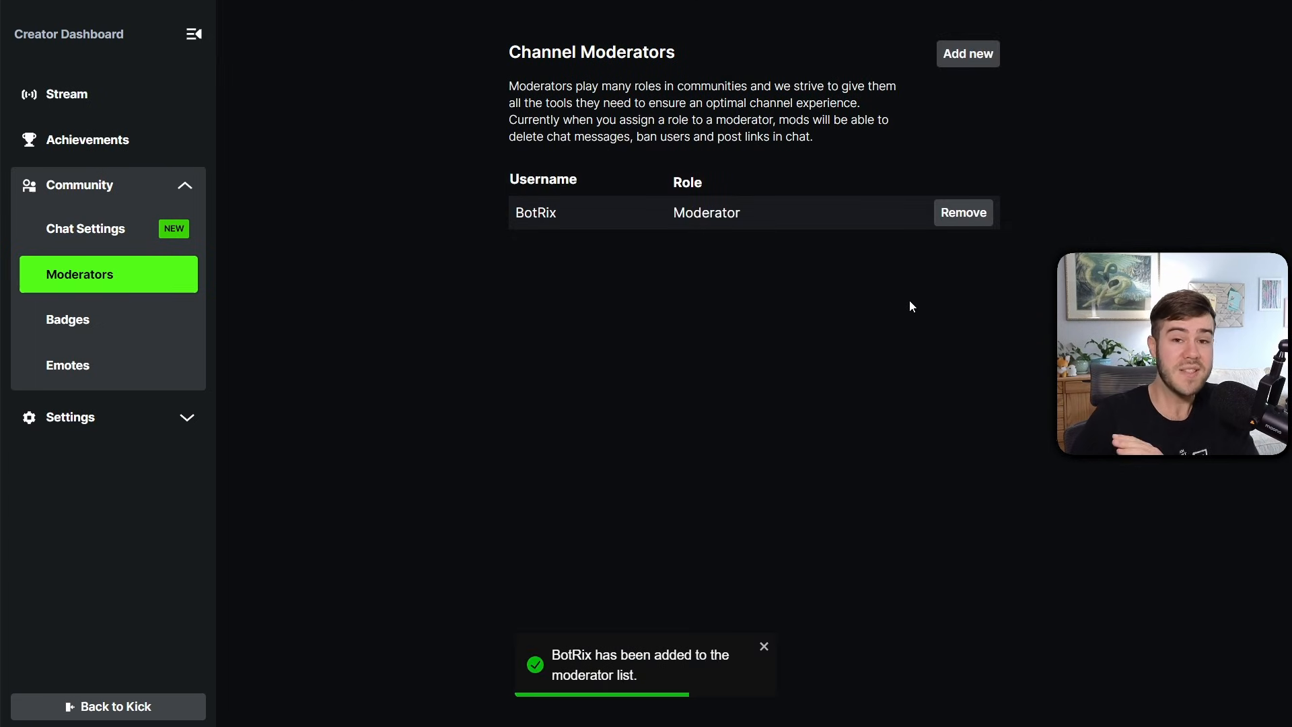
{"action": "mouse_move", "coordinate": [108, 94]}
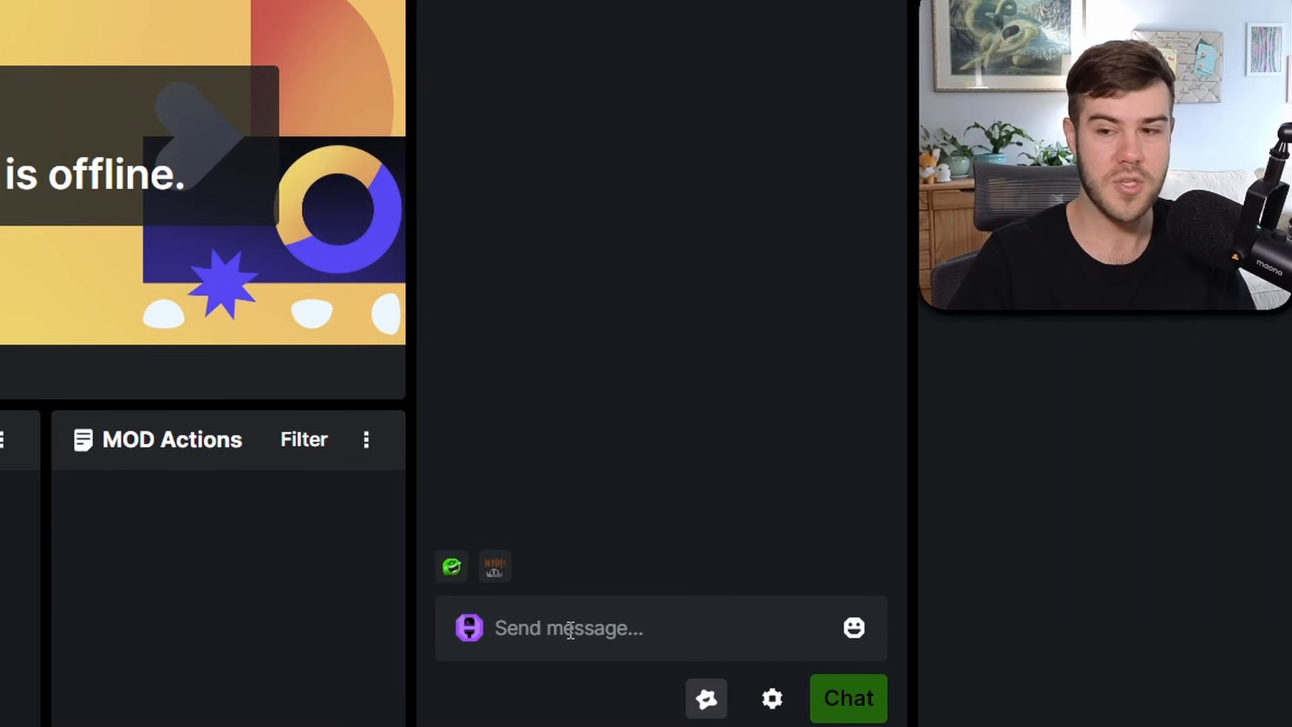
{"action": "type", "text": "/m"}
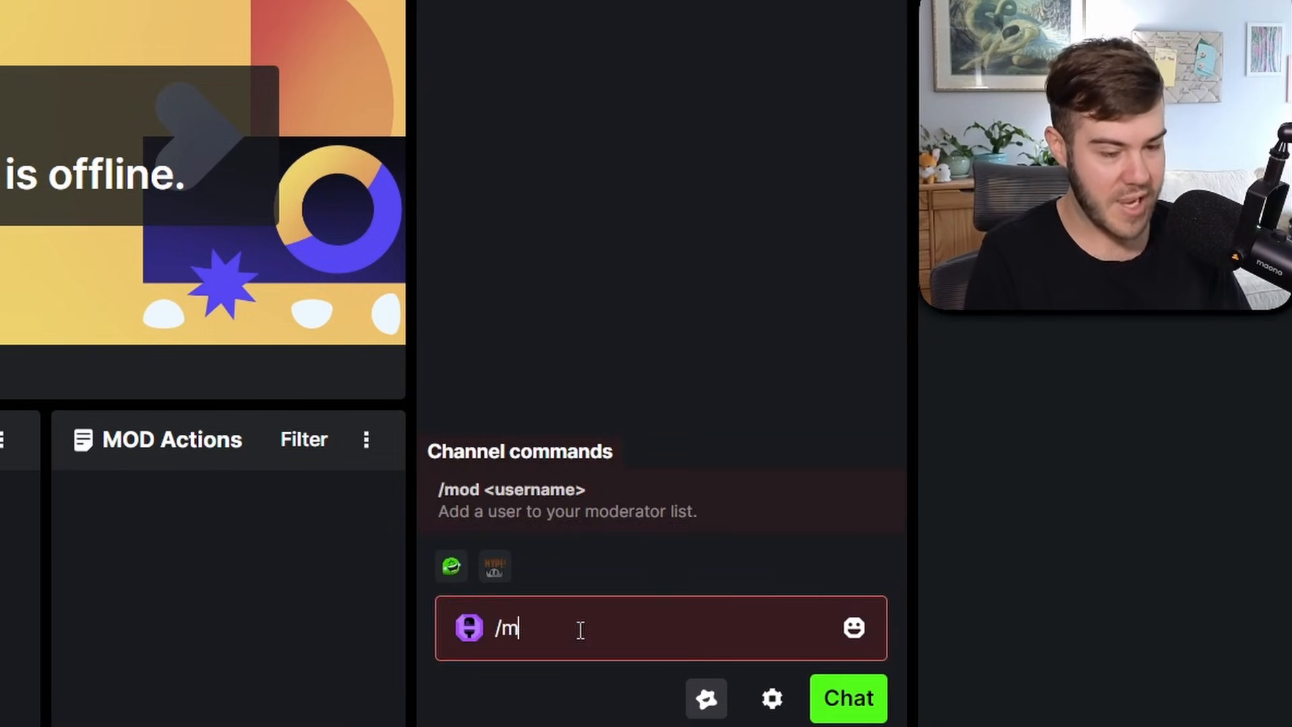
{"action": "type", "text": "od botj"}
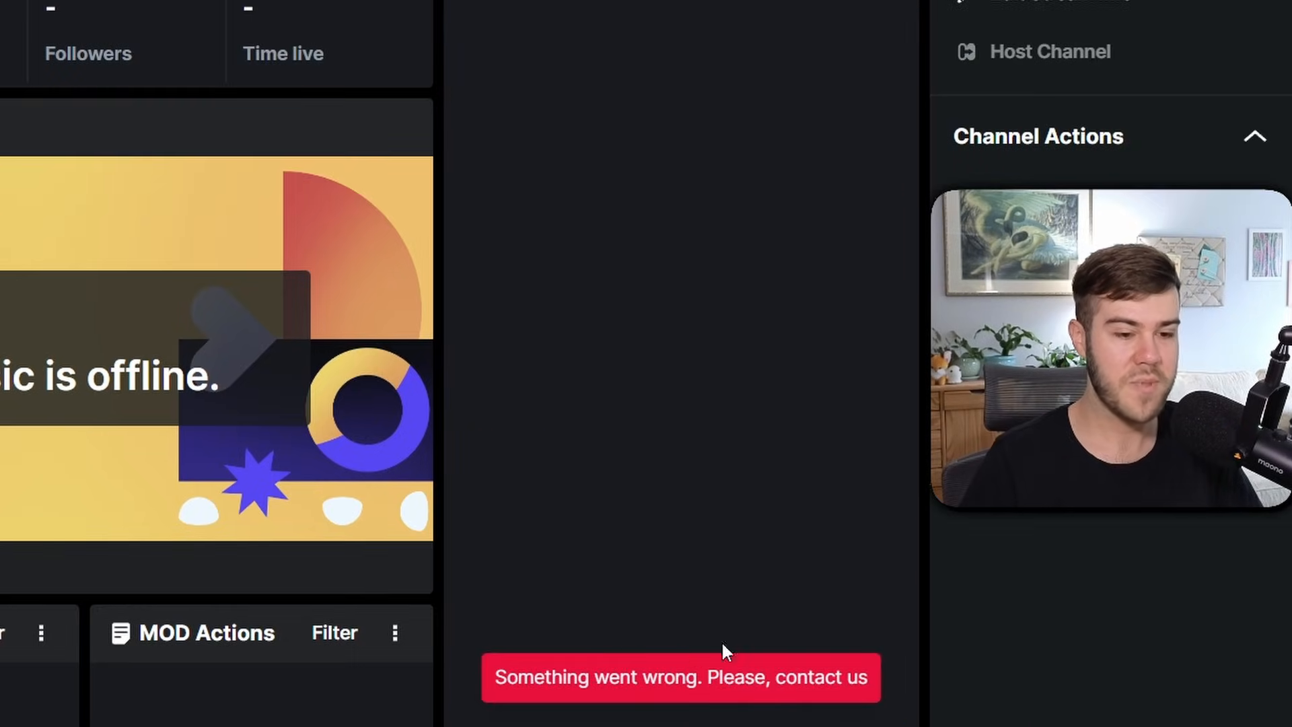
{"action": "scroll", "scroll_direction": "down", "scroll_amount": 3}
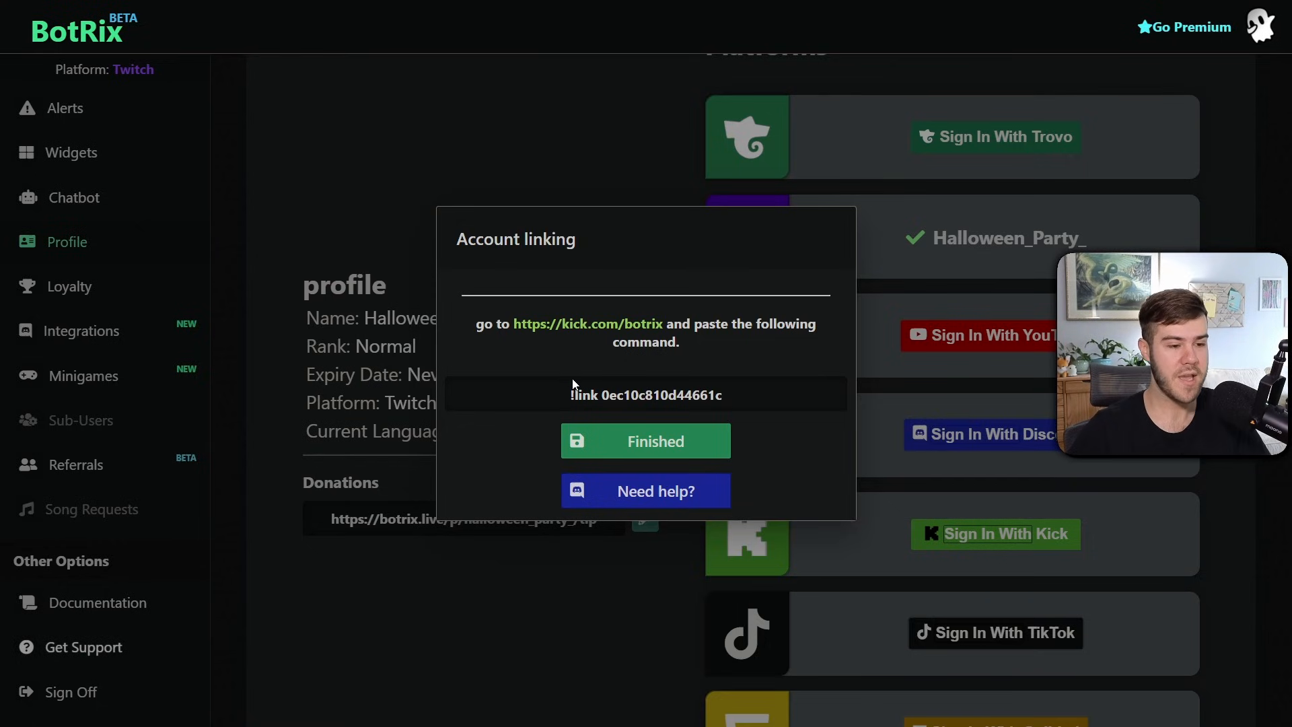
Select the '!link …' command code in the Account linking dialog for copying.
{"action": "double_click", "coordinate": [645, 394]}
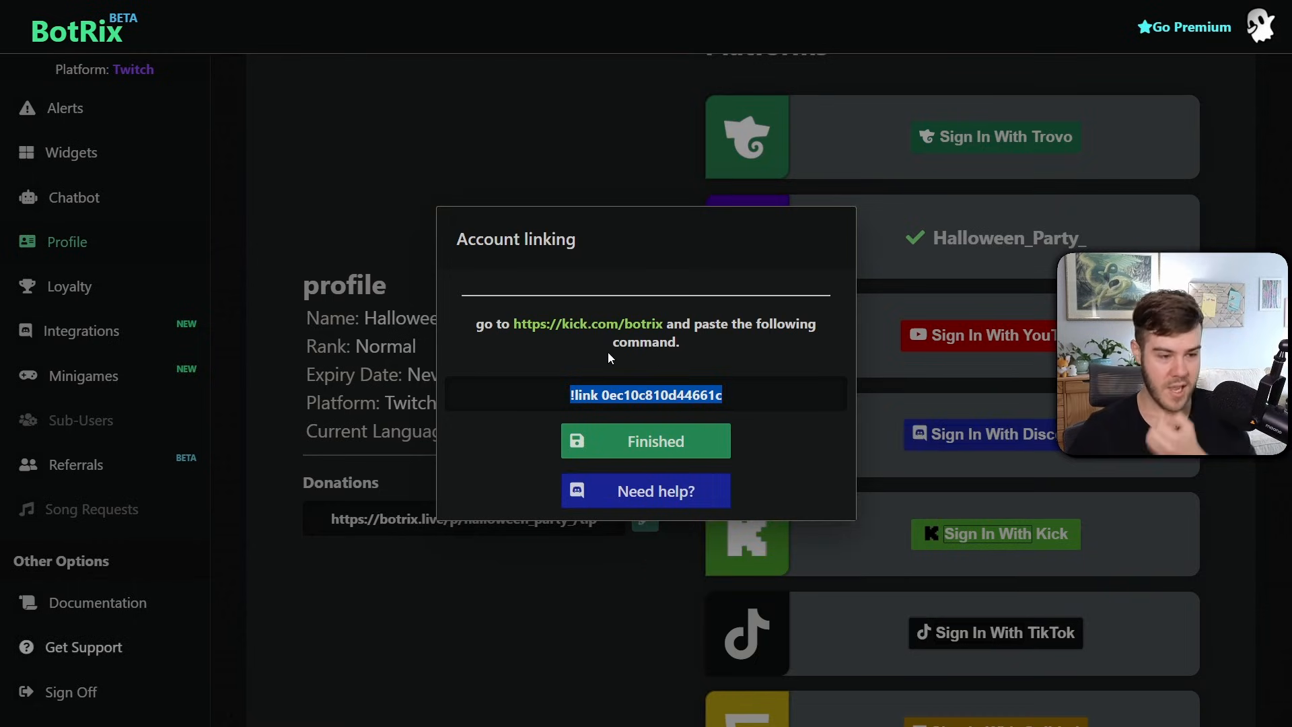
{"action": "mouse_move", "coordinate": [608, 336]}
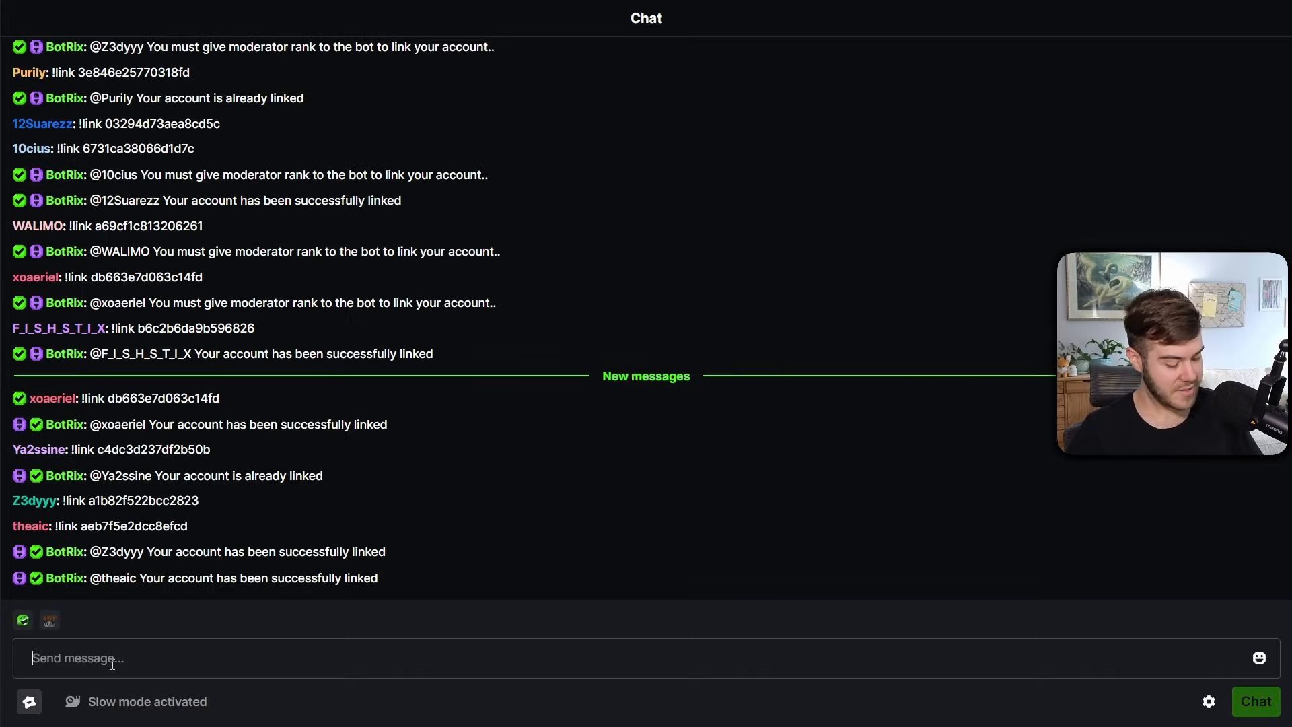
Paste the copied !link command into the botrix channel chat and send it.
{"action": "right_click", "coordinate": [112, 658]}
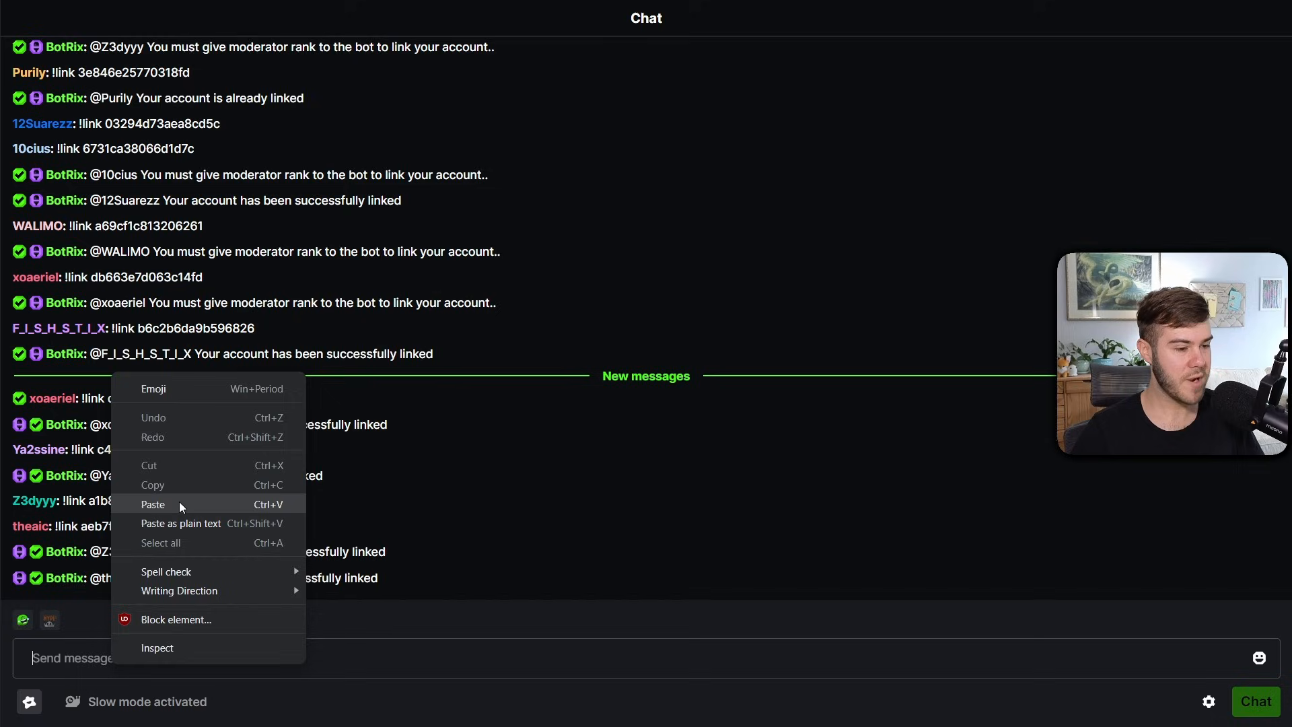
{"action": "left_click", "coordinate": [152, 504]}
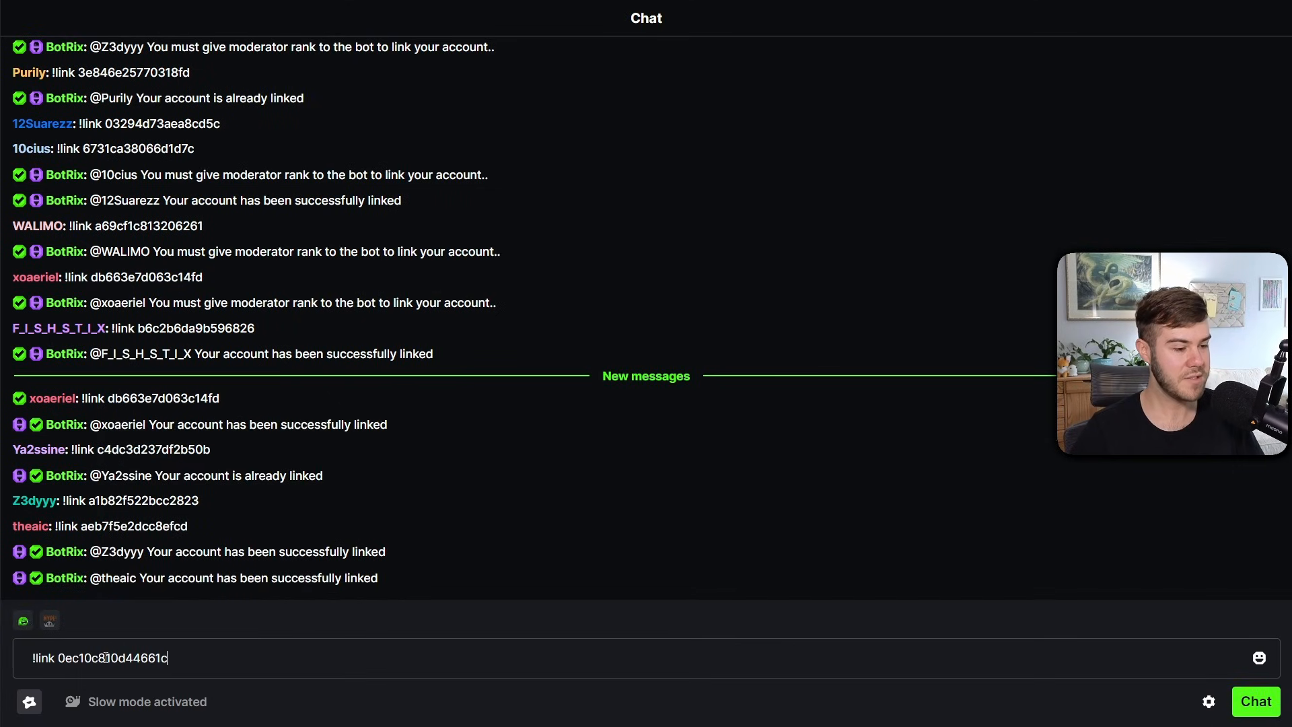
{"action": "left_click", "coordinate": [1254, 701]}
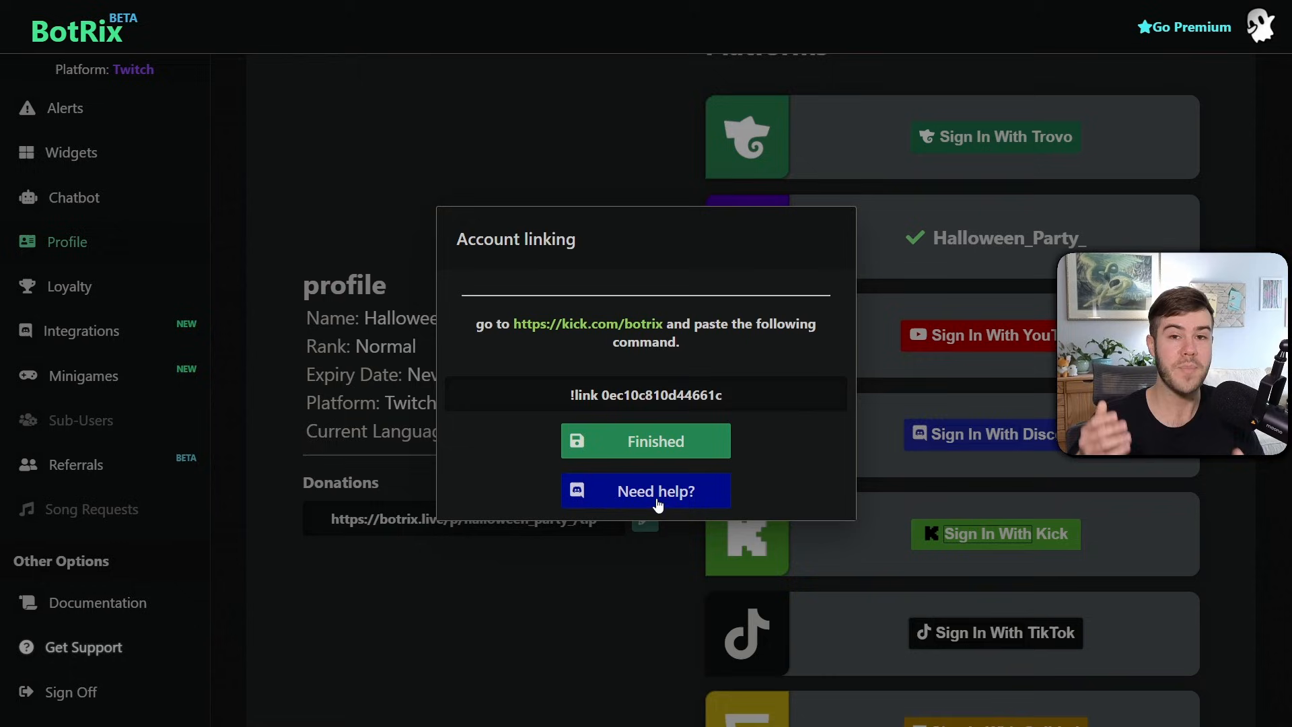
{"action": "mouse_move", "coordinate": [644, 441]}
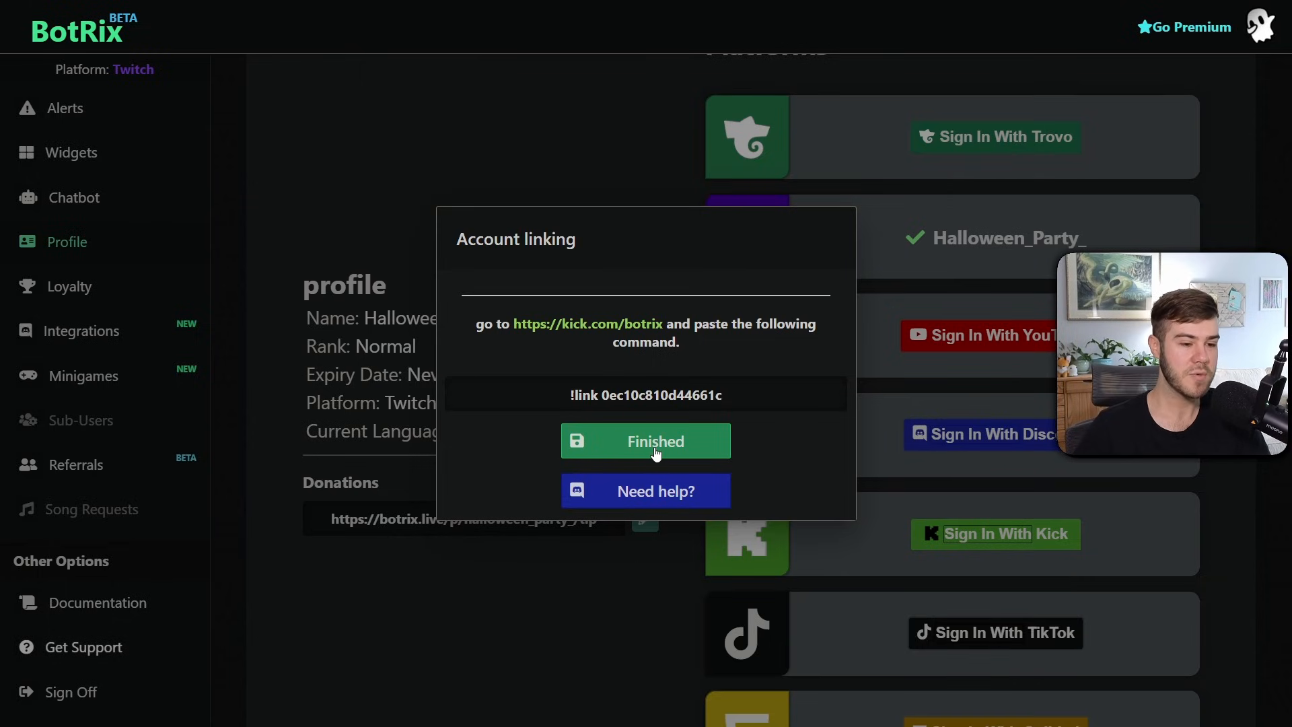
Finish the account linking so the dashboard shows the linked Kick account cpaws-music.
{"action": "left_click", "coordinate": [644, 442]}
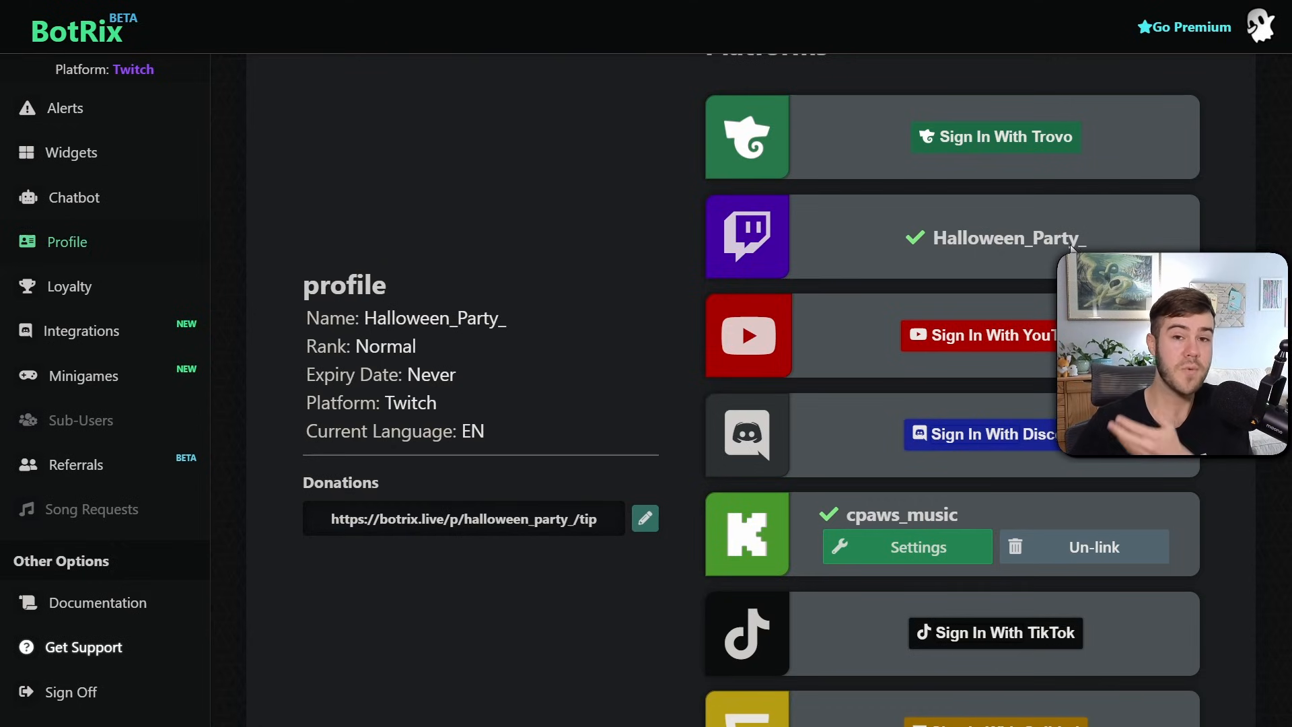
{"action": "scroll", "scroll_direction": "down", "scroll_amount": 3}
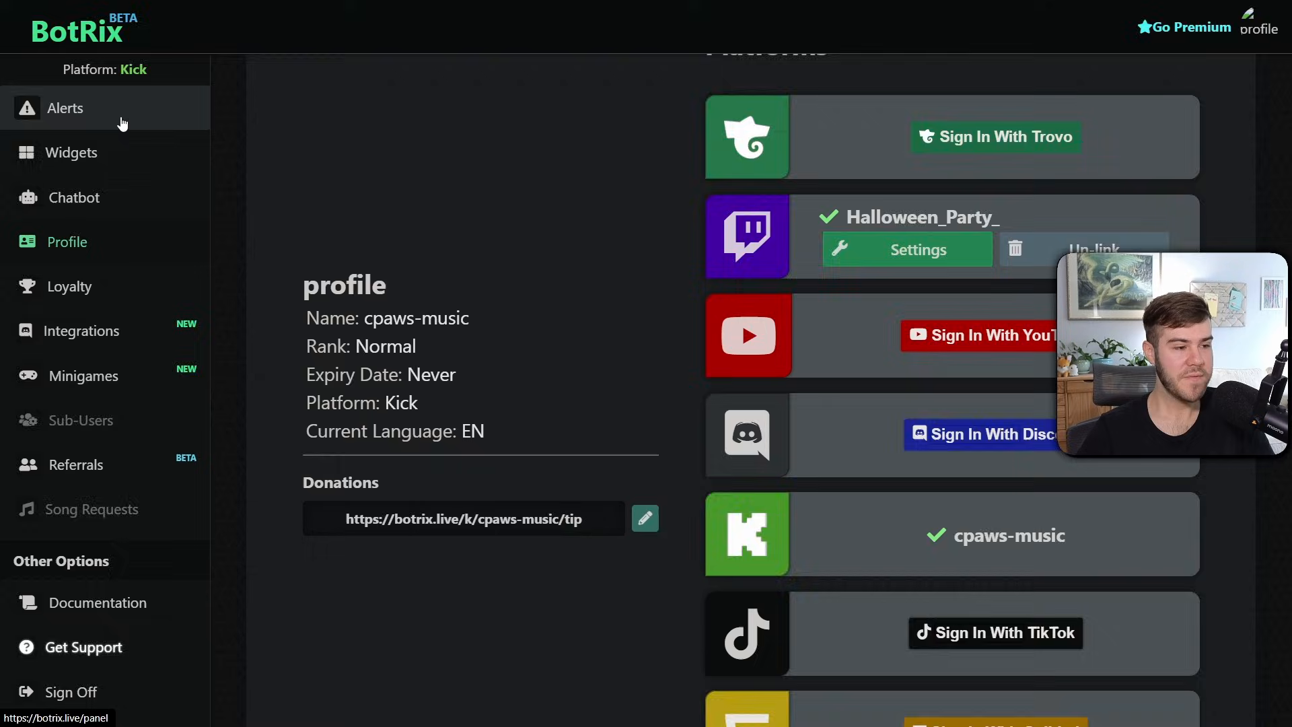
Show the follower alert settings on the Alerts page and make the alert active.
{"action": "left_click", "coordinate": [65, 107]}
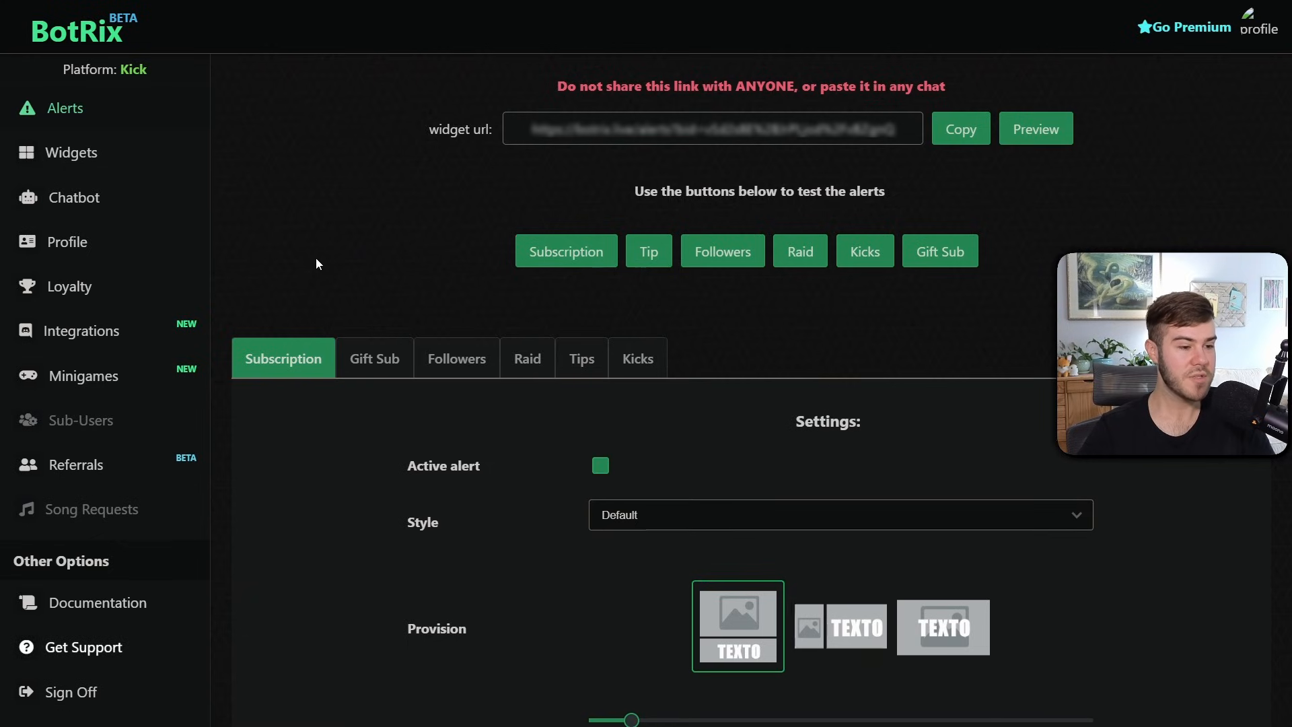
{"action": "mouse_move", "coordinate": [572, 338]}
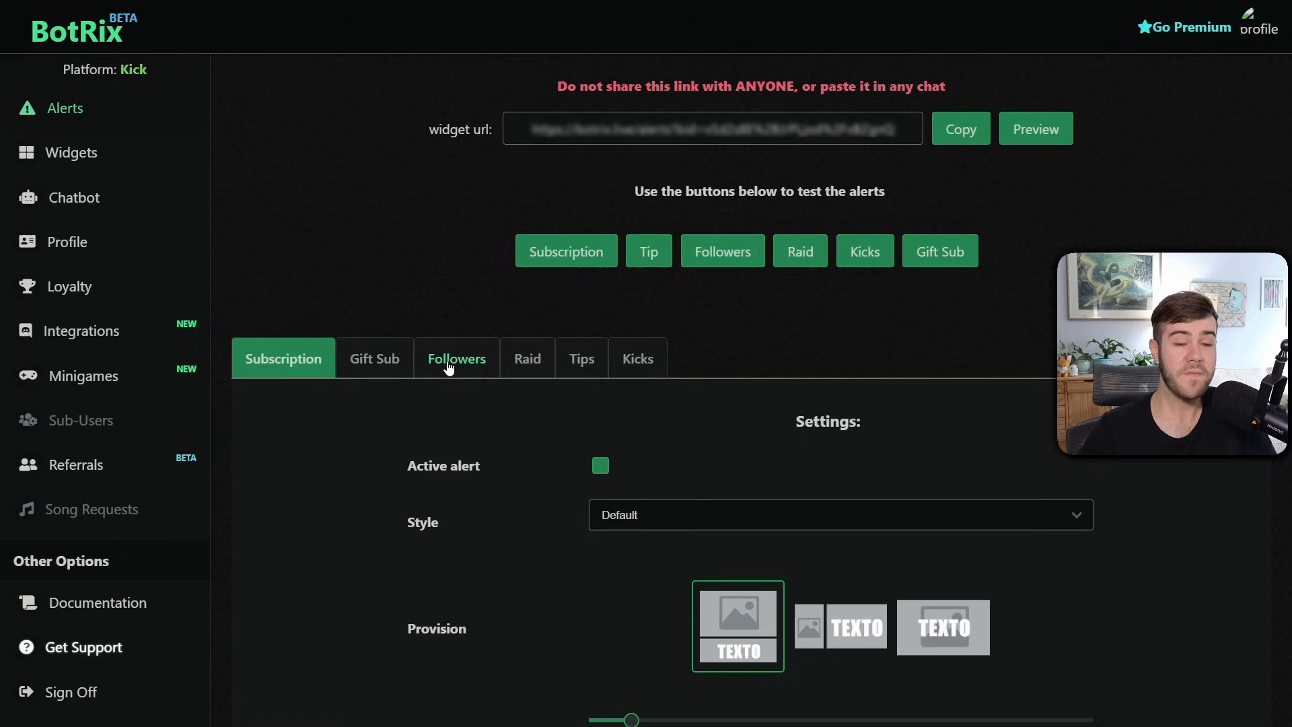
{"action": "left_click", "coordinate": [456, 358]}
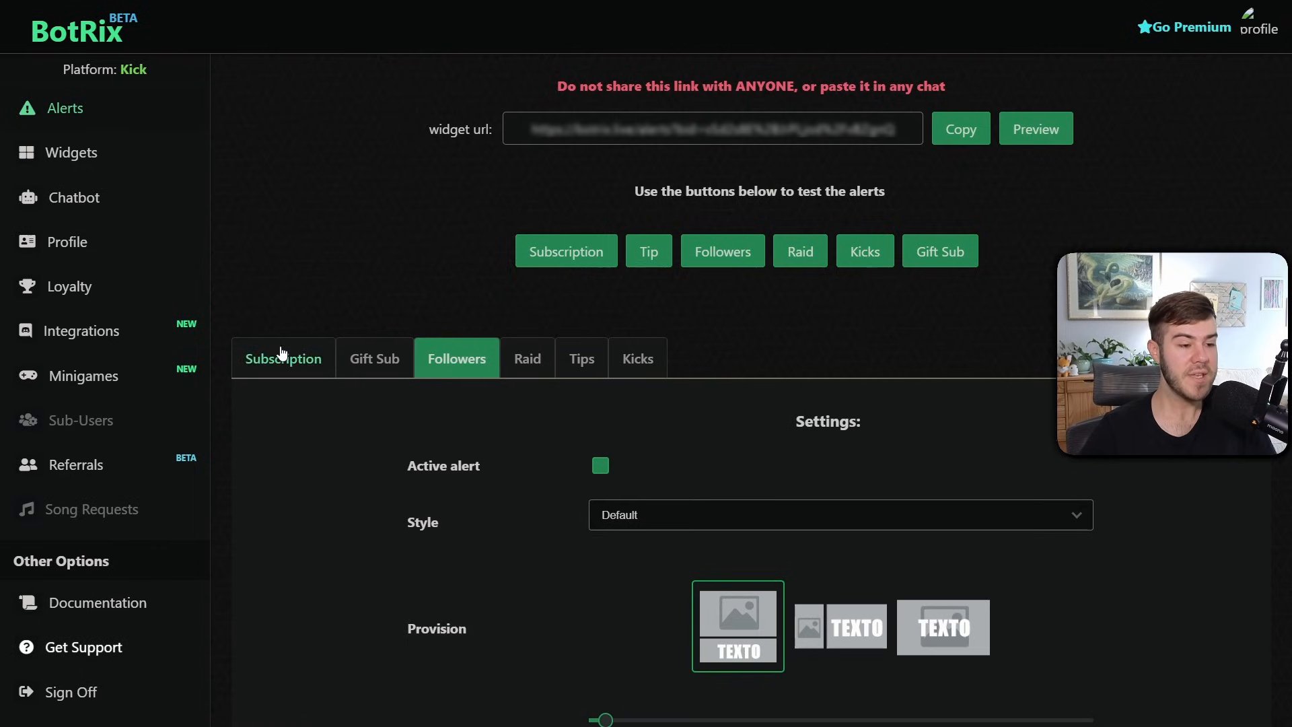
{"action": "mouse_move", "coordinate": [481, 371]}
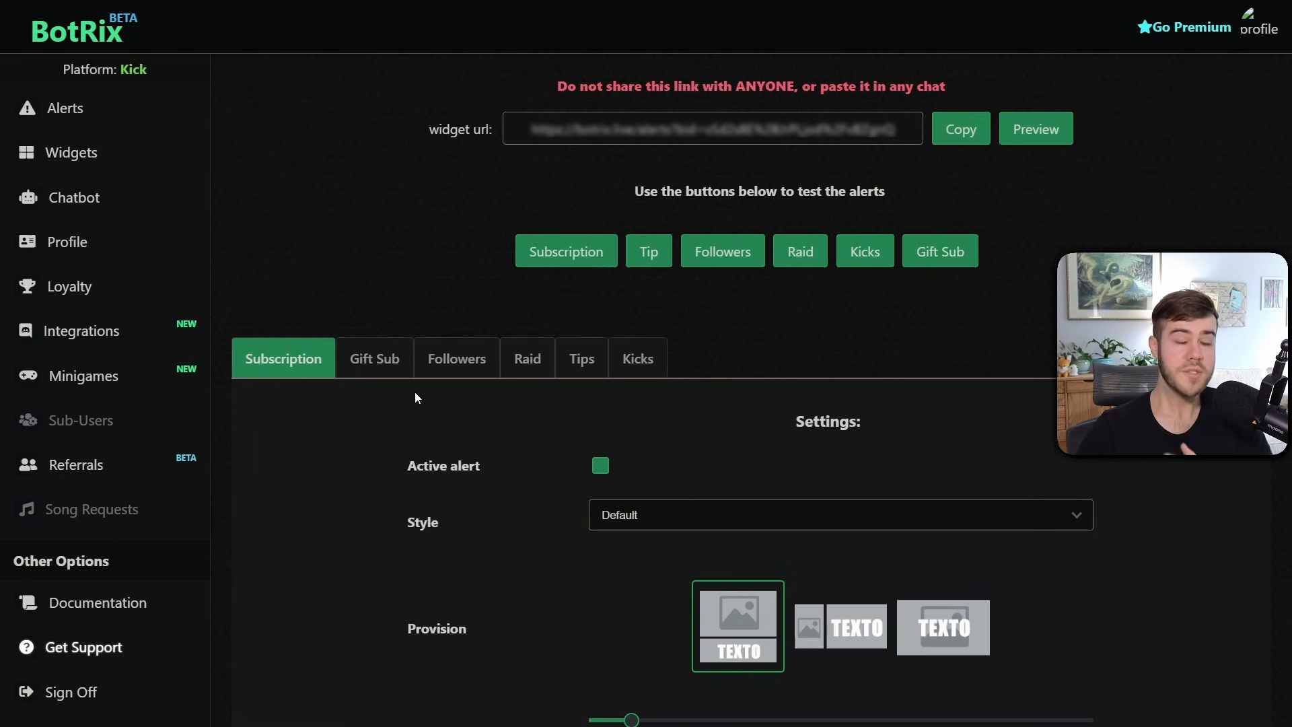
{"action": "left_click", "coordinate": [456, 358]}
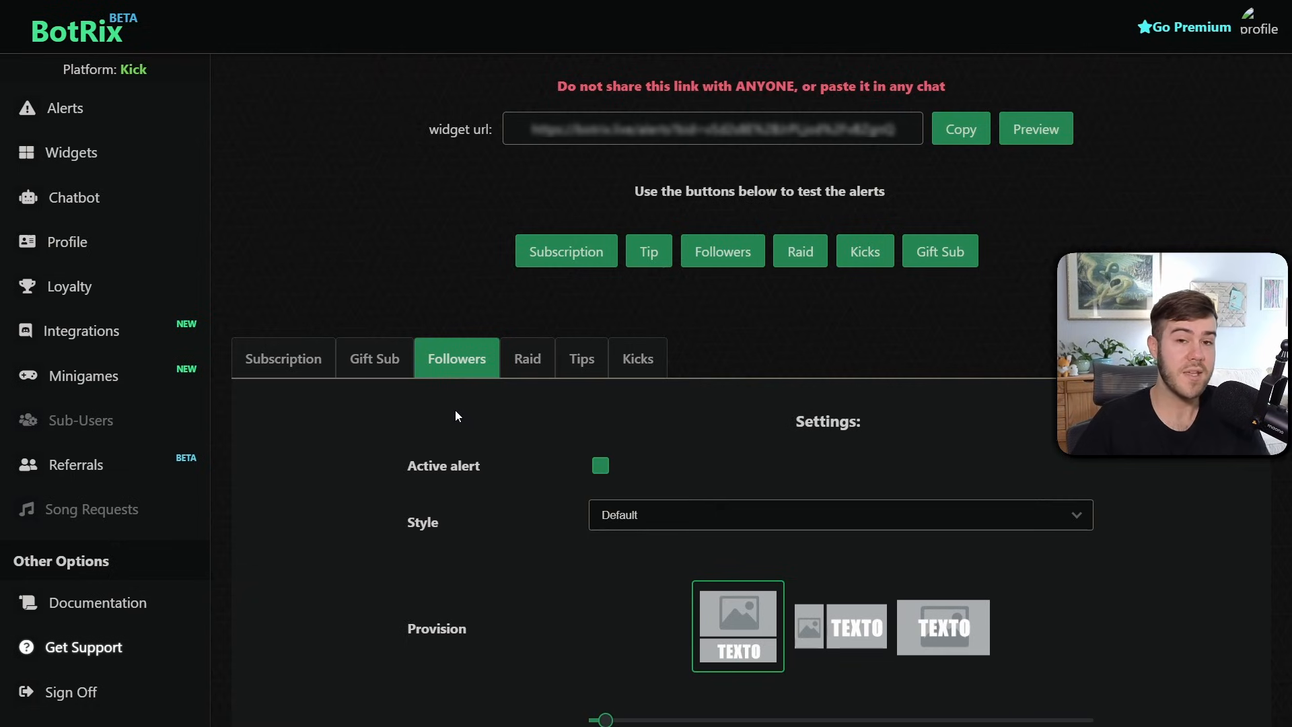
{"action": "scroll", "scroll_direction": "down", "scroll_amount": 3}
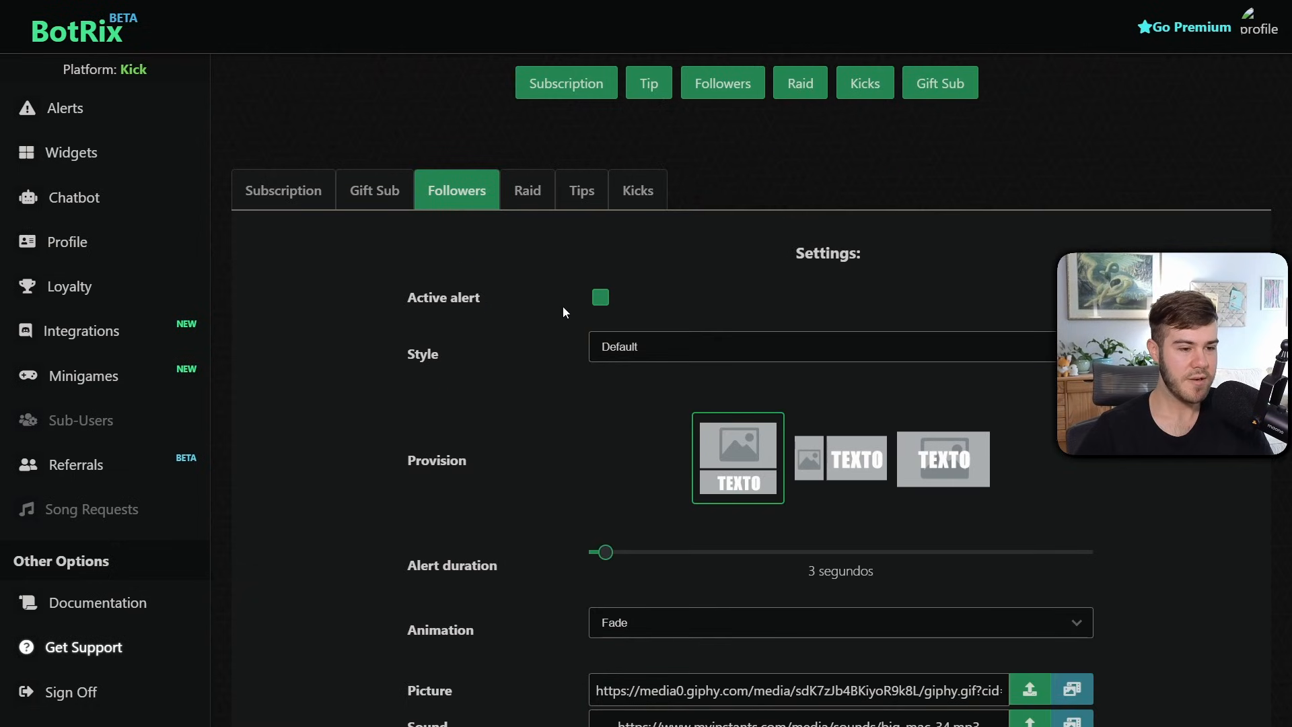
{"action": "left_click", "coordinate": [600, 298]}
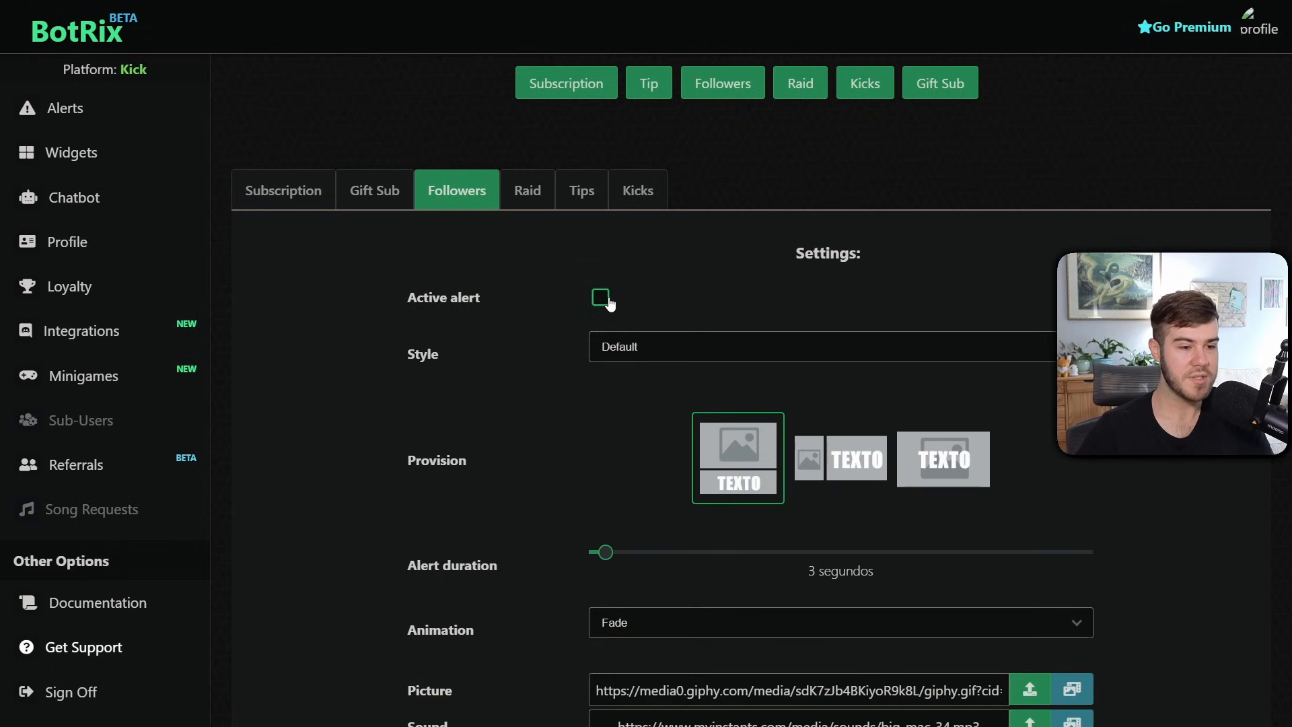
{"action": "left_click", "coordinate": [600, 298]}
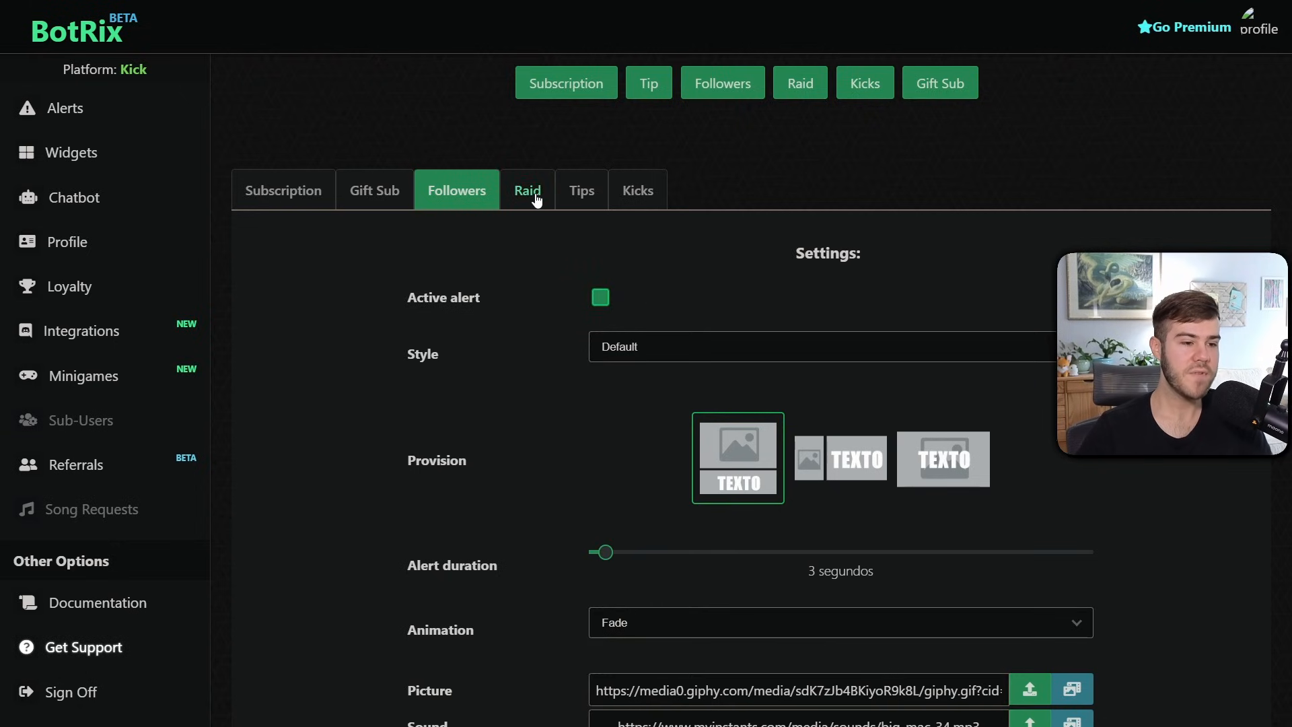
Review the raid alert settings, then return to the follower alert settings.
{"action": "left_click", "coordinate": [528, 190]}
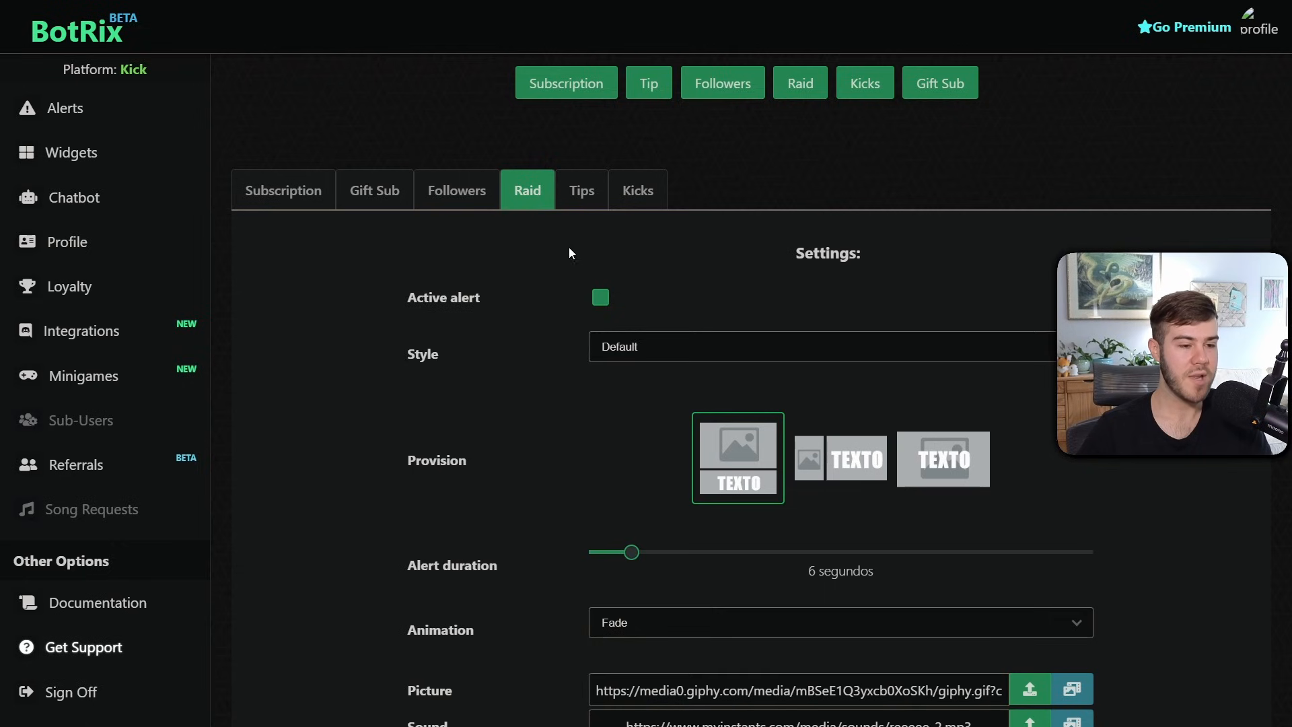
{"action": "scroll", "scroll_direction": "down", "scroll_amount": 3}
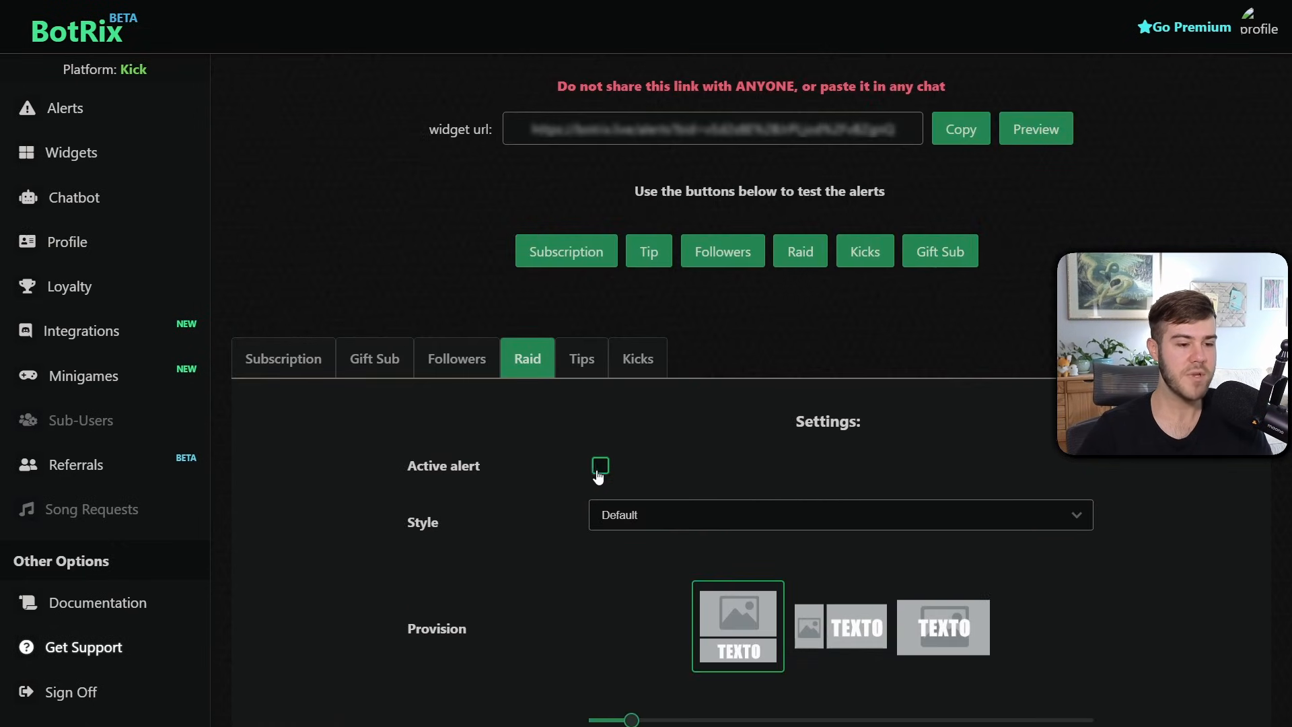
{"action": "left_click", "coordinate": [600, 466]}
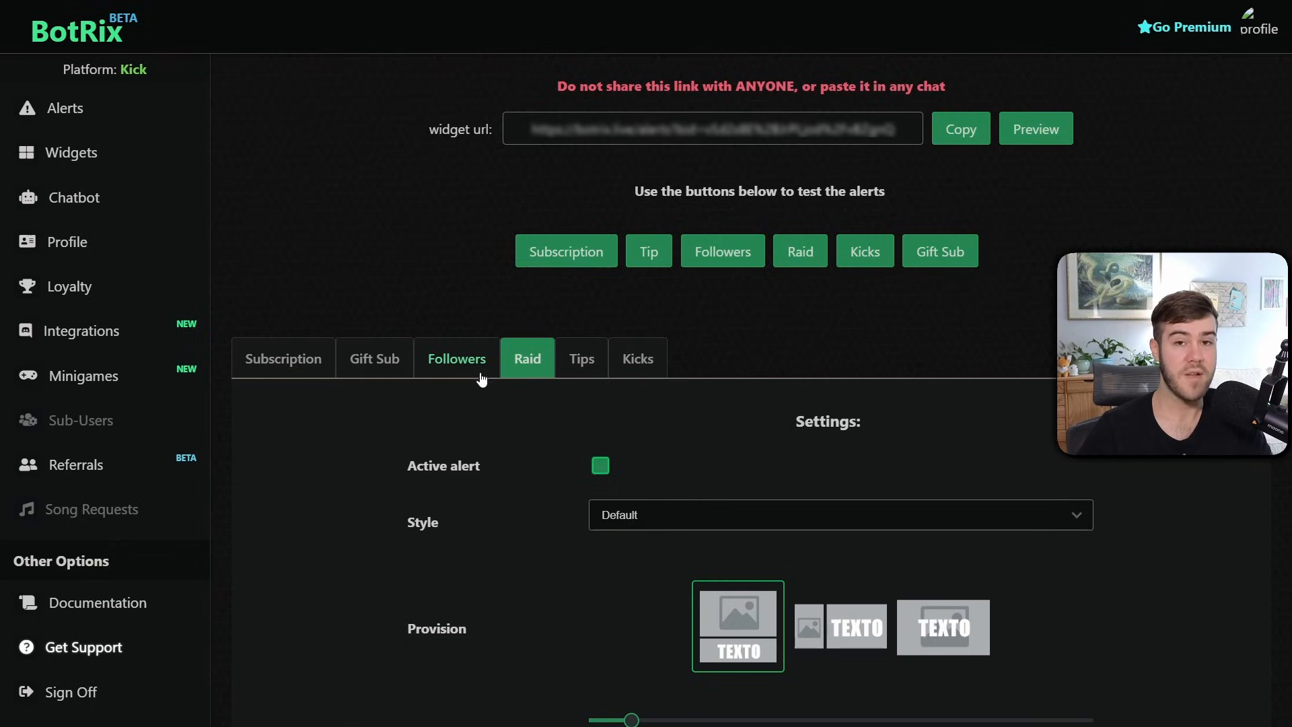
{"action": "left_click", "coordinate": [456, 358]}
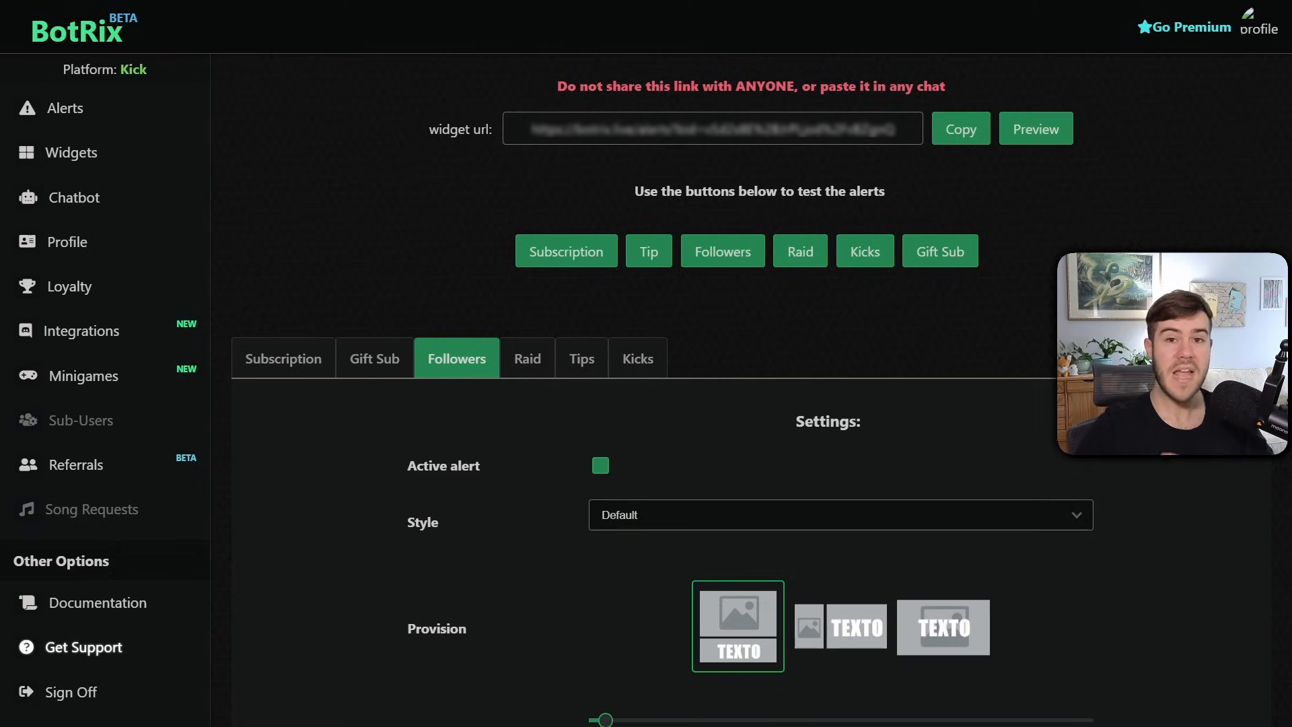
Look through the follower alert settings and reach the alert sound gallery.
{"action": "scroll", "scroll_direction": "down", "scroll_amount": 3}
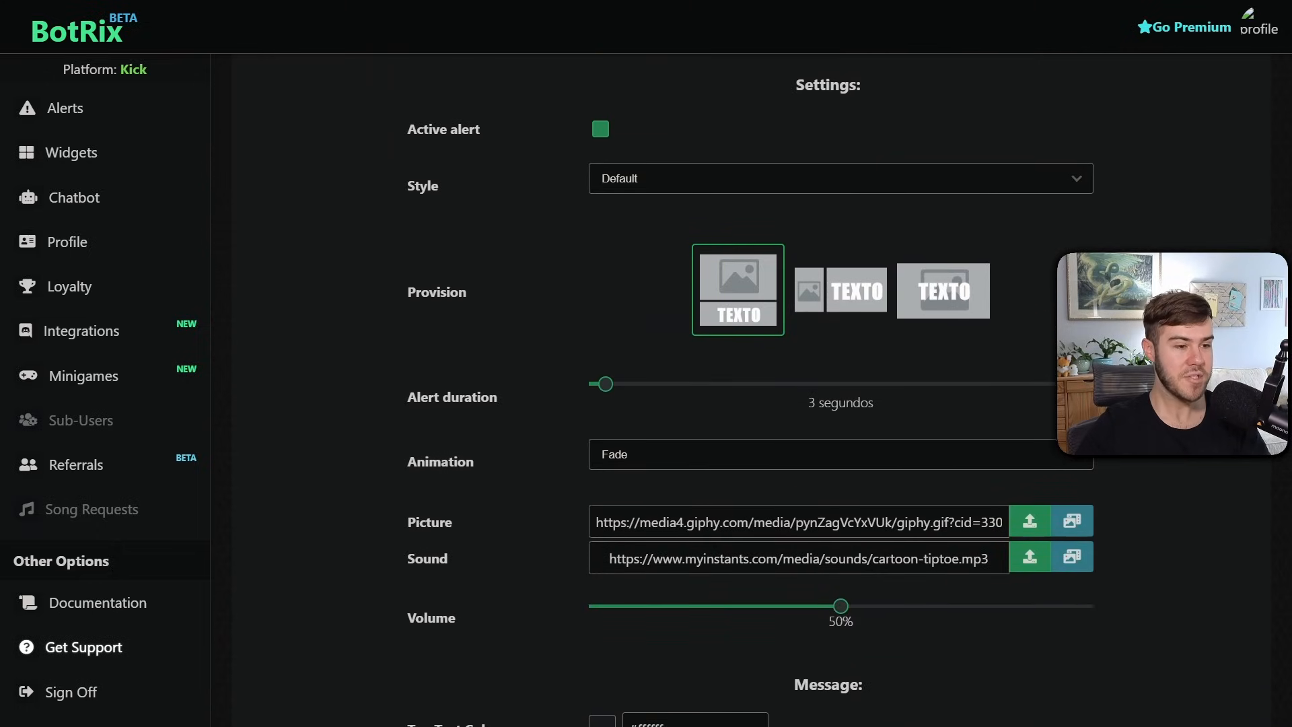
{"action": "scroll", "scroll_direction": "down", "scroll_amount": 3}
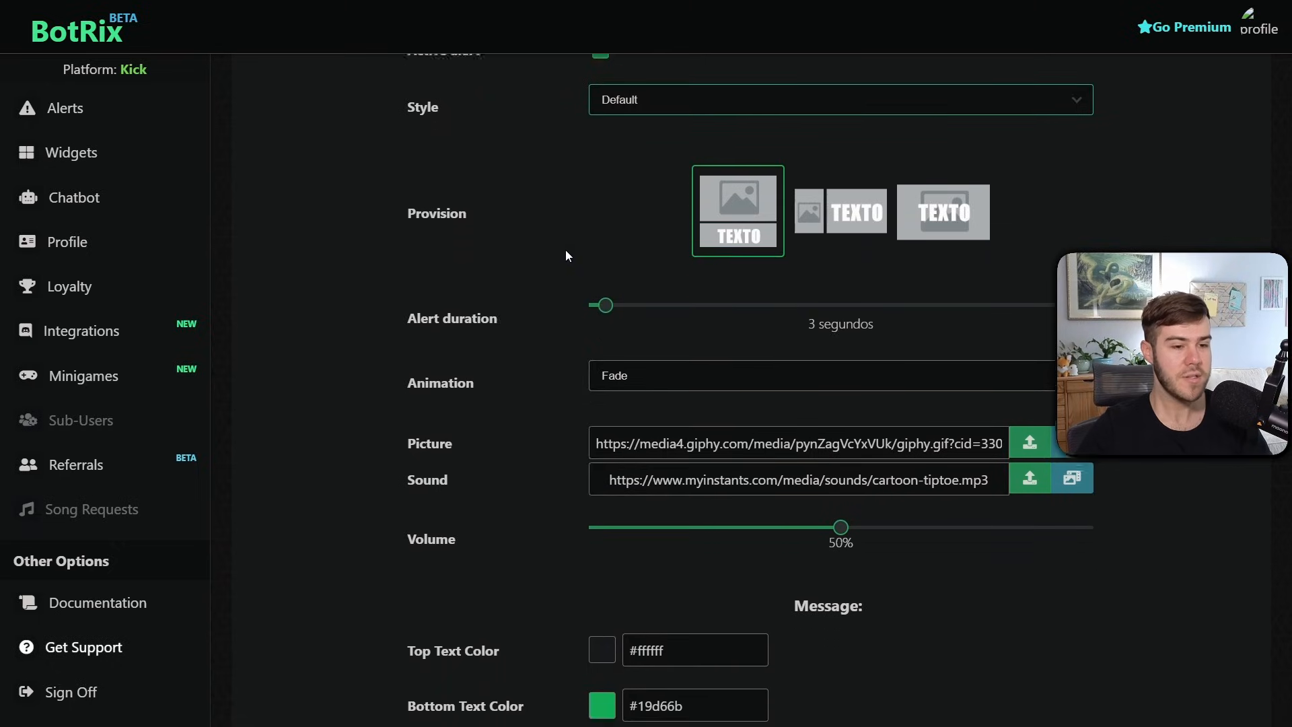
{"action": "scroll", "scroll_direction": "down", "scroll_amount": 3}
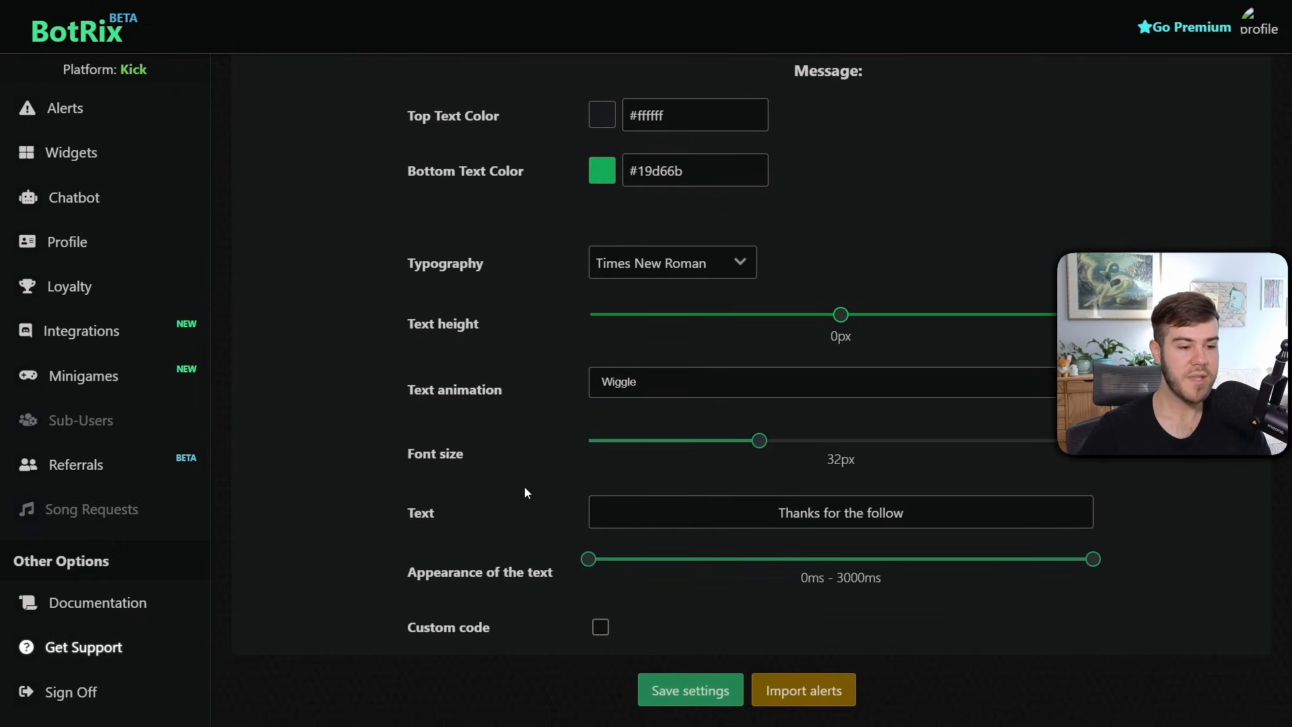
{"action": "scroll", "scroll_direction": "up", "scroll_amount": 3}
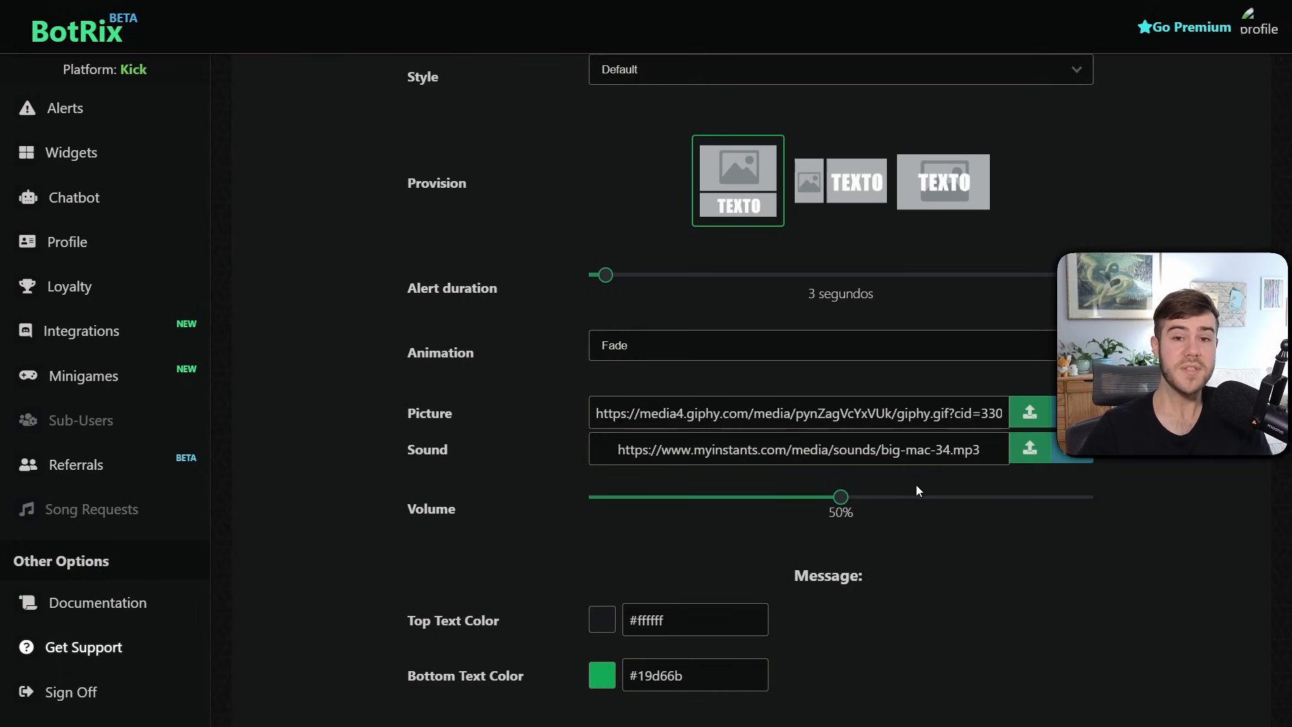
{"action": "left_click", "coordinate": [1029, 450]}
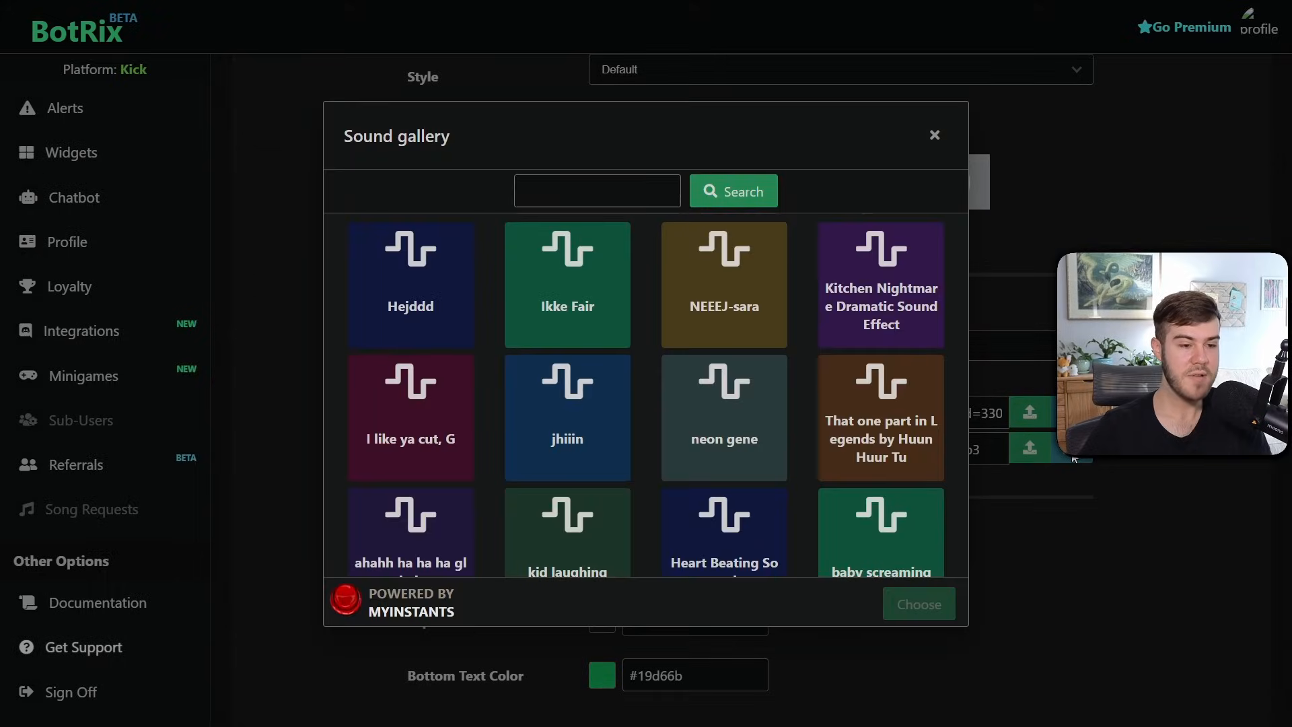
Preview BidenComeOn and Cartoon Tiptoe, then set Cartoon Tiptoe as the follower alert sound.
{"action": "scroll", "scroll_direction": "down", "scroll_amount": 3}
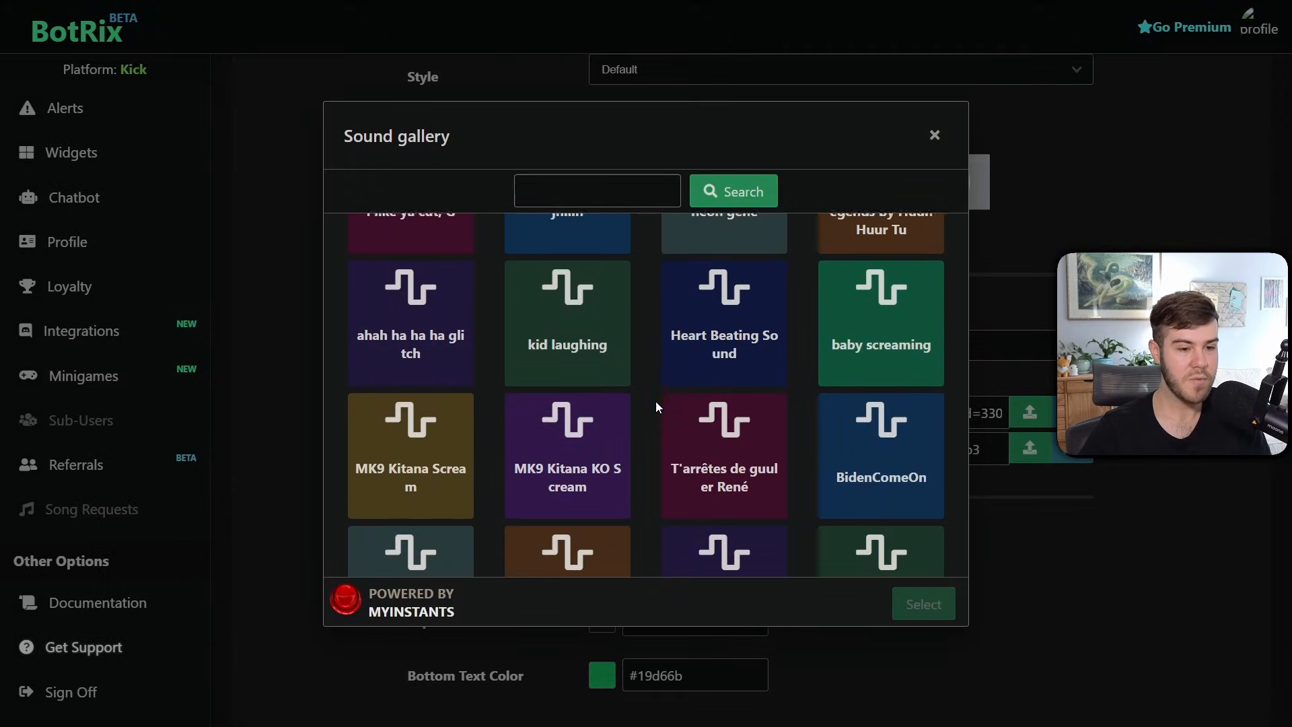
{"action": "scroll", "scroll_direction": "down", "scroll_amount": 3}
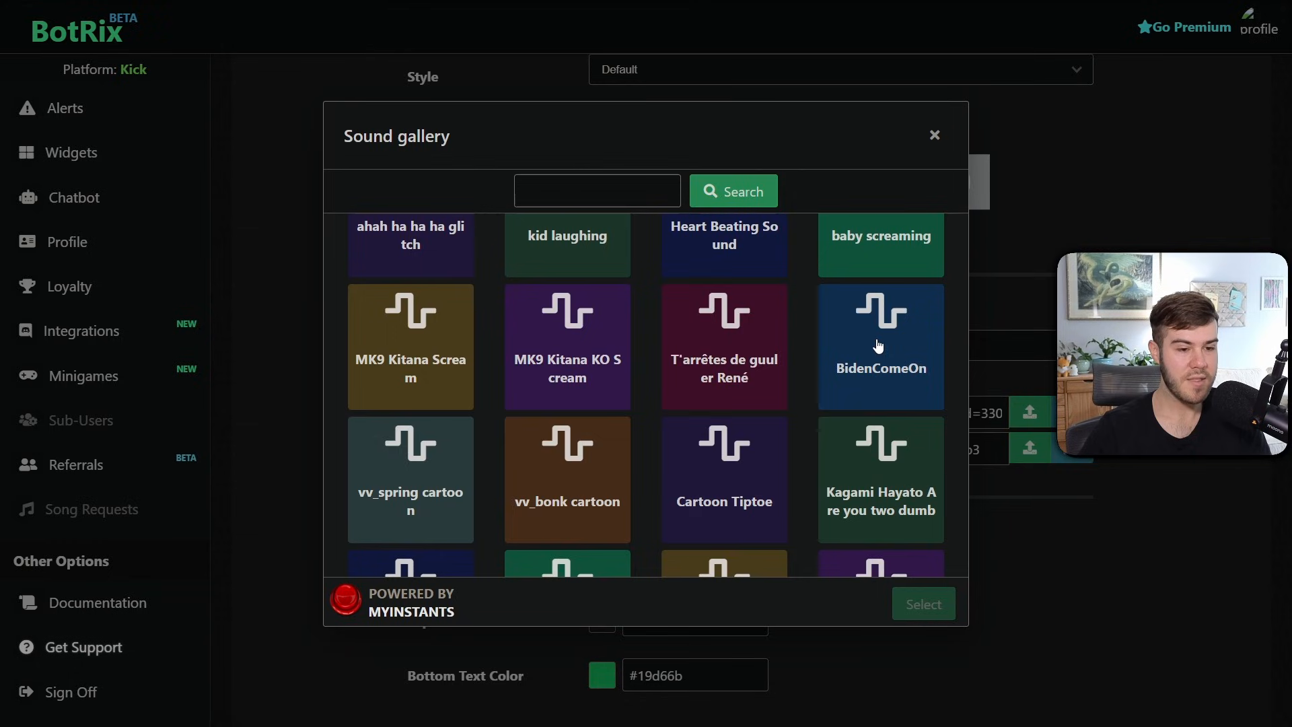
{"action": "left_click", "coordinate": [880, 346]}
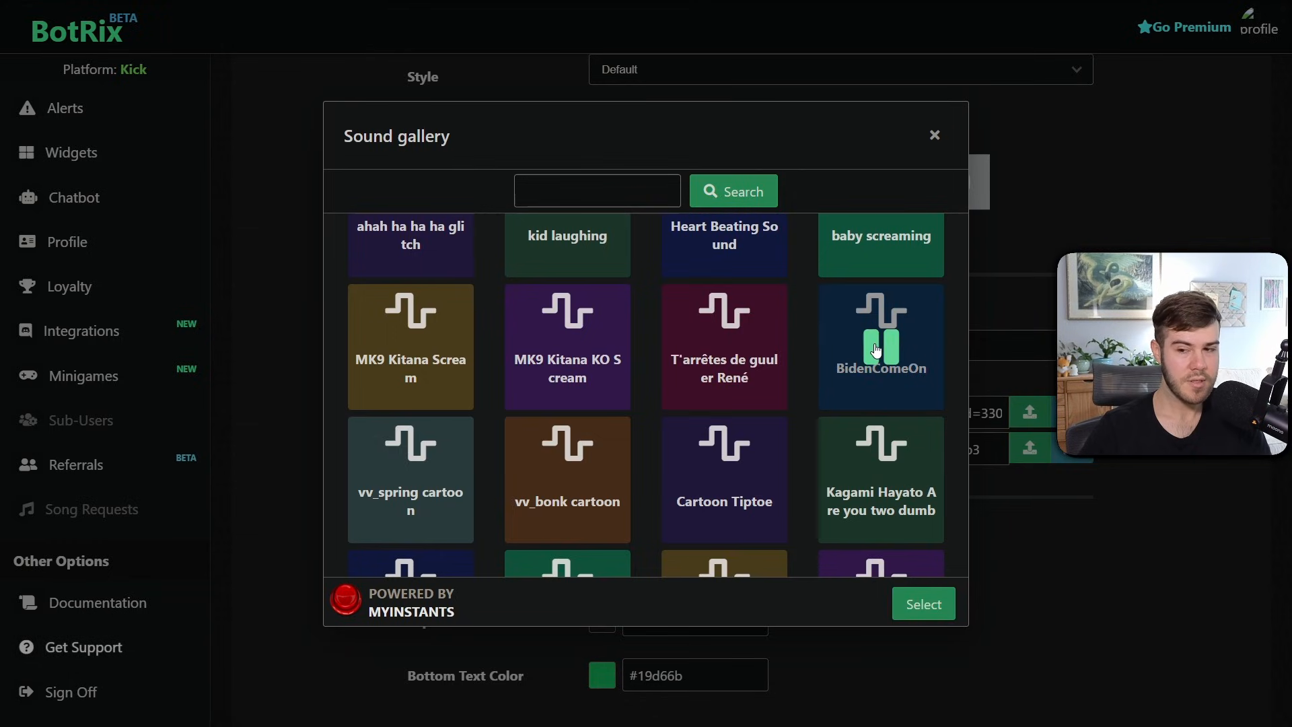
{"action": "scroll", "scroll_direction": "down", "scroll_amount": 3}
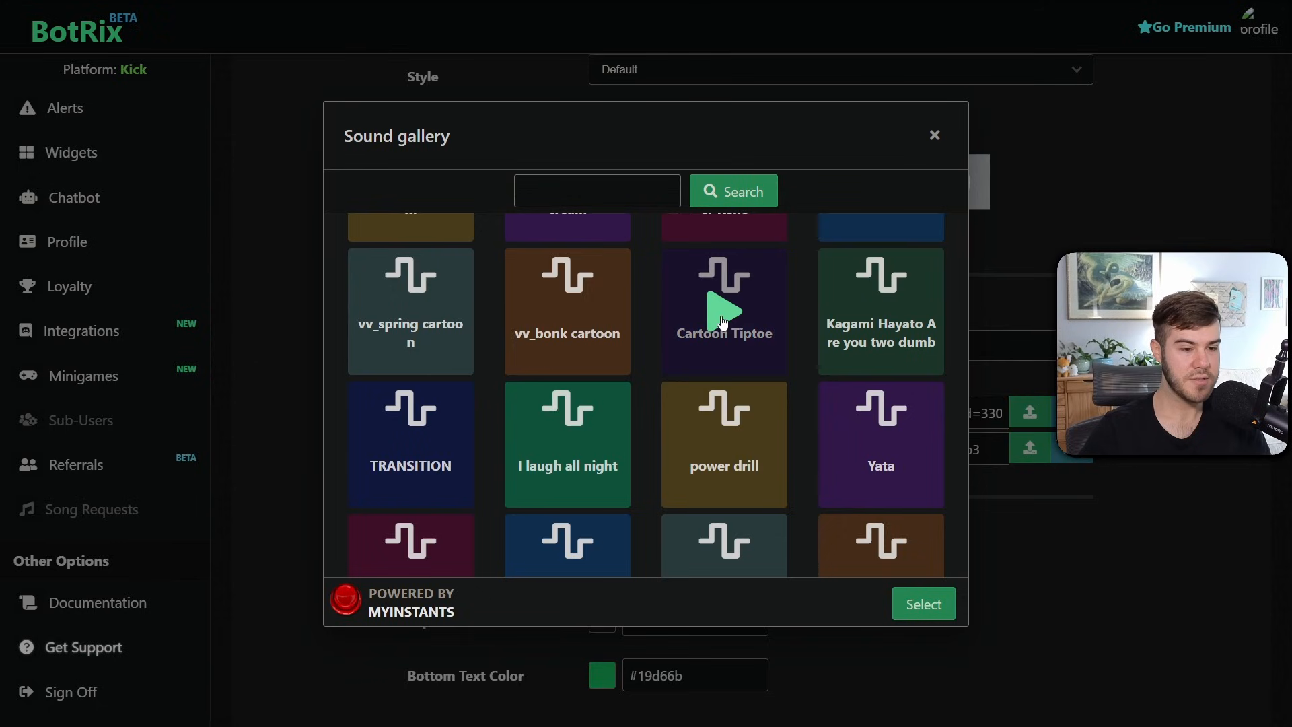
{"action": "left_click", "coordinate": [724, 311]}
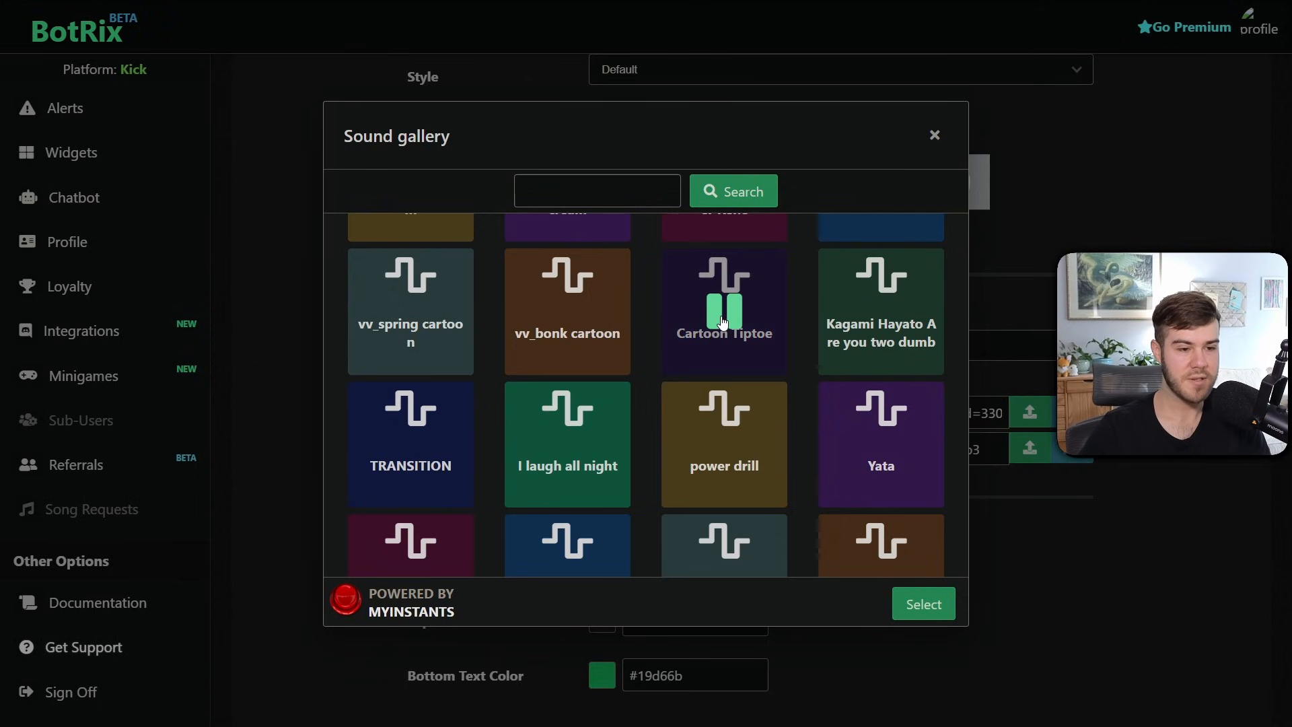
{"action": "left_click", "coordinate": [923, 603]}
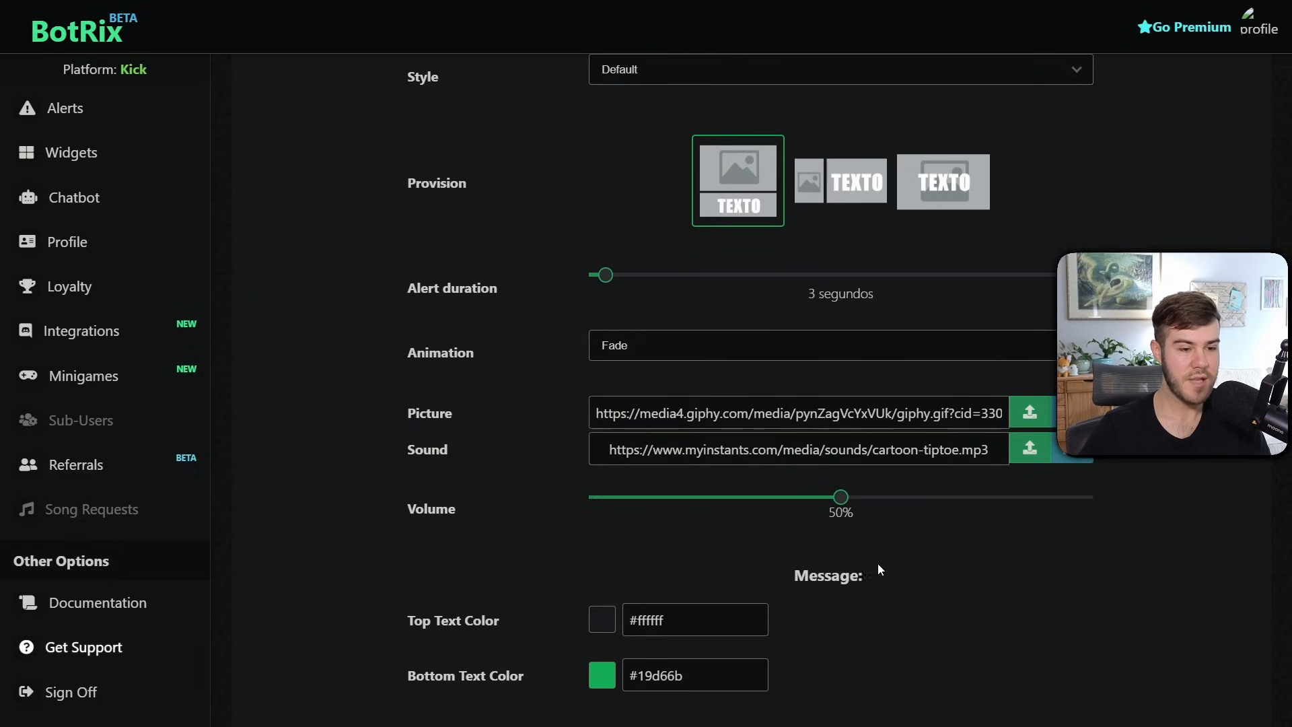
{"action": "left_click", "coordinate": [795, 450]}
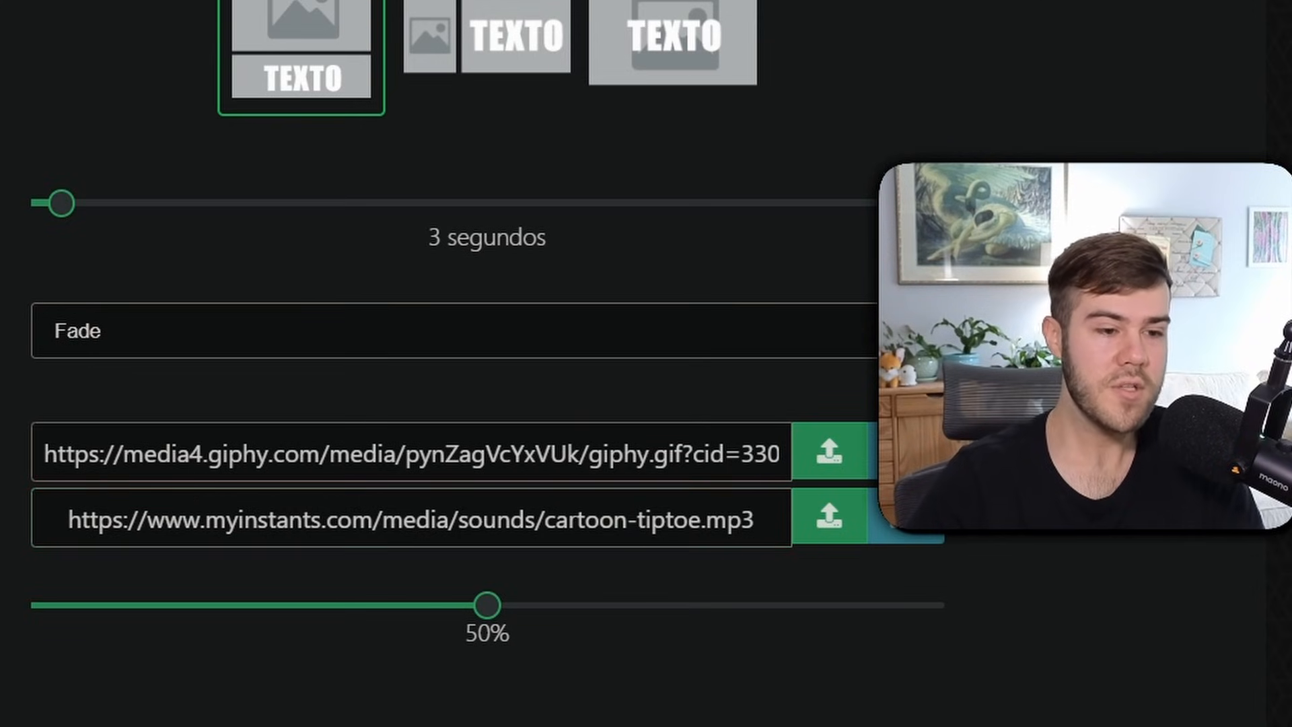
{"action": "double_click", "coordinate": [260, 453]}
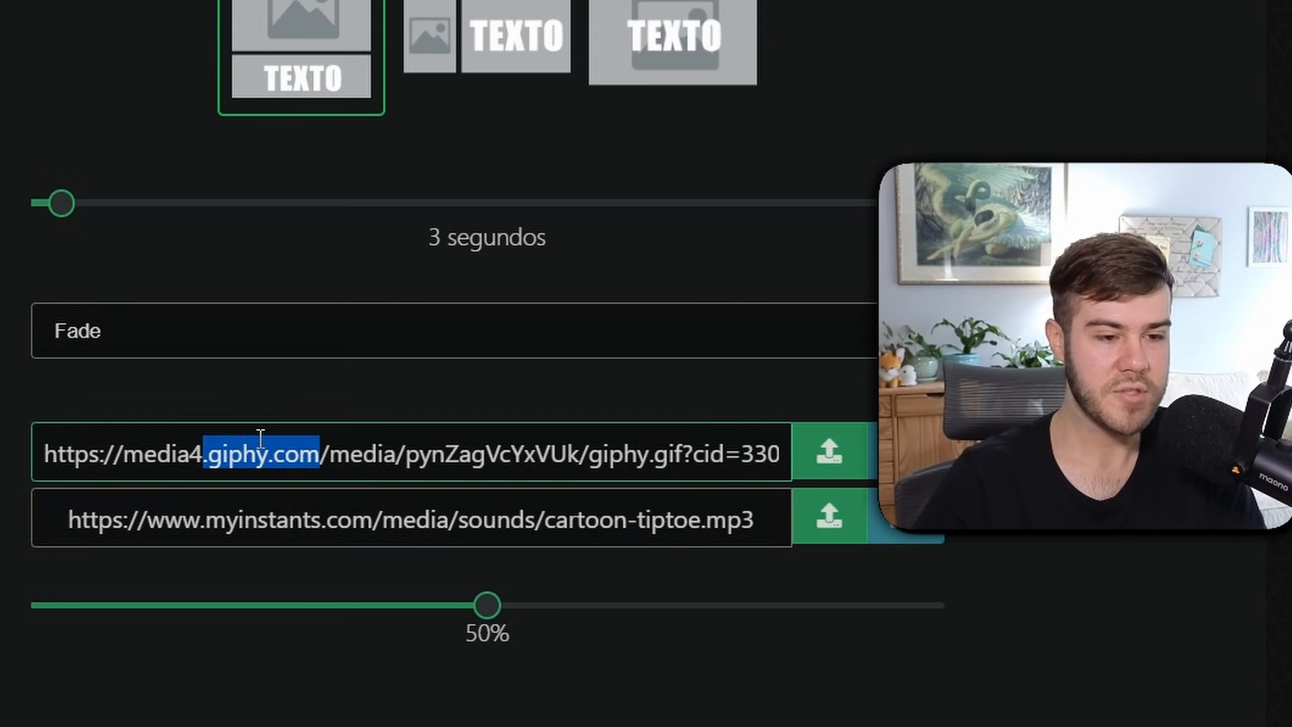
{"action": "double_click", "coordinate": [240, 519]}
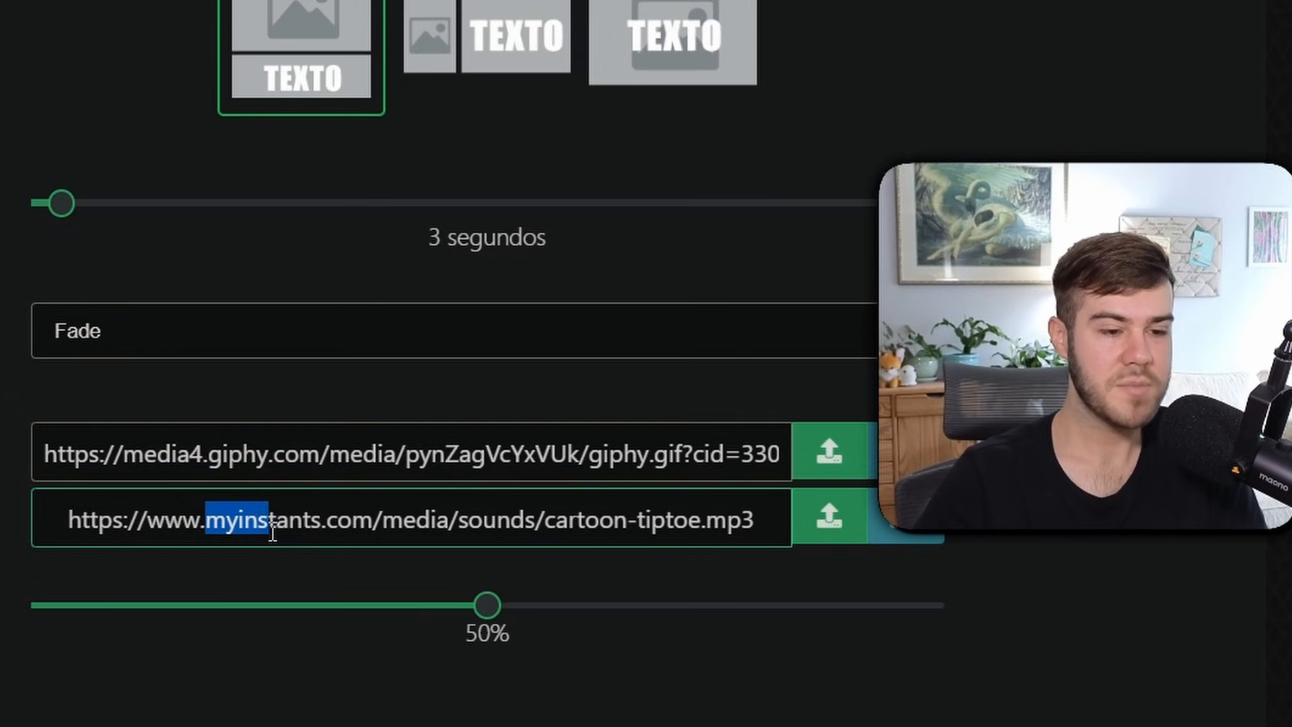
{"action": "left_click_drag", "start_coordinate": [206, 520], "coordinate": [371, 520]}
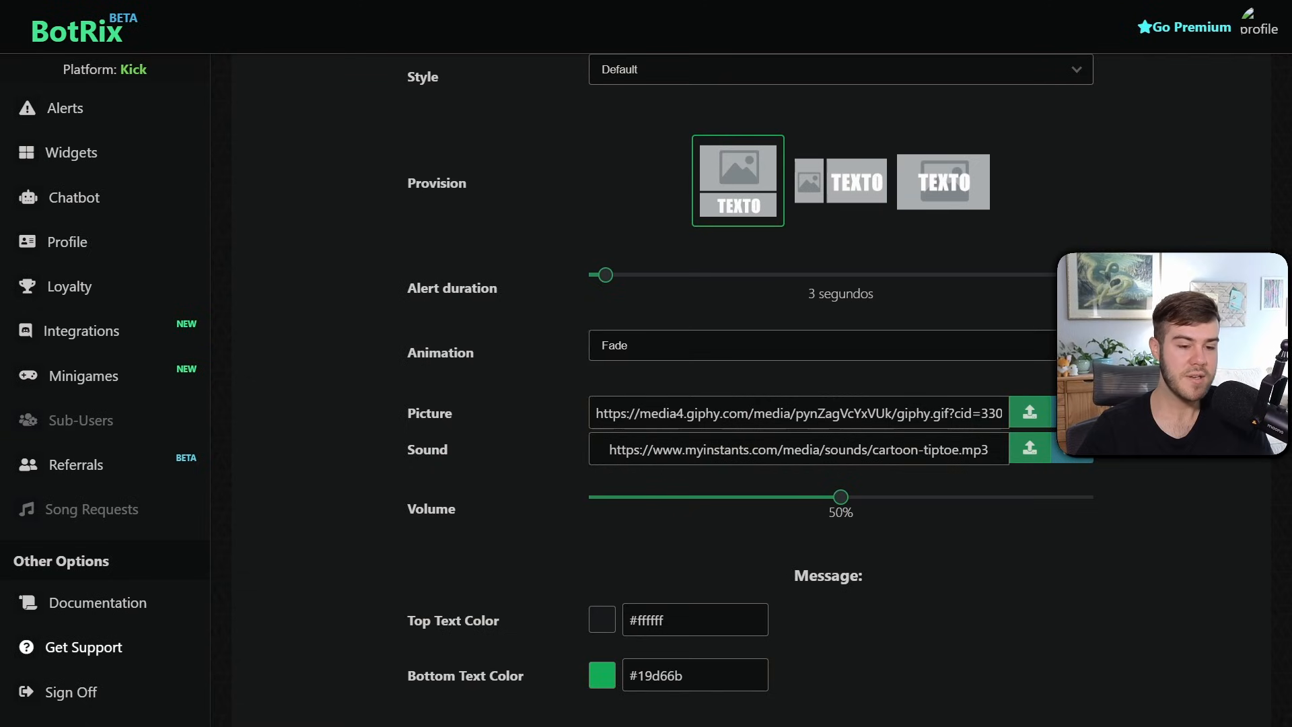
Save the follower alert settings with the Cartoon Tiptoe sound and 'Thanks for the follow' text.
{"action": "scroll", "scroll_direction": "down", "scroll_amount": 3}
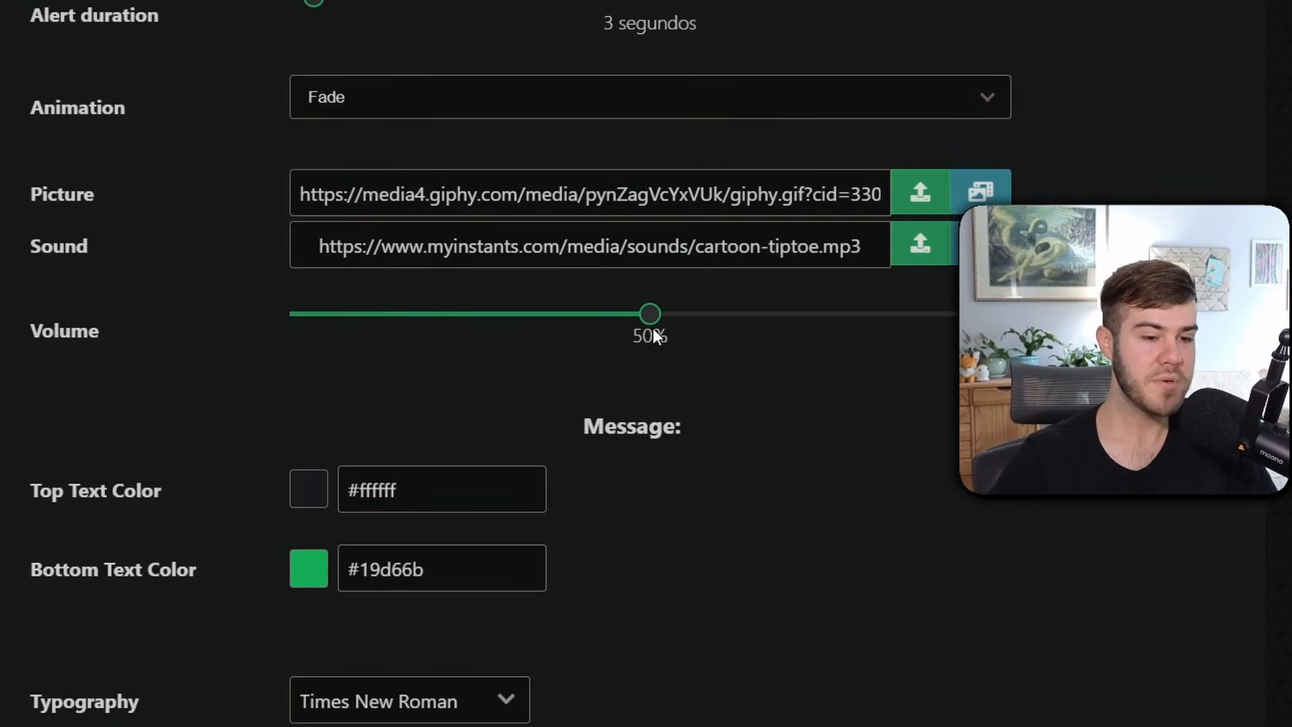
{"action": "mouse_move", "coordinate": [739, 415]}
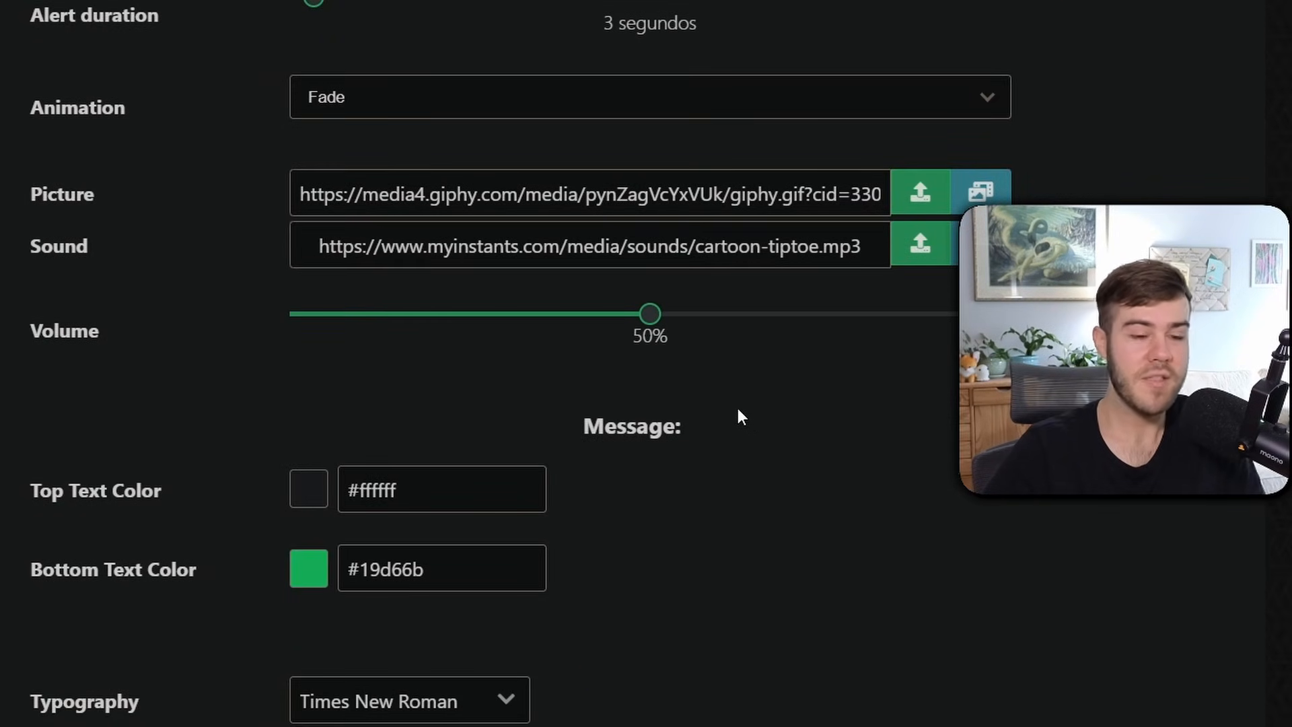
{"action": "mouse_move", "coordinate": [796, 424]}
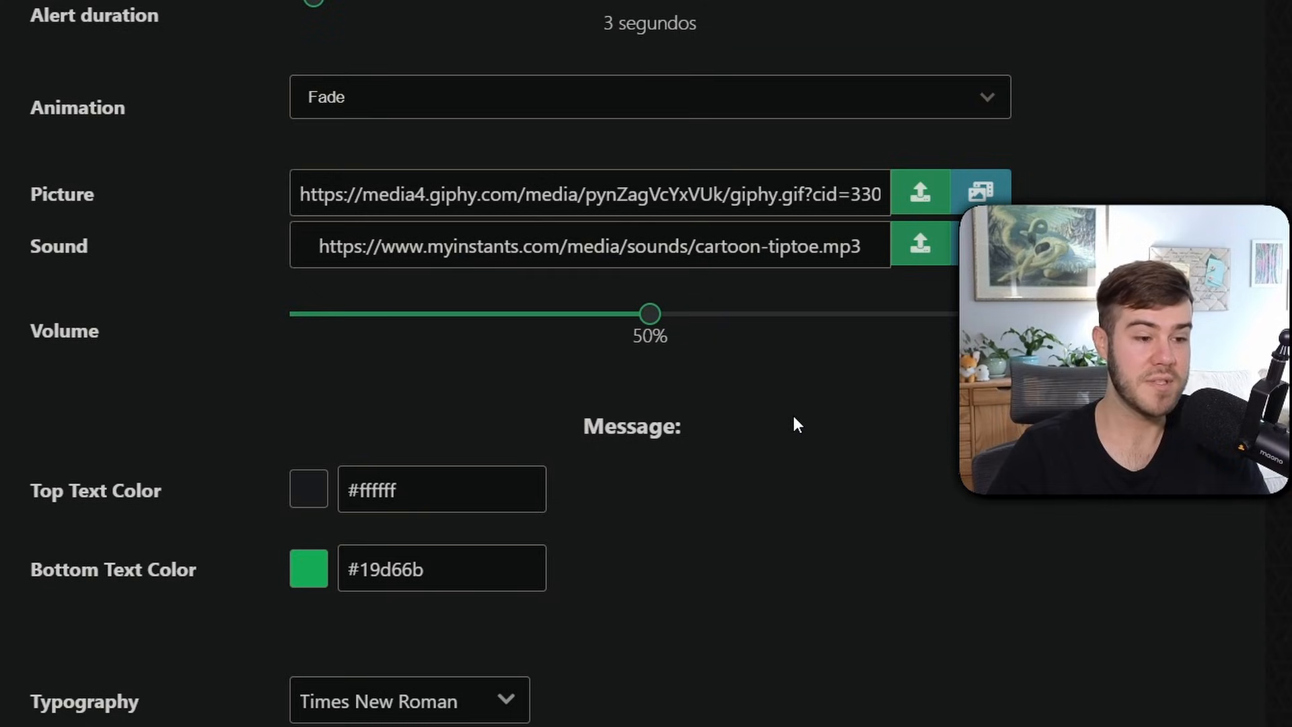
{"action": "scroll", "scroll_direction": "down", "scroll_amount": 3}
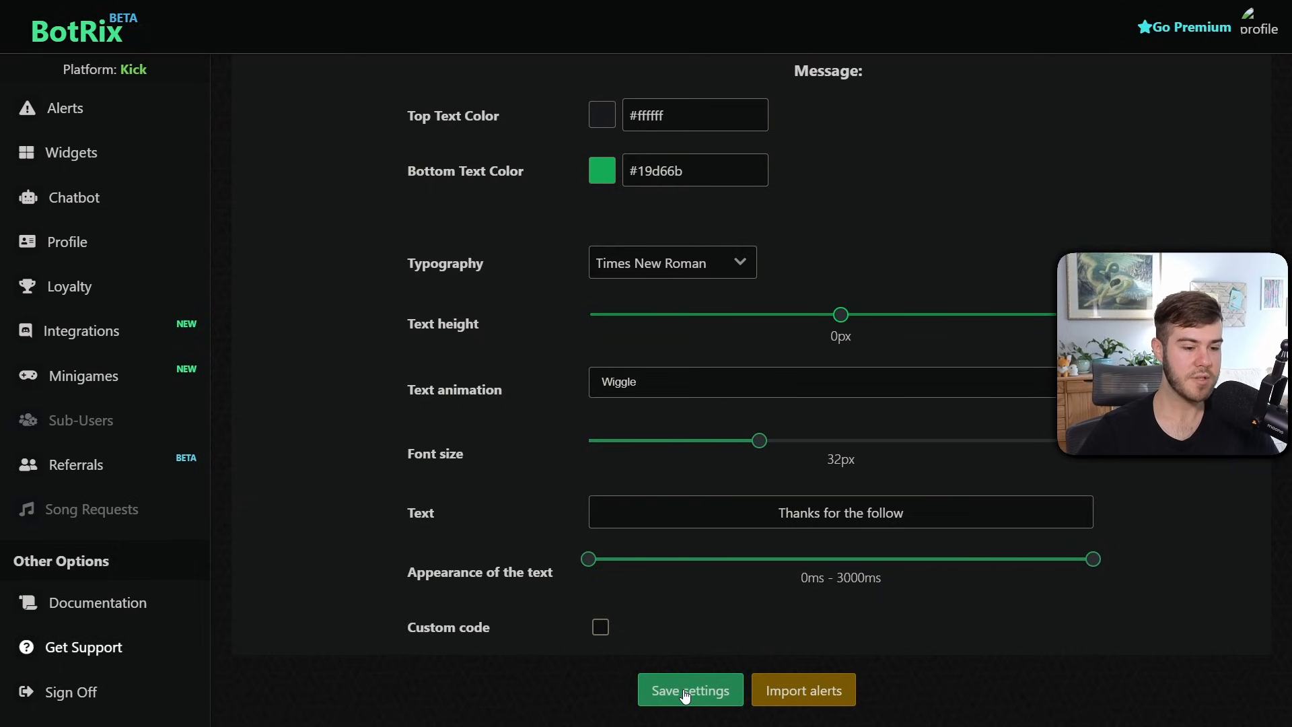
{"action": "left_click", "coordinate": [689, 689]}
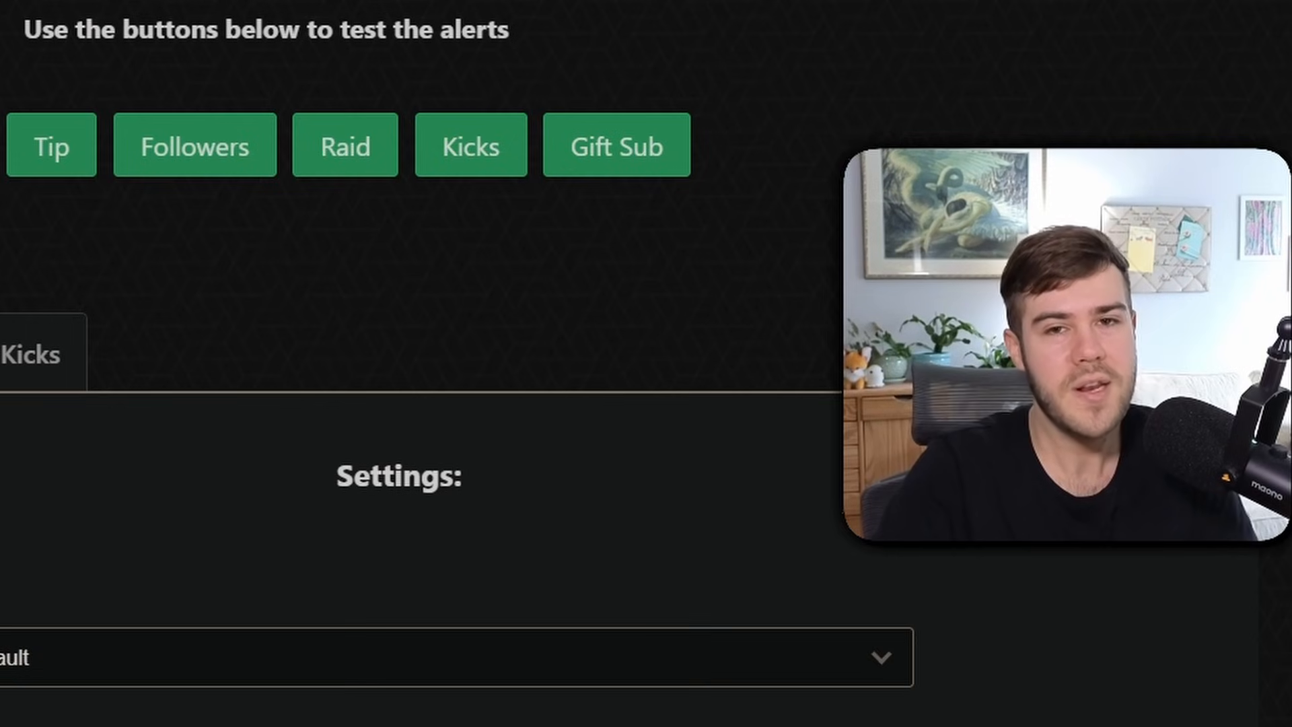
Leave the BotRix Alerts page and bring up OBS Studio on the Starting Soon scene.
{"action": "left_click", "coordinate": [959, 129]}
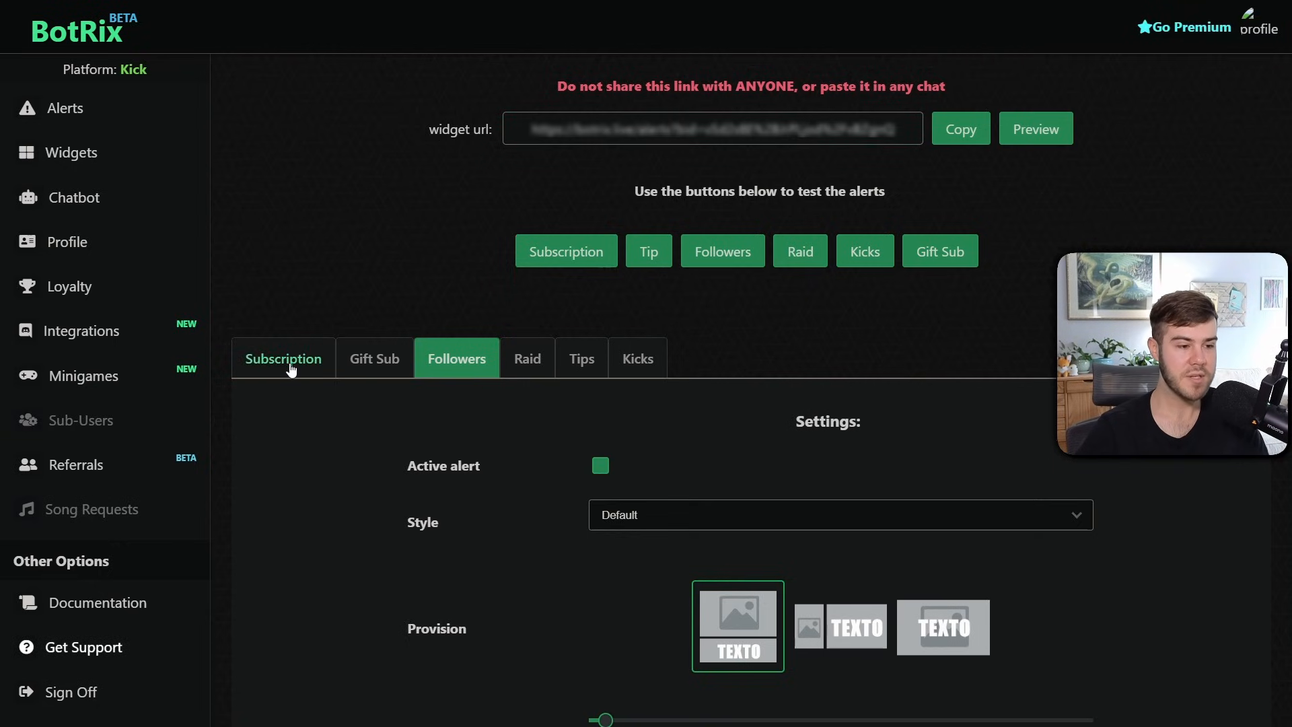
{"action": "left_click", "coordinate": [581, 358]}
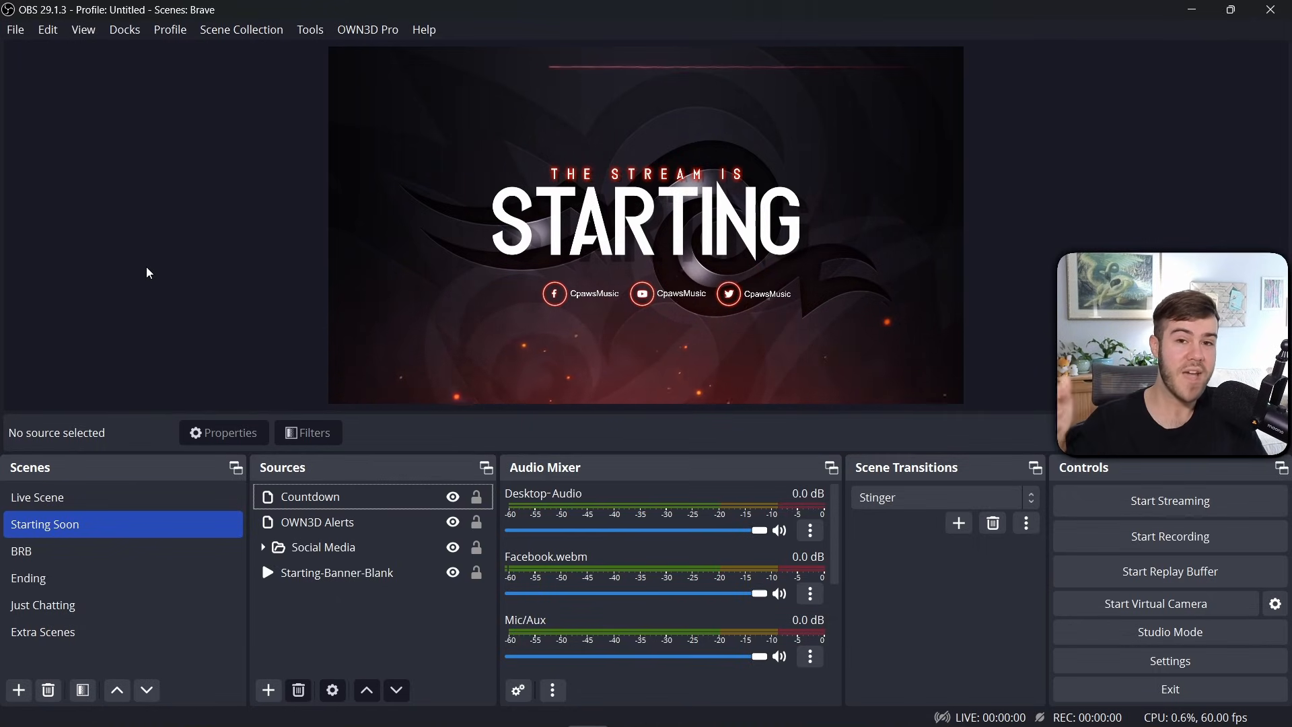
Create a new Browser source named KICK ALERTS in the Starting Soon scene.
{"action": "left_click", "coordinate": [336, 572]}
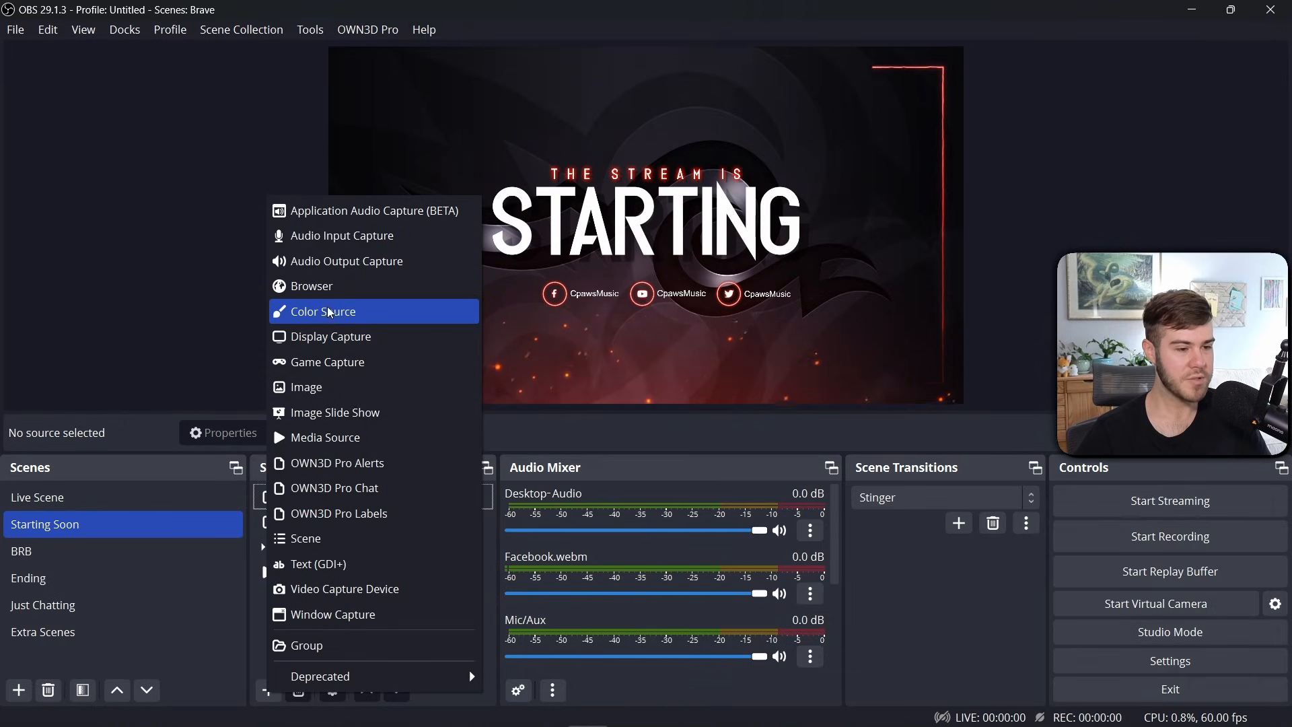
{"action": "left_click", "coordinate": [311, 285]}
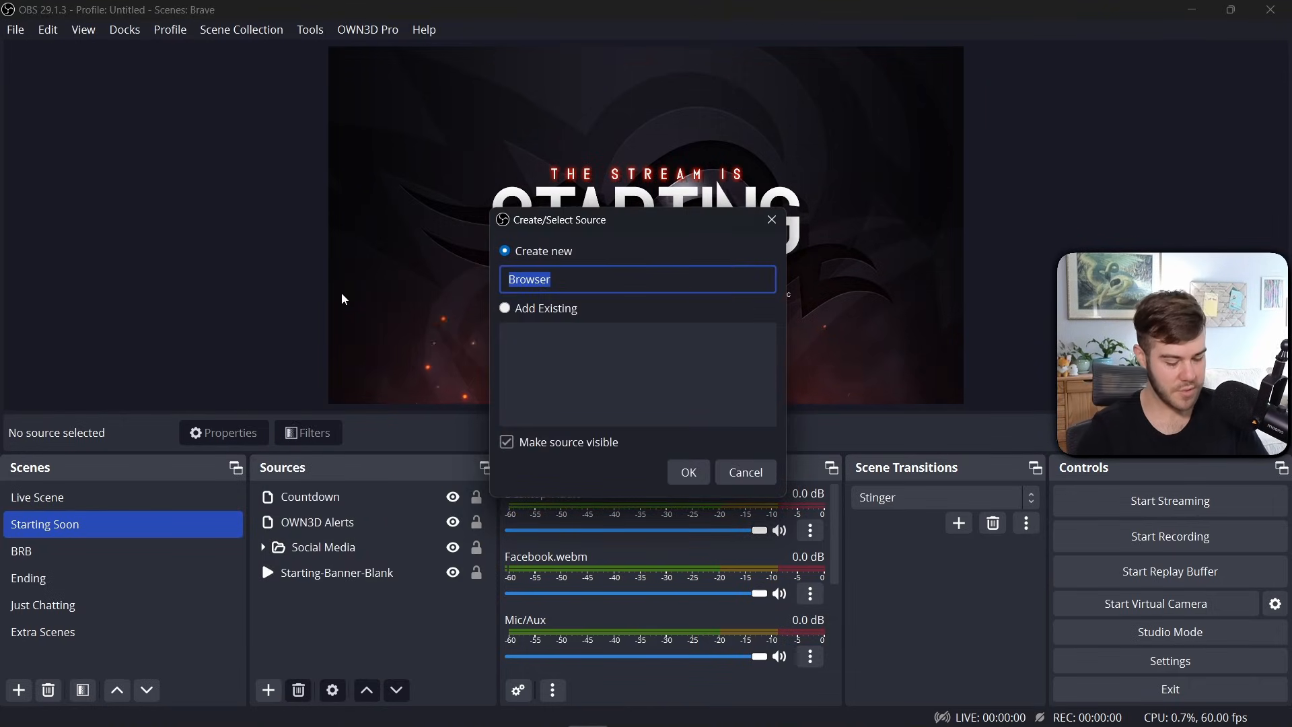
{"action": "type", "text": "KICK ALERTS"}
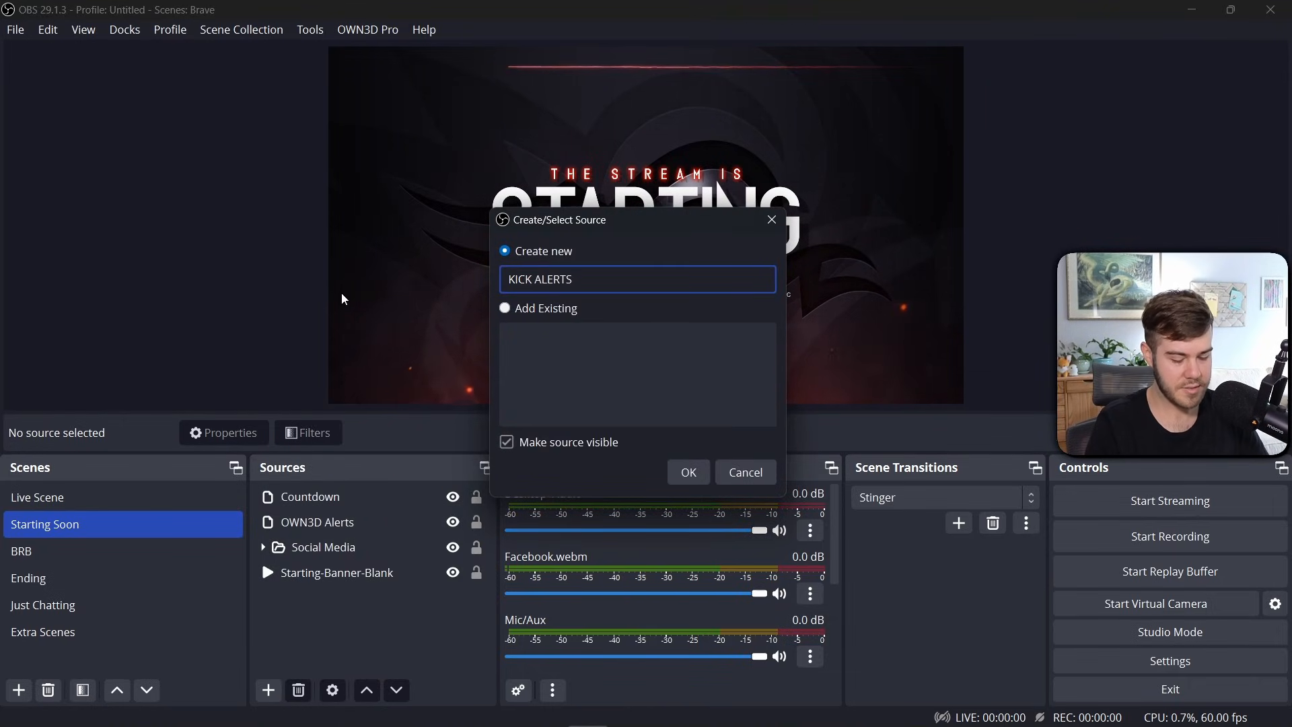
{"action": "left_click", "coordinate": [688, 473]}
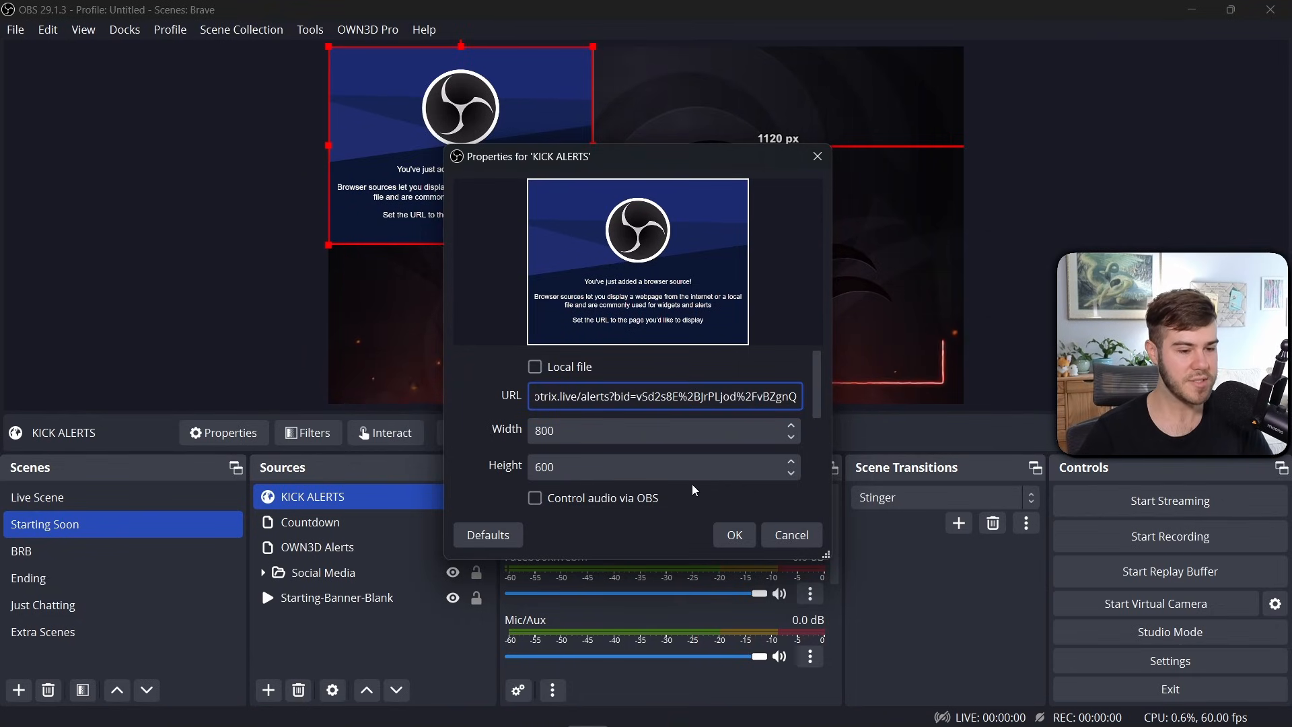
Point the source at the BotRix alerts URL and reposition it in the scene.
{"action": "left_click", "coordinate": [732, 534]}
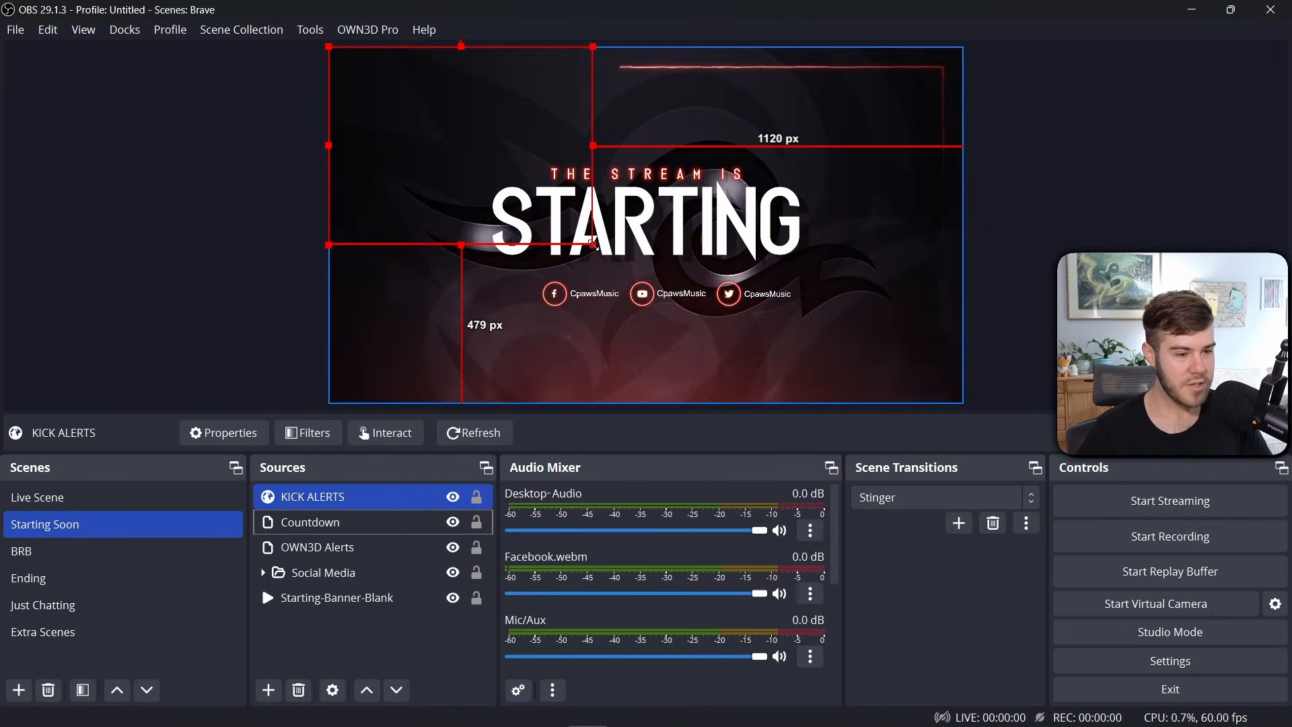
{"action": "left_click_drag", "start_coordinate": [596, 245], "coordinate": [513, 188]}
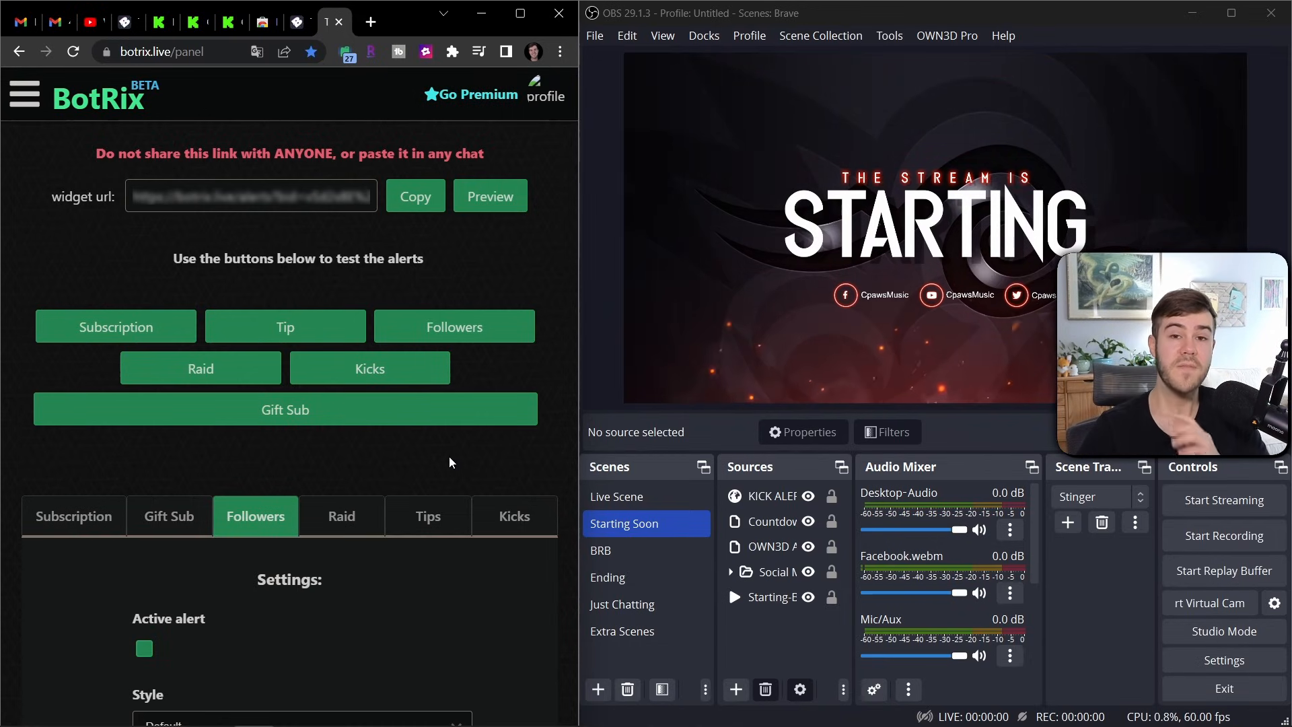
{"action": "mouse_move", "coordinate": [453, 326]}
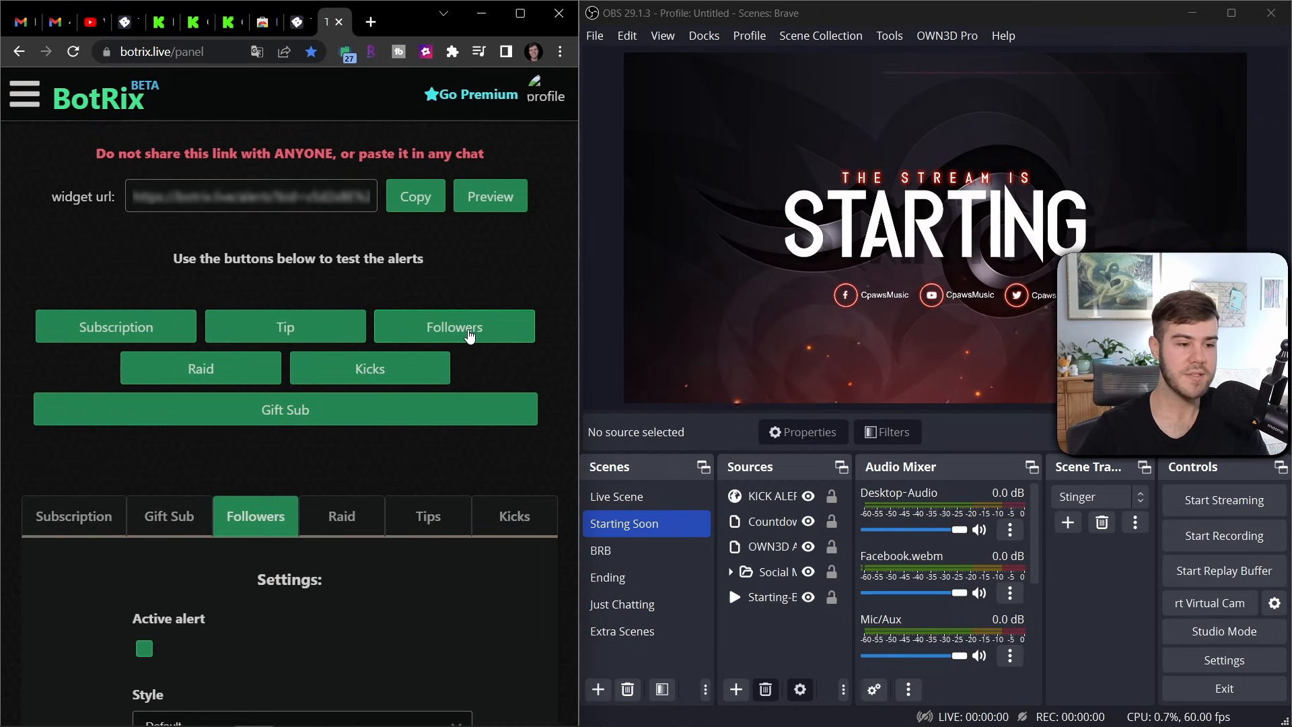
{"action": "left_click", "coordinate": [454, 326]}
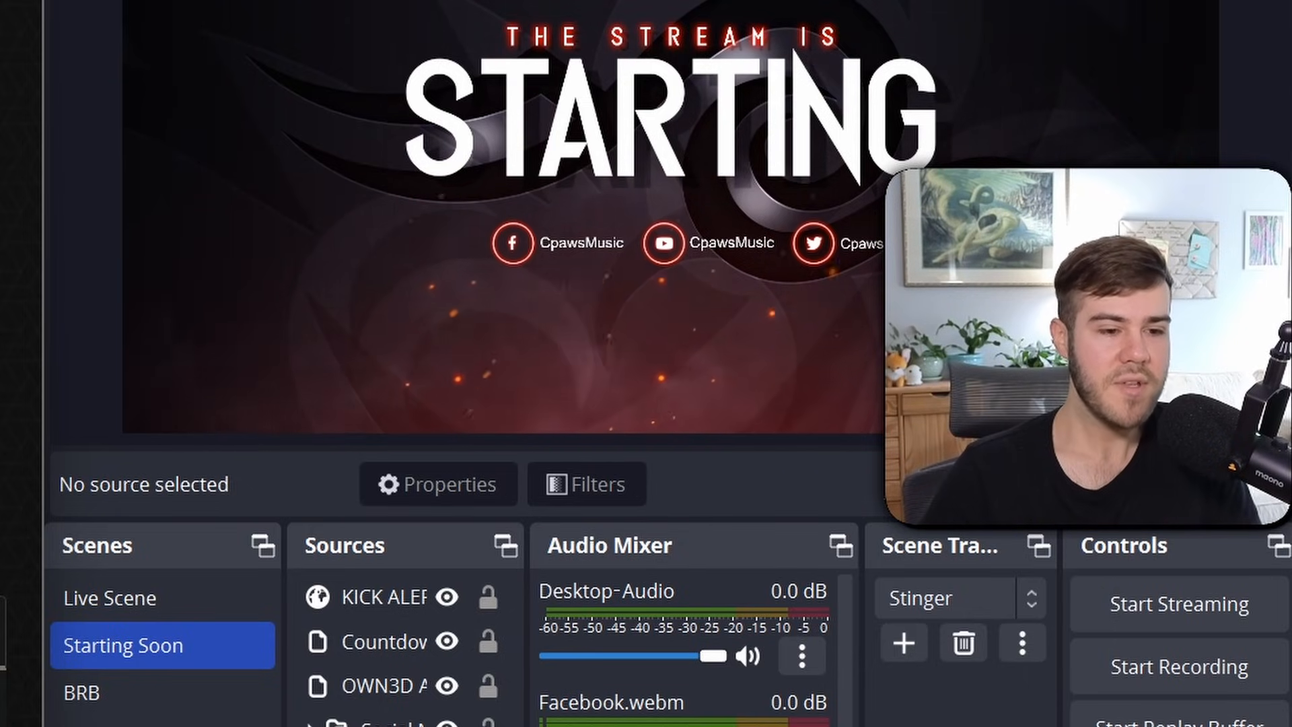
{"action": "left_click", "coordinate": [383, 596]}
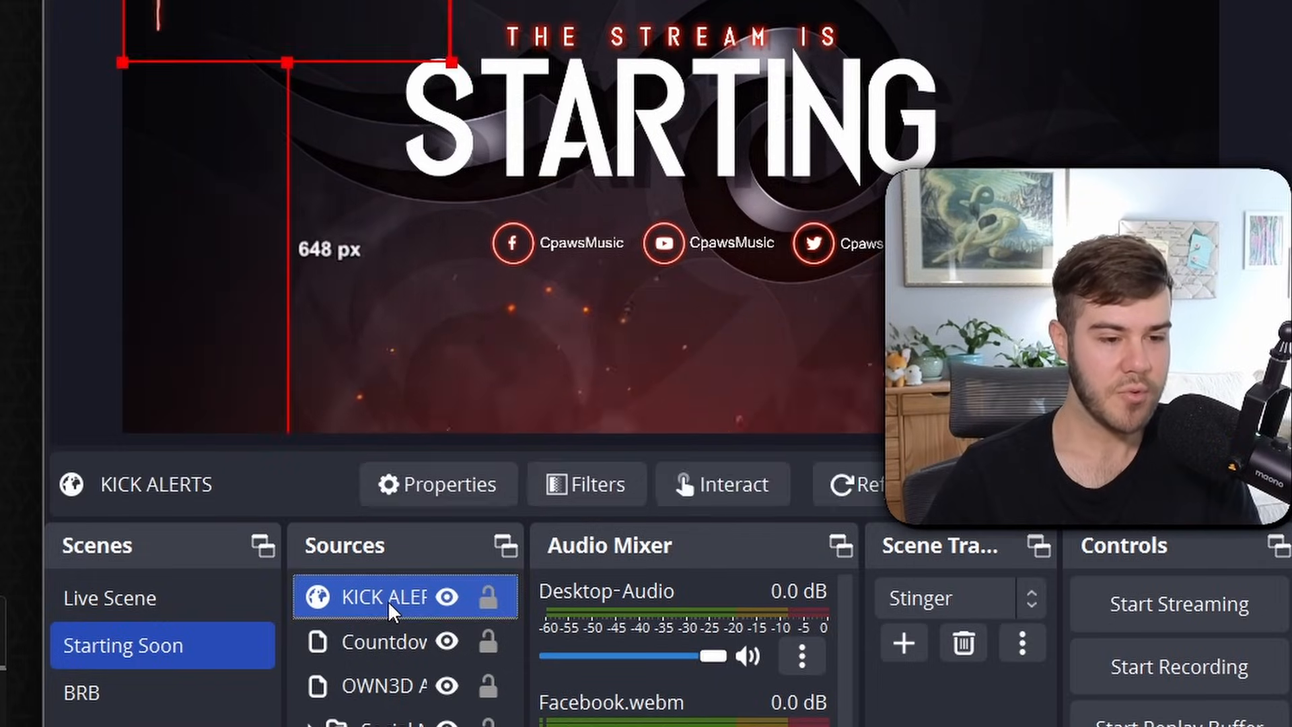
{"action": "left_click", "coordinate": [437, 483]}
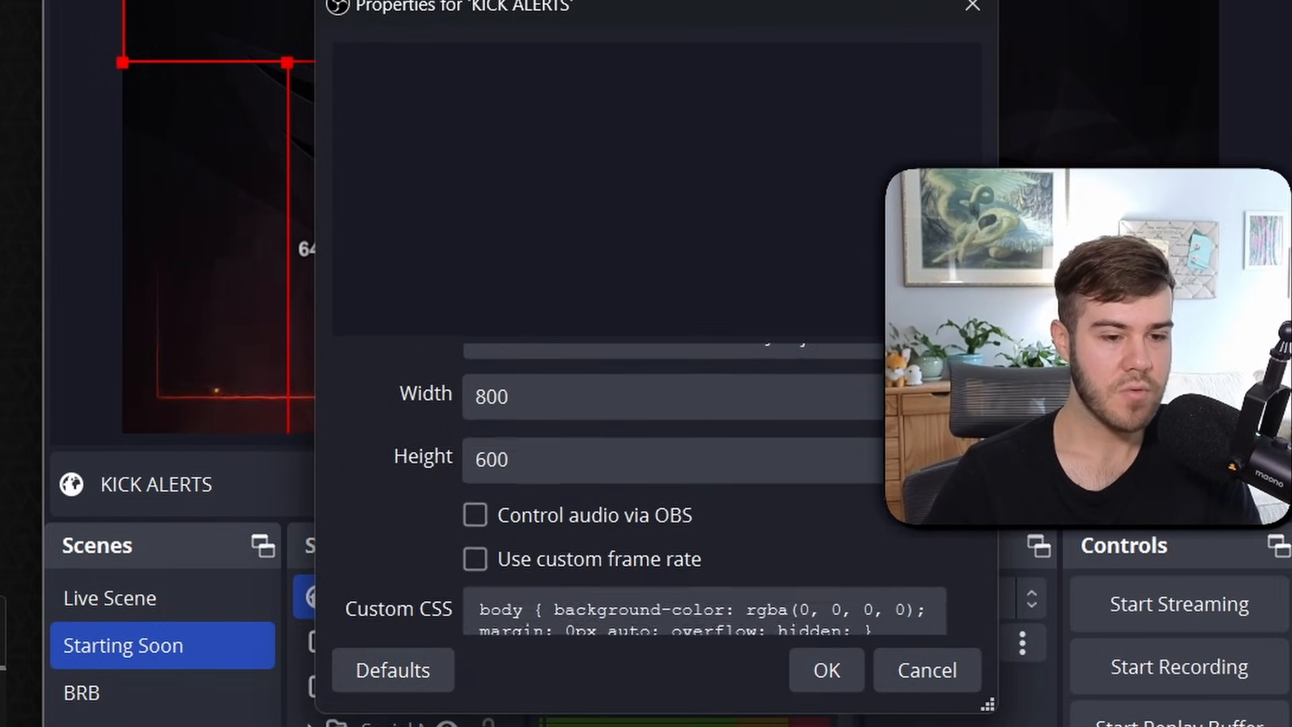
{"action": "scroll", "scroll_direction": "down", "scroll_amount": 3}
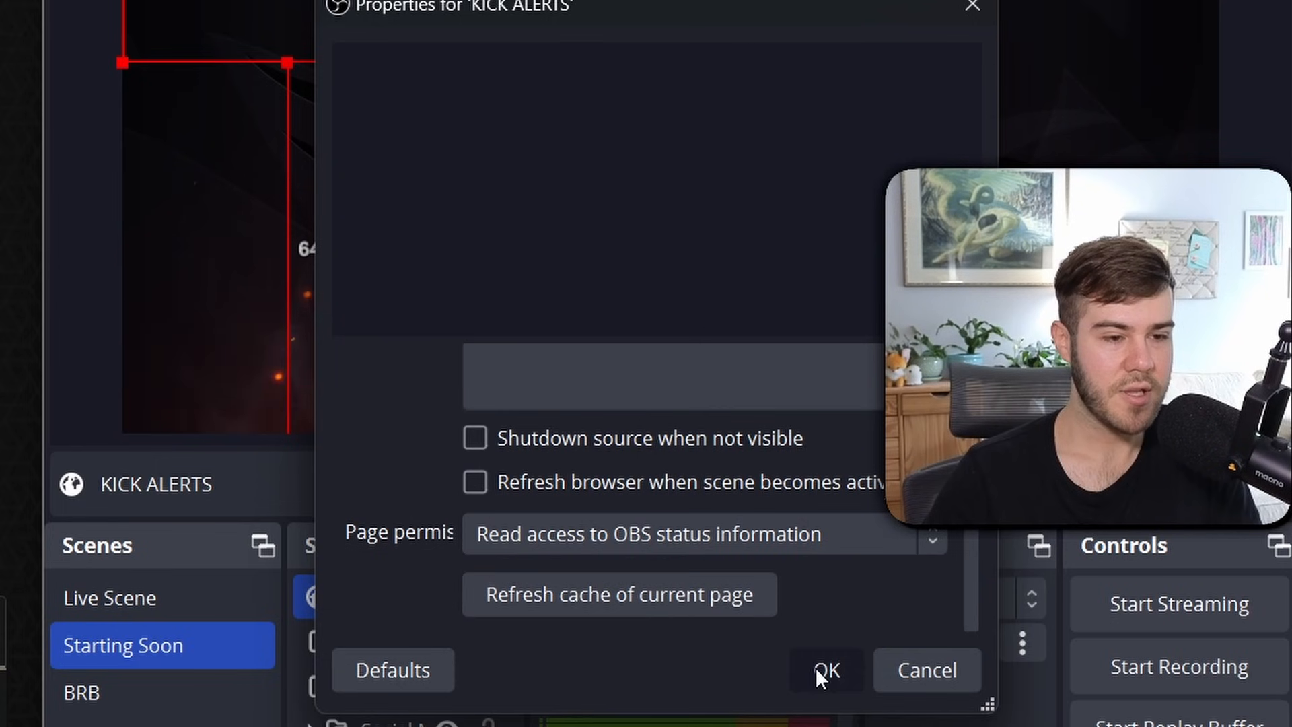
{"action": "left_click", "coordinate": [825, 670]}
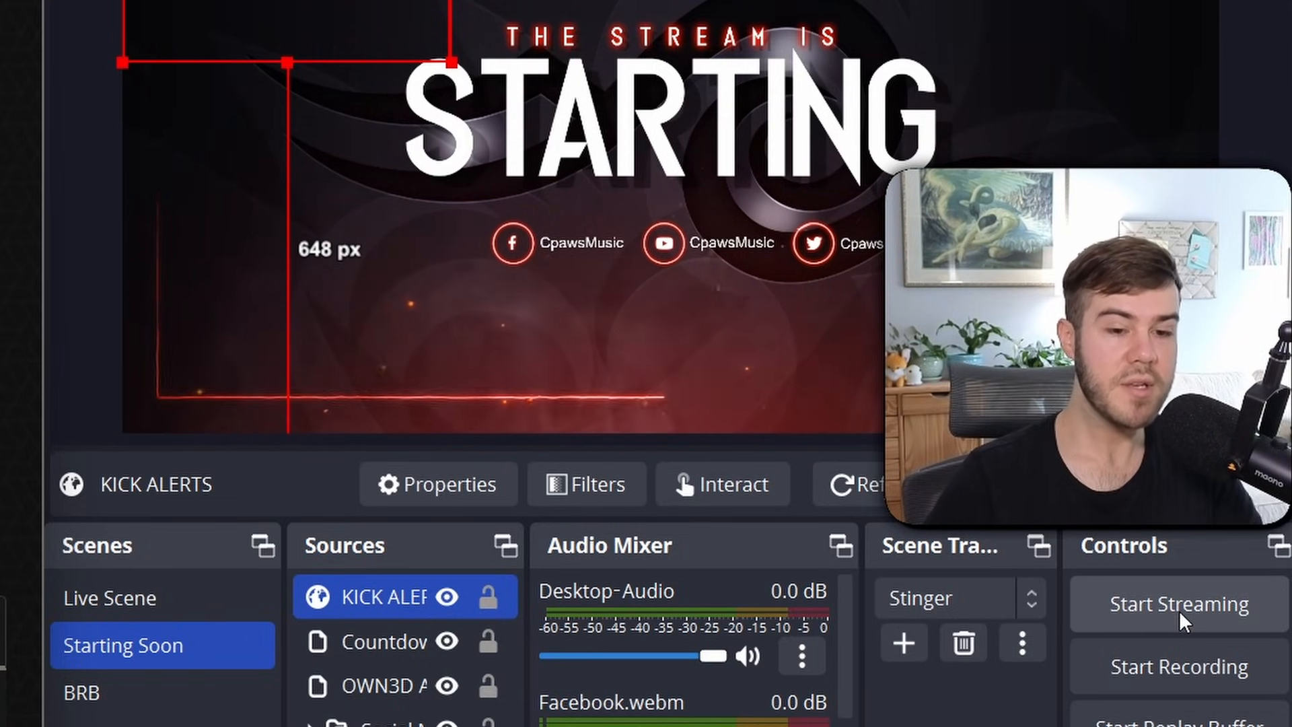
Start streaming from OBS, reload the Kick dashboard and unmute the Stream Preview.
{"action": "left_click", "coordinate": [1179, 602]}
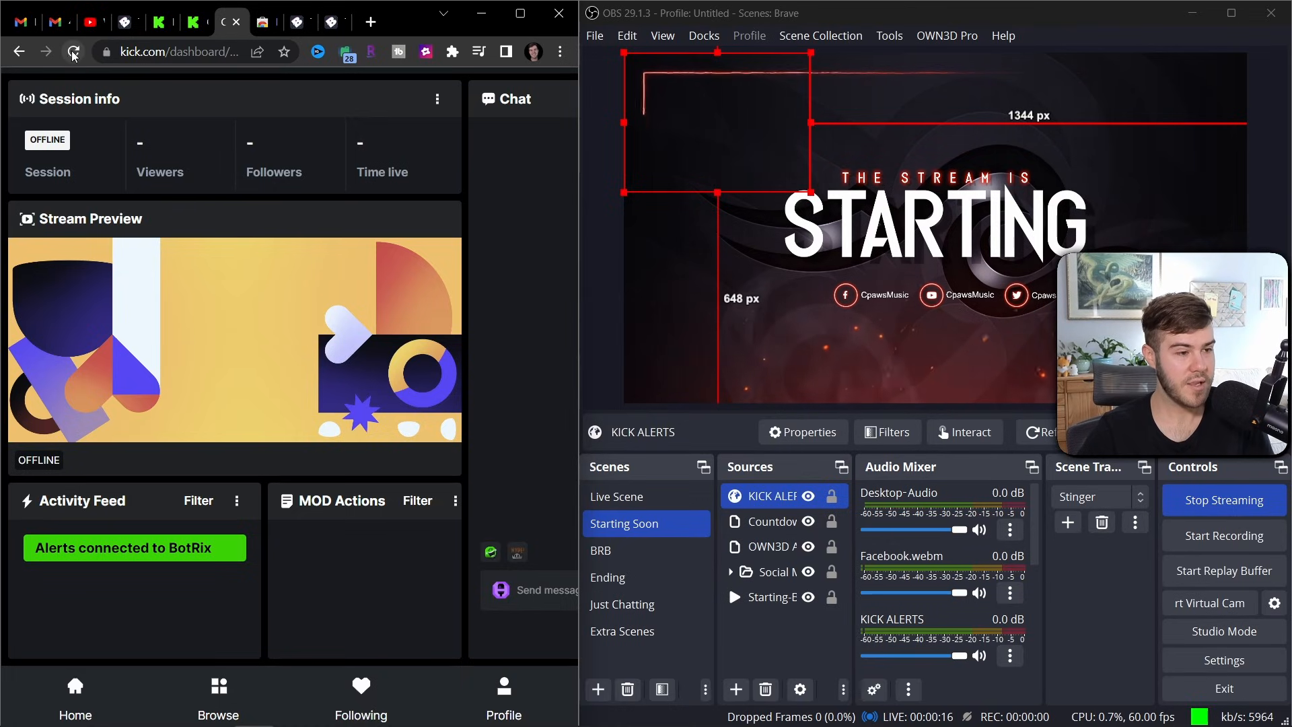
{"action": "left_click", "coordinate": [72, 52]}
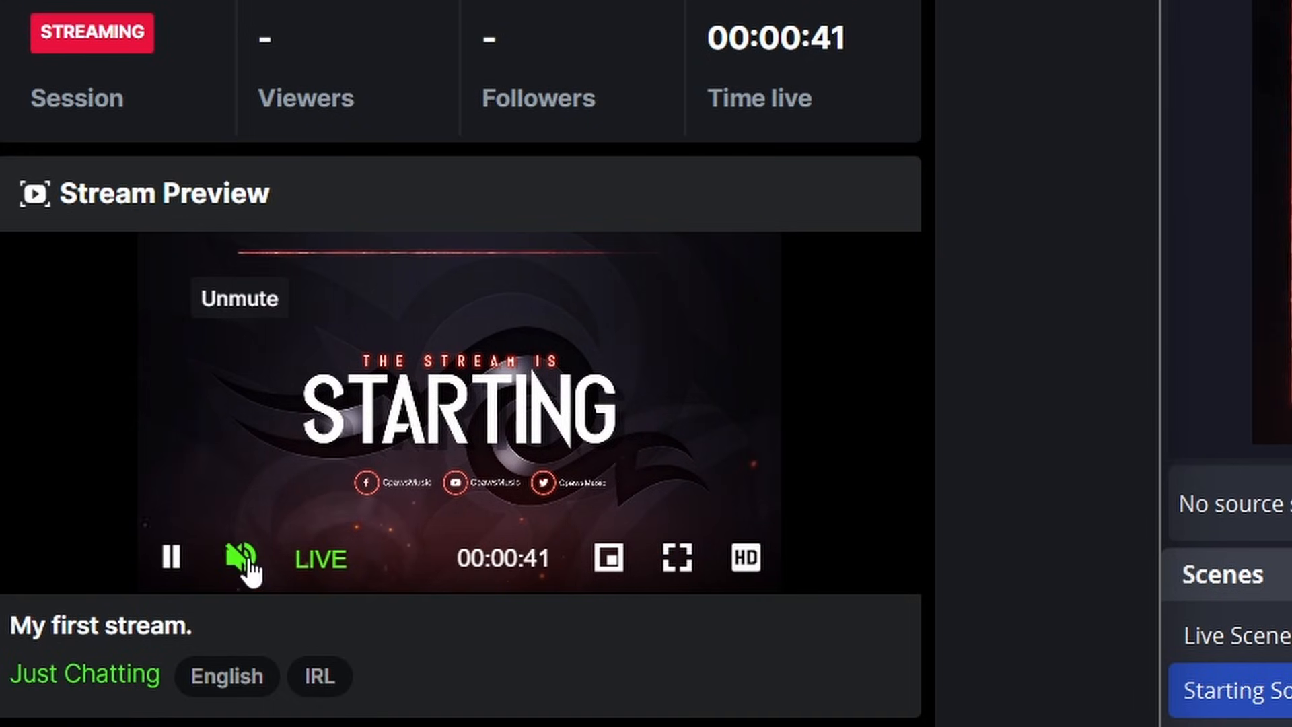
{"action": "left_click", "coordinate": [239, 557]}
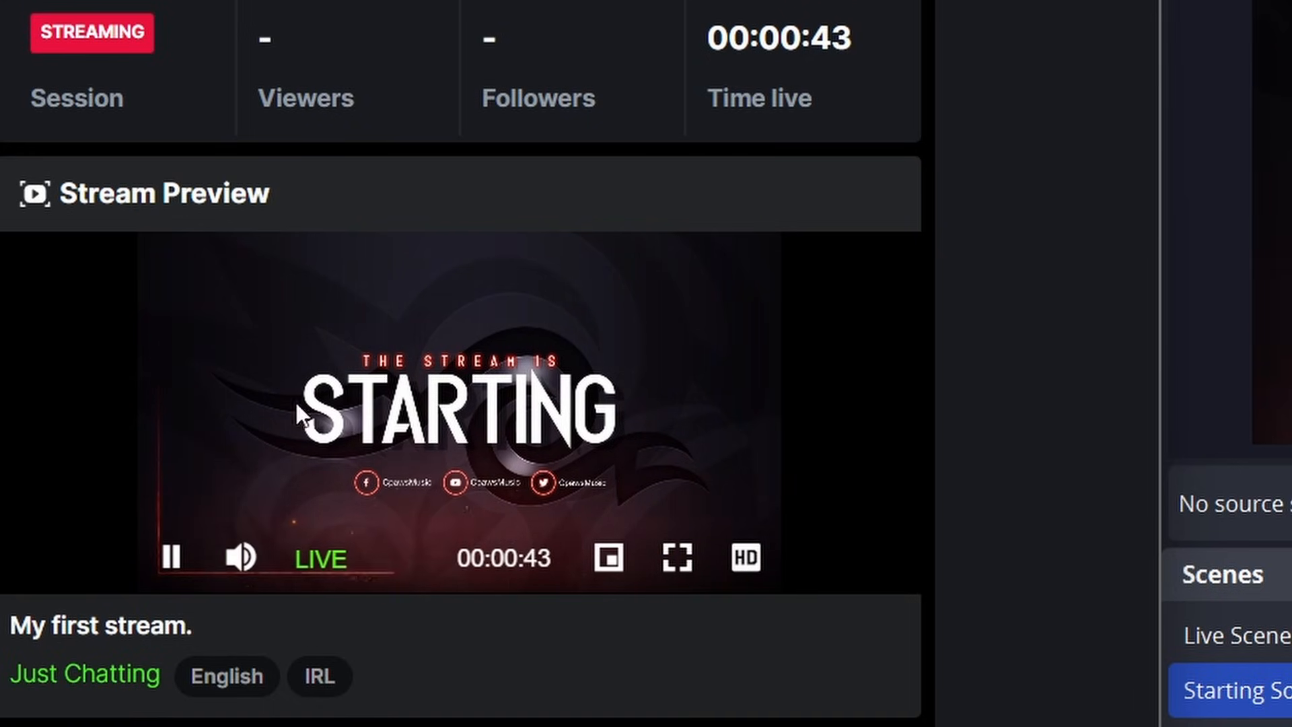
{"action": "left_click", "coordinate": [239, 558]}
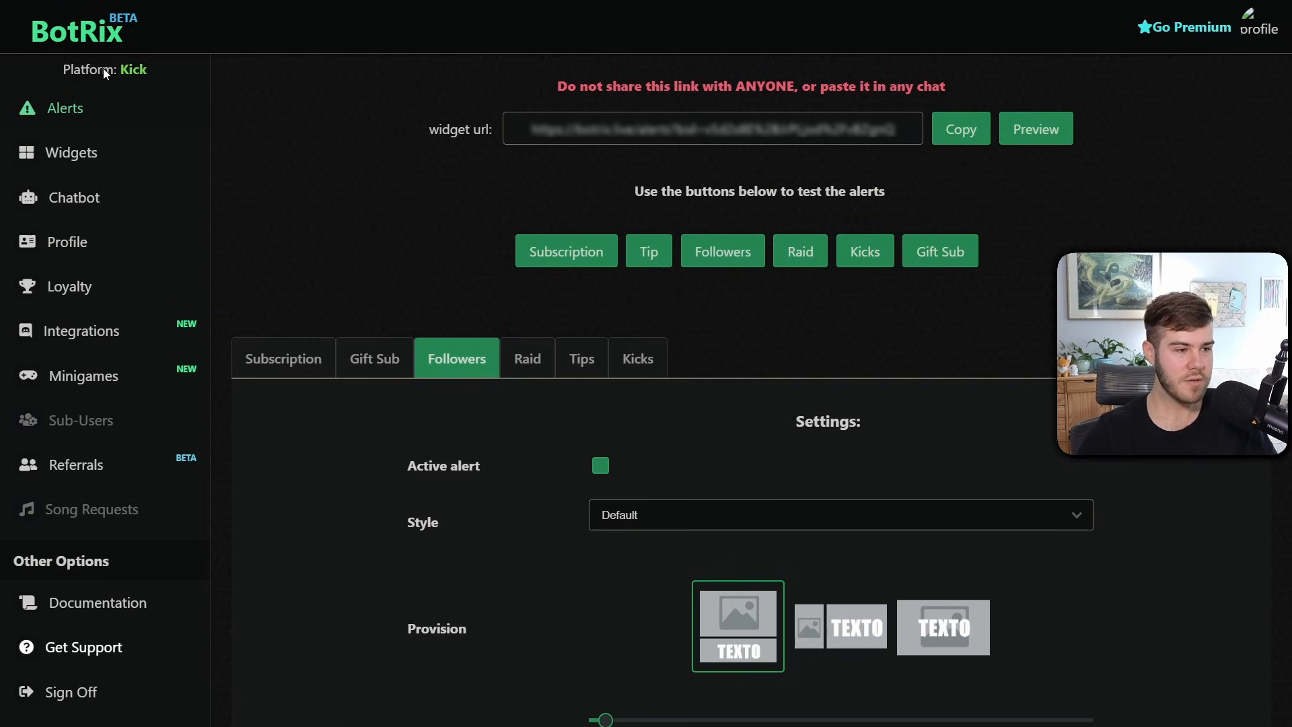
{"action": "mouse_move", "coordinate": [74, 197]}
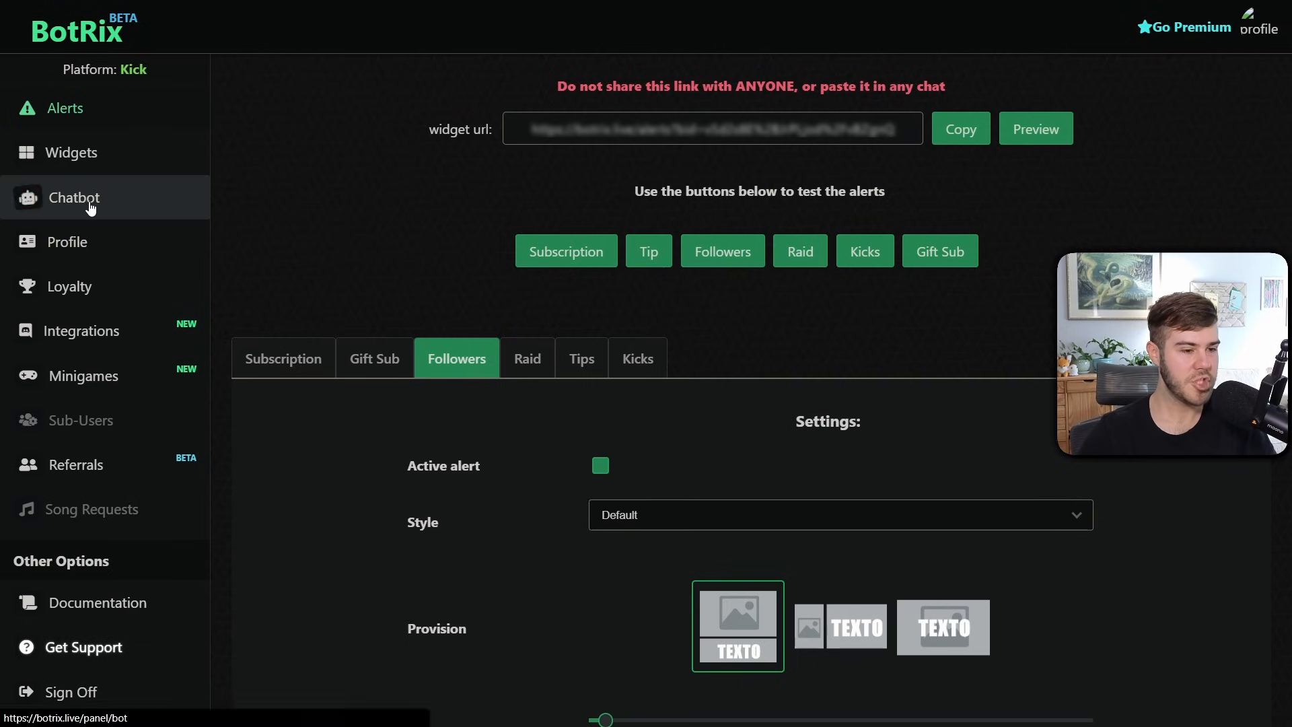
Go to the Chatbot modules and switch the Chat alert module on.
{"action": "left_click", "coordinate": [74, 196]}
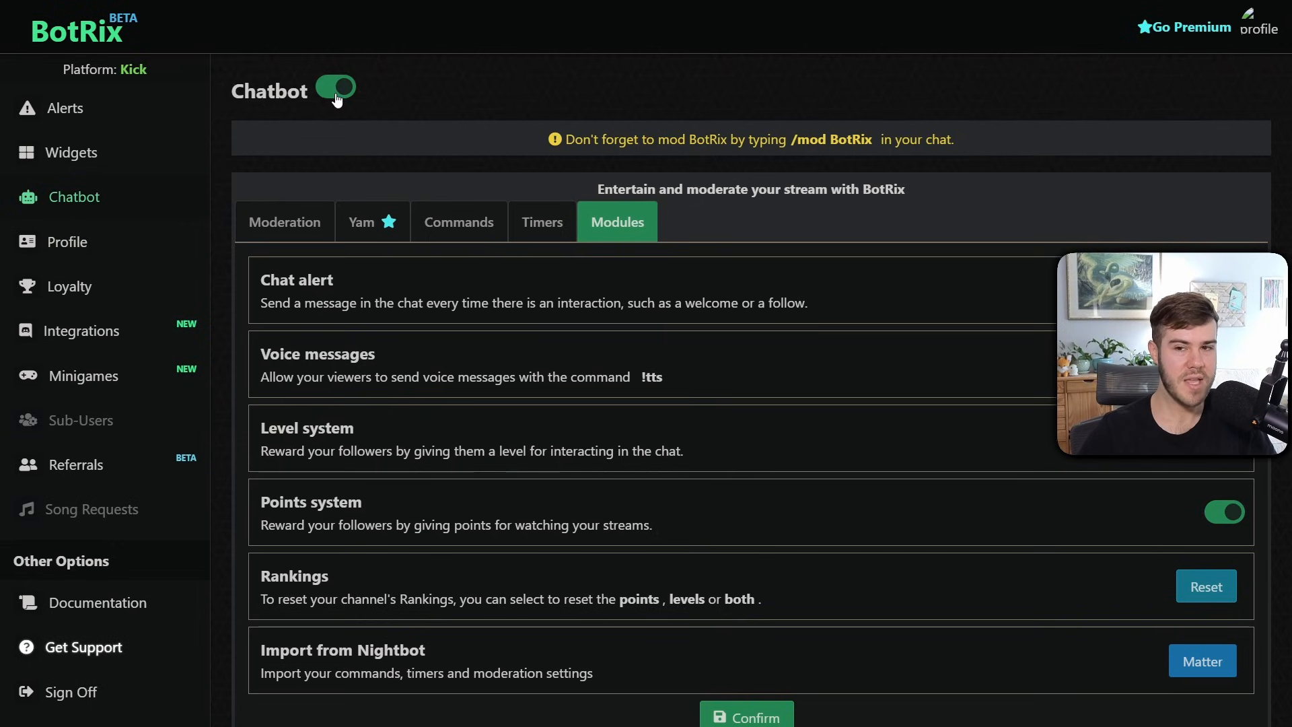
{"action": "mouse_move", "coordinate": [919, 315]}
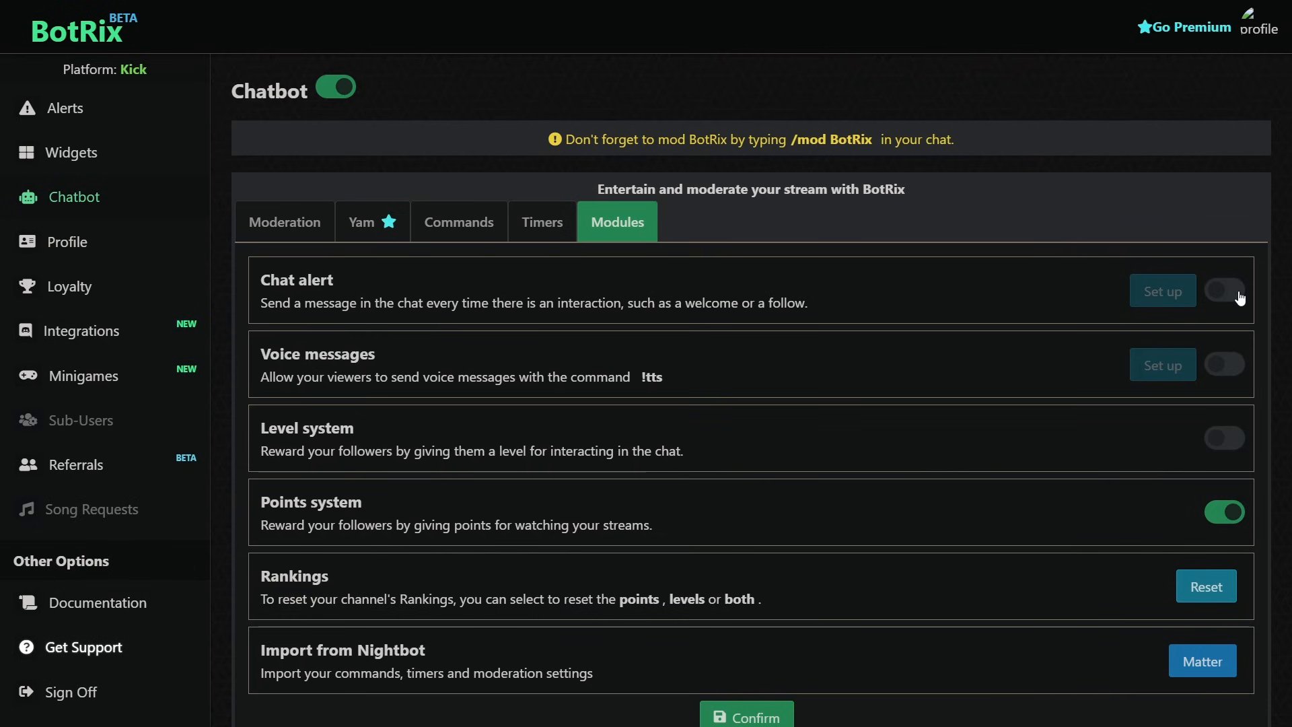
{"action": "left_click", "coordinate": [1223, 291]}
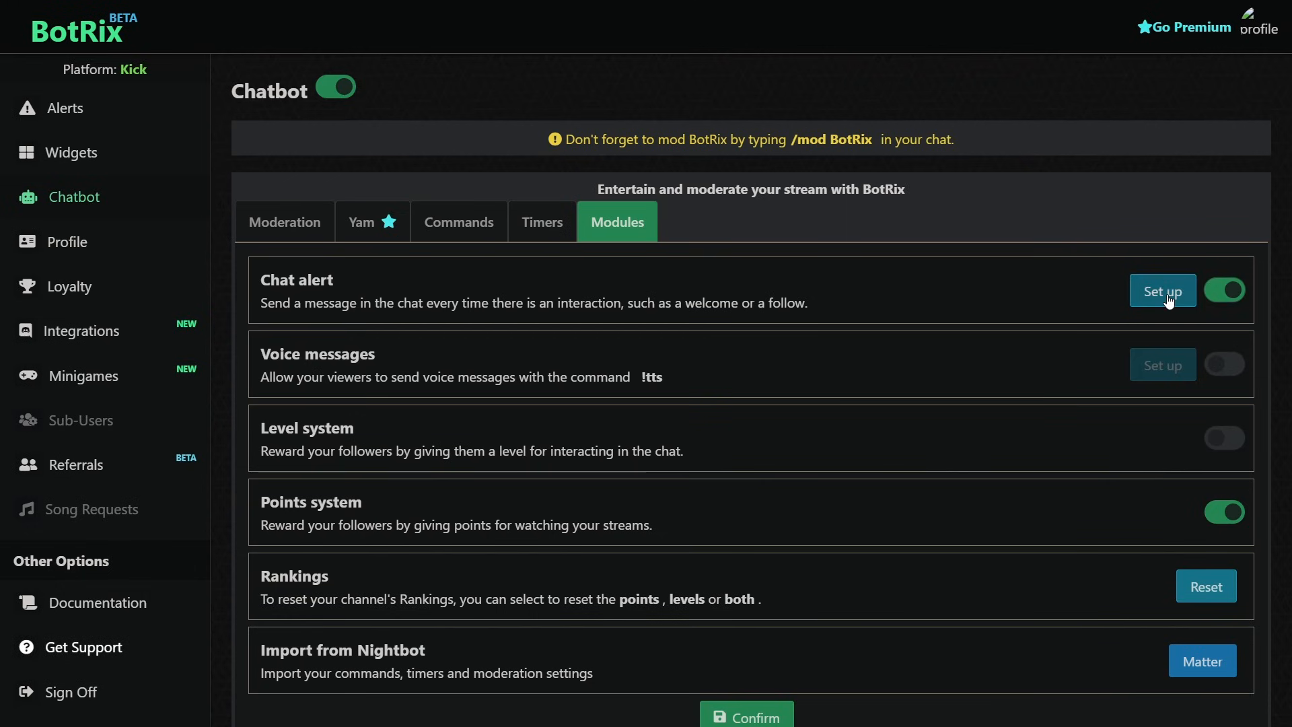
Confirm the default text alerts for follows, Kicks, subs, gift subs and raids.
{"action": "left_click", "coordinate": [1161, 291]}
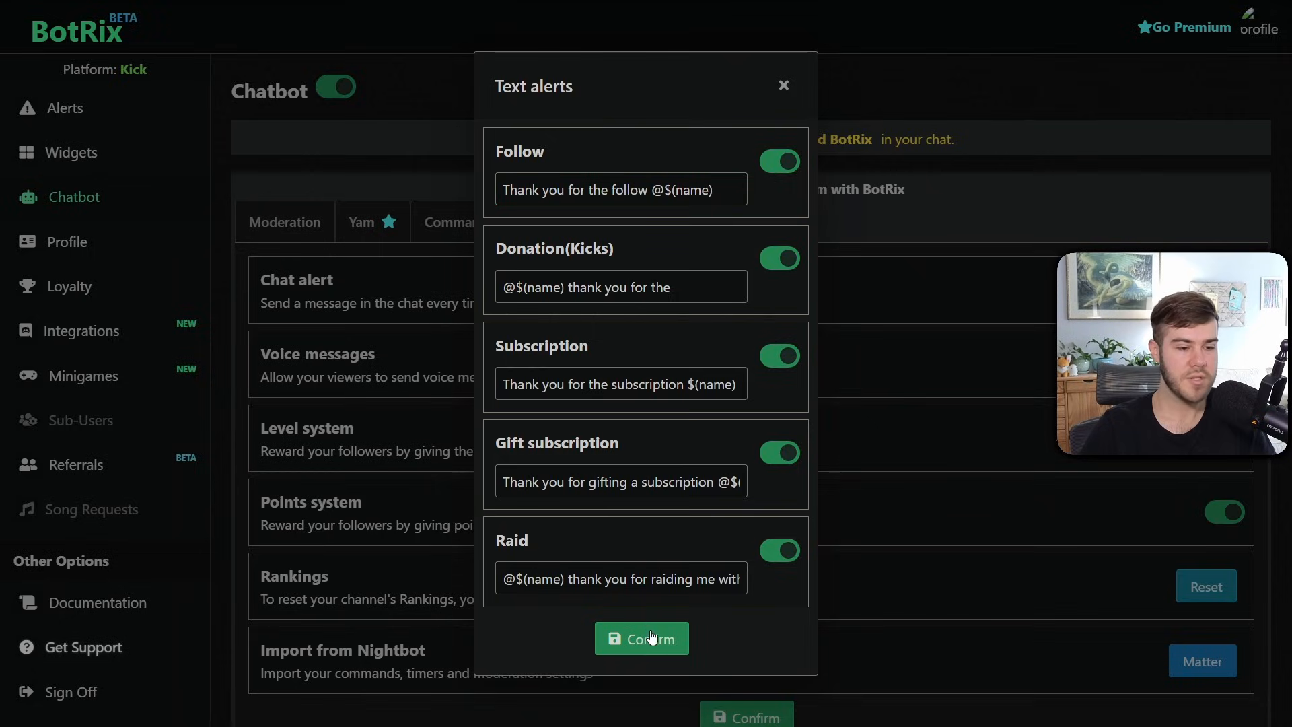
{"action": "left_click", "coordinate": [642, 638]}
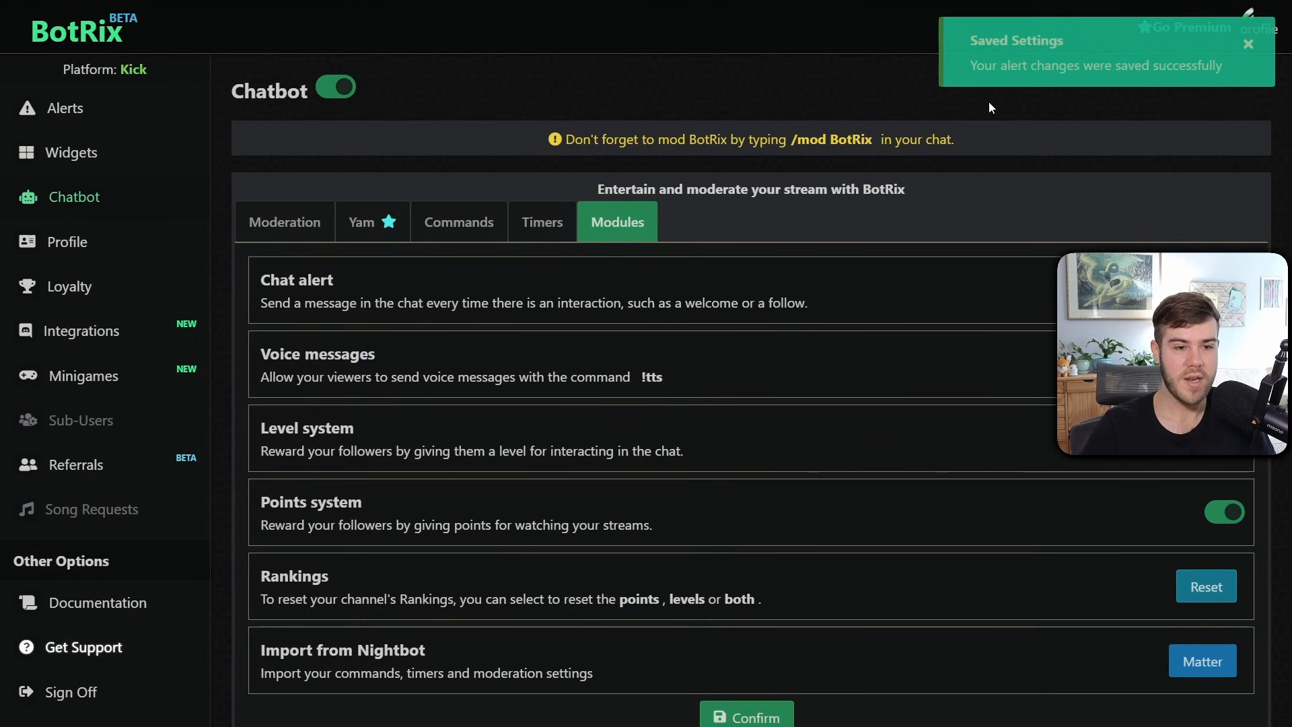
Save the chatbot module changes, confirming with Yeah.
{"action": "left_click", "coordinate": [744, 714]}
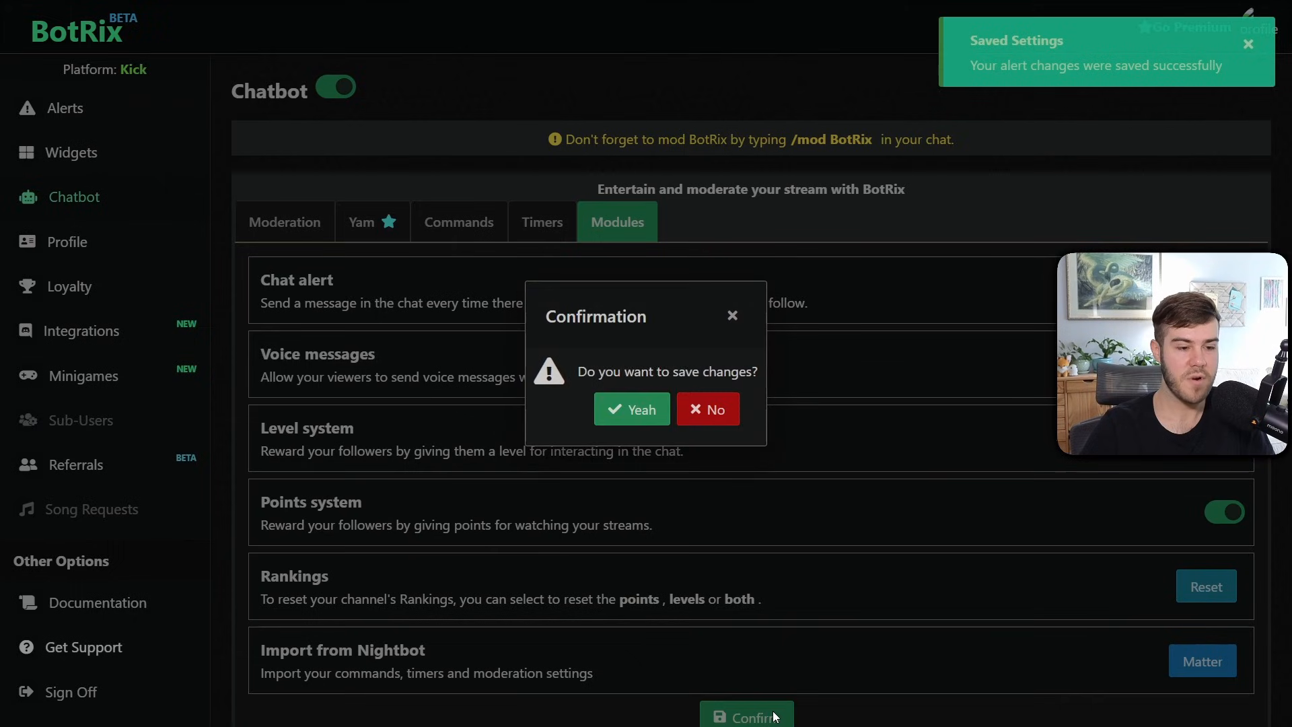
{"action": "left_click", "coordinate": [631, 409]}
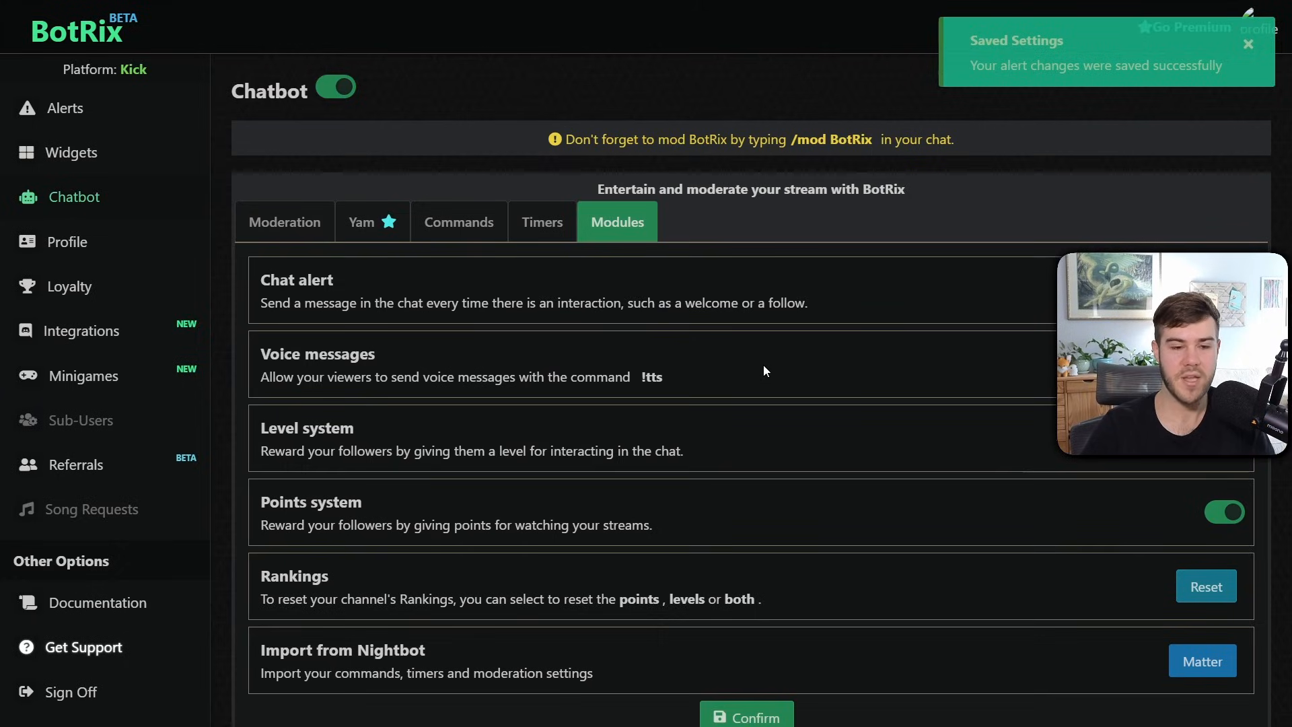
{"action": "left_click", "coordinate": [1223, 290]}
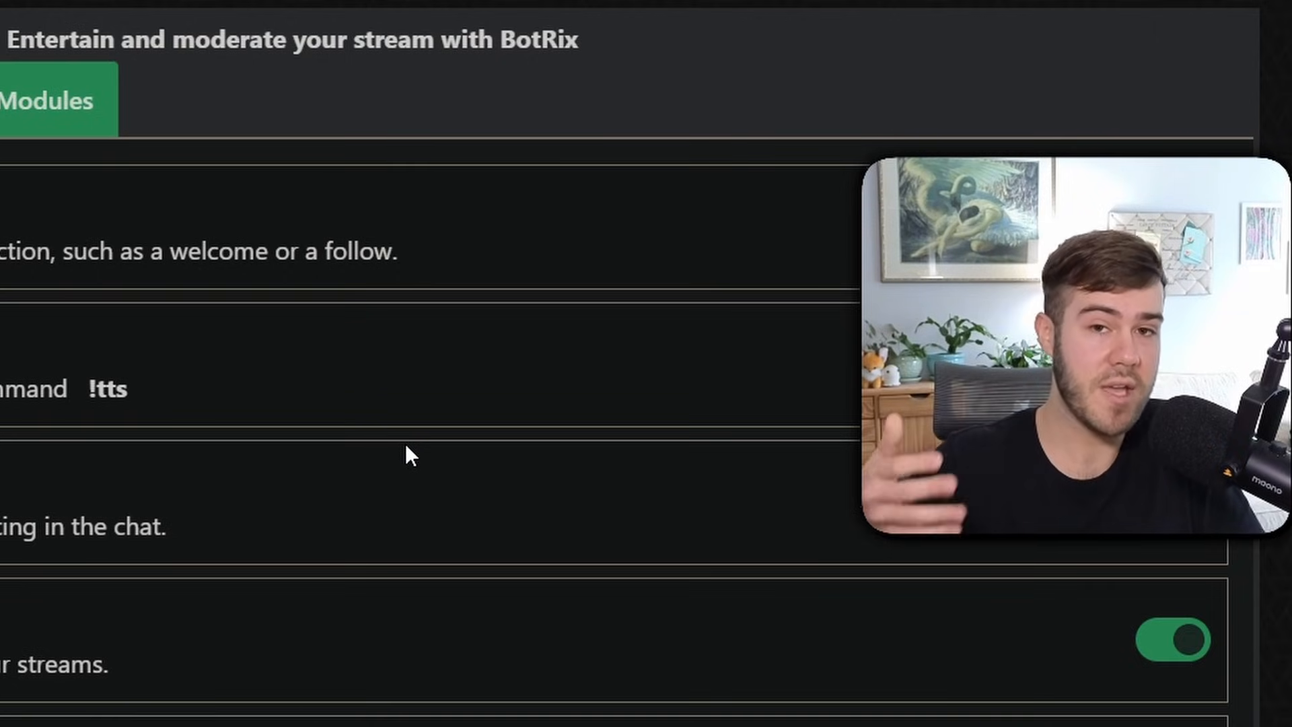
{"action": "scroll", "scroll_direction": "down", "scroll_amount": 3}
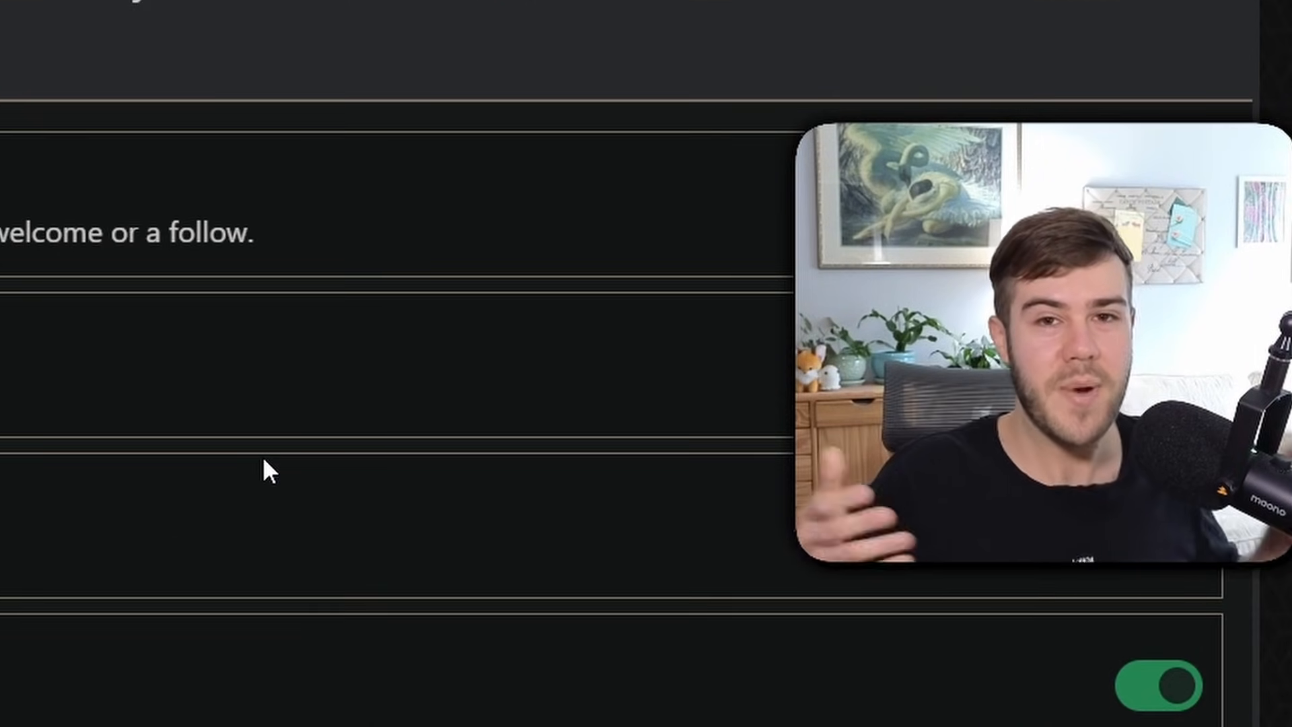